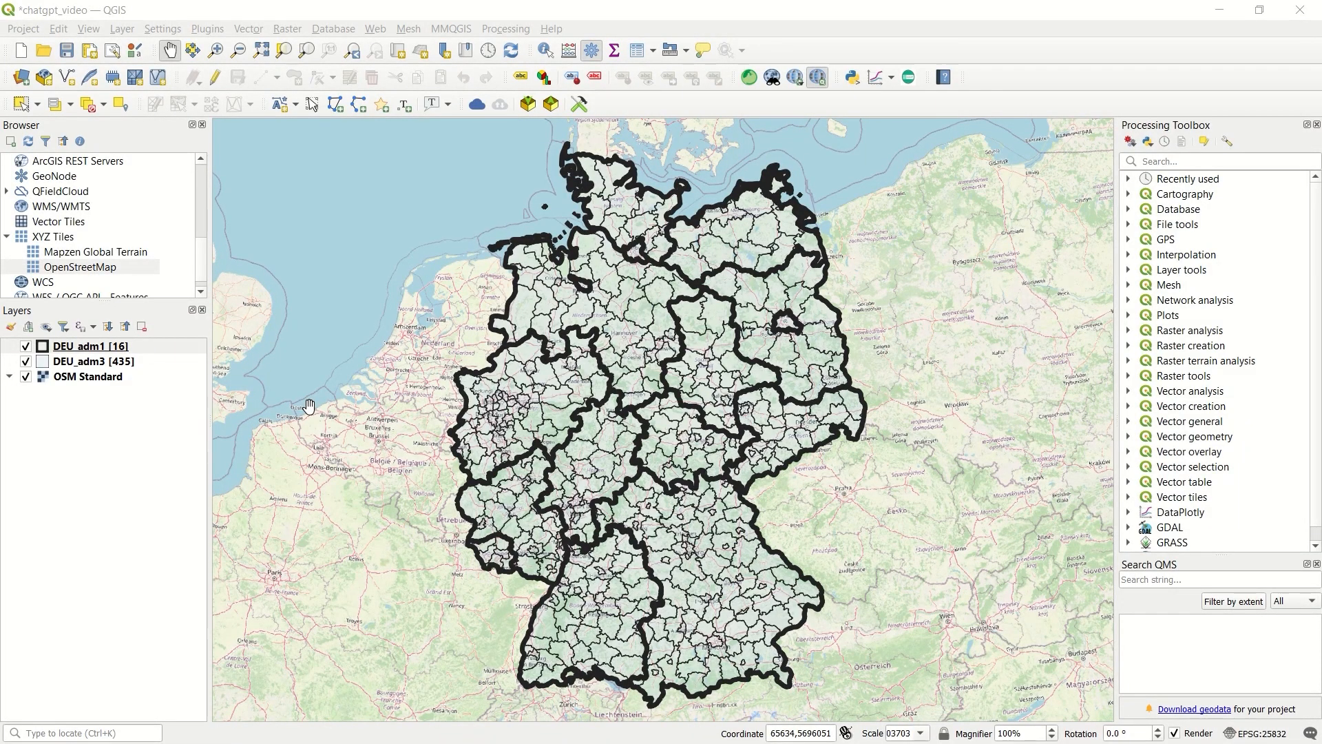
{"action": "mouse_move", "coordinate": [30, 541]}
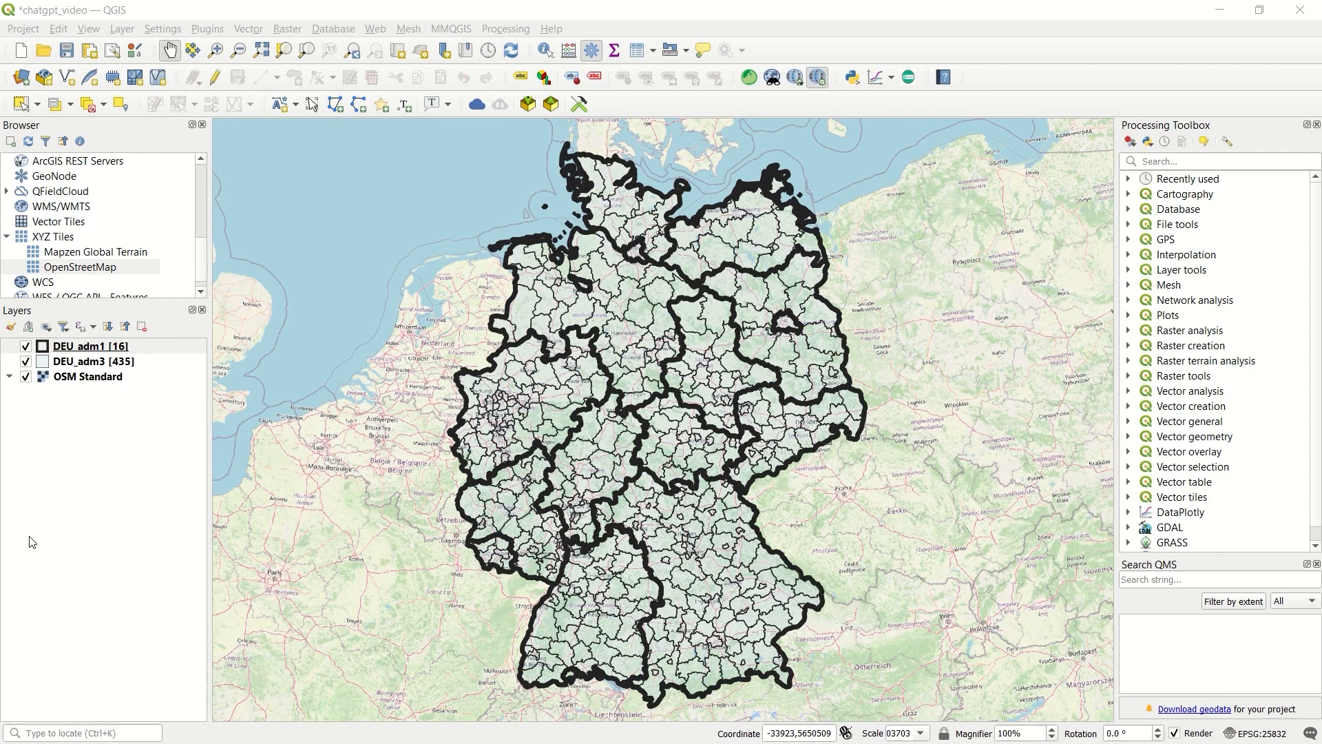
{"action": "mouse_move", "coordinate": [337, 425]}
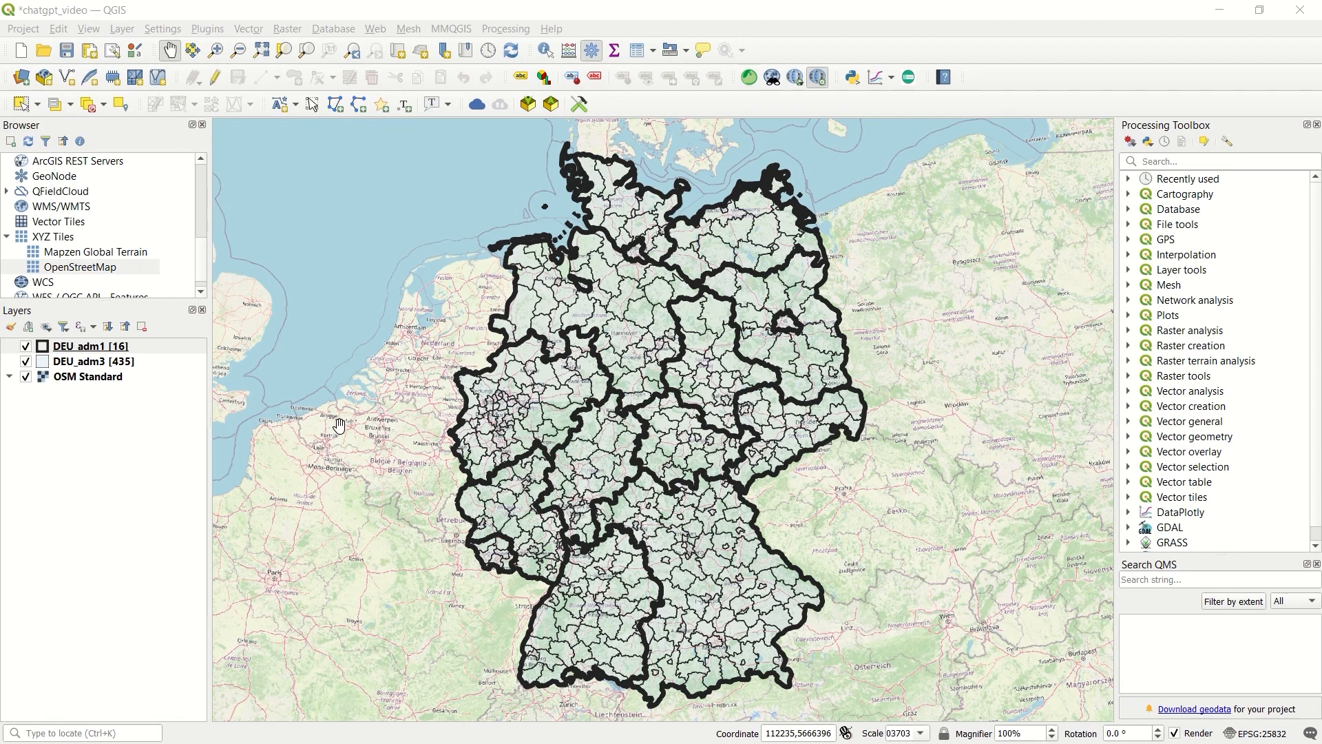
{"action": "mouse_move", "coordinate": [390, 435]}
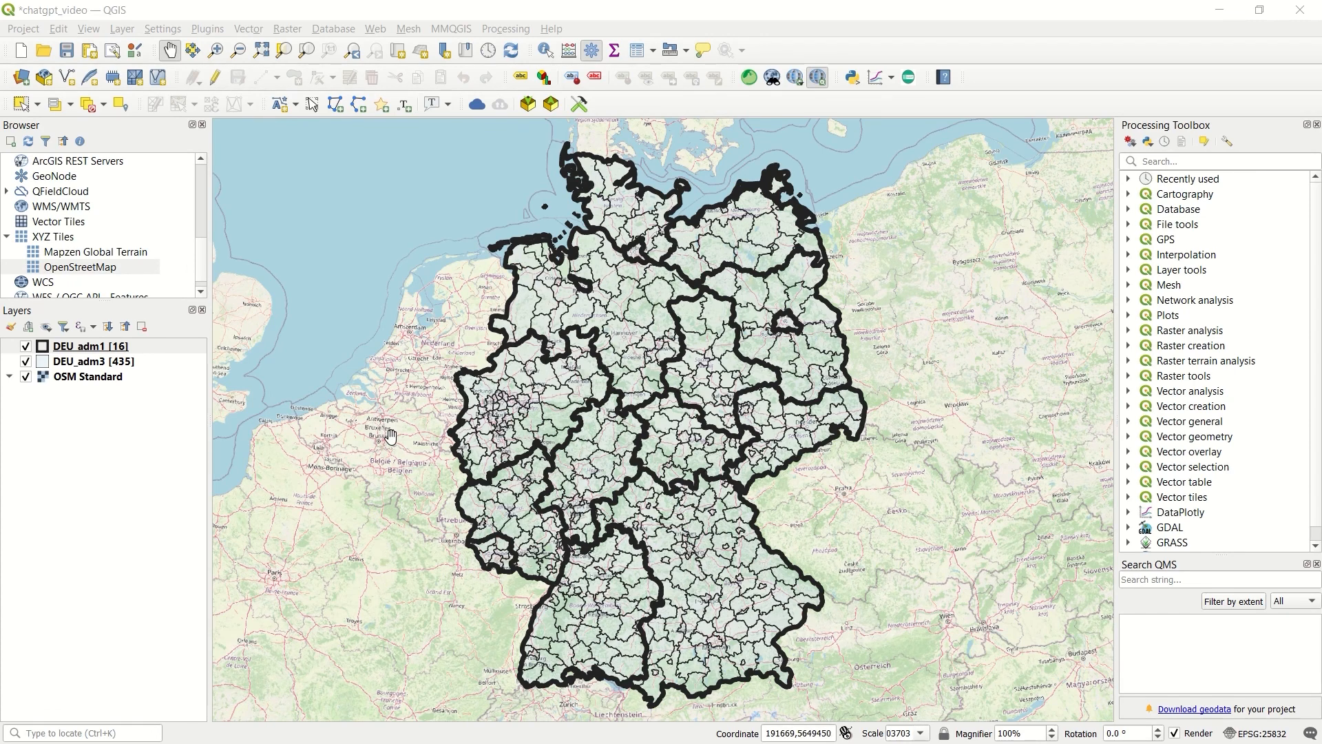
{"action": "mouse_move", "coordinate": [344, 288]}
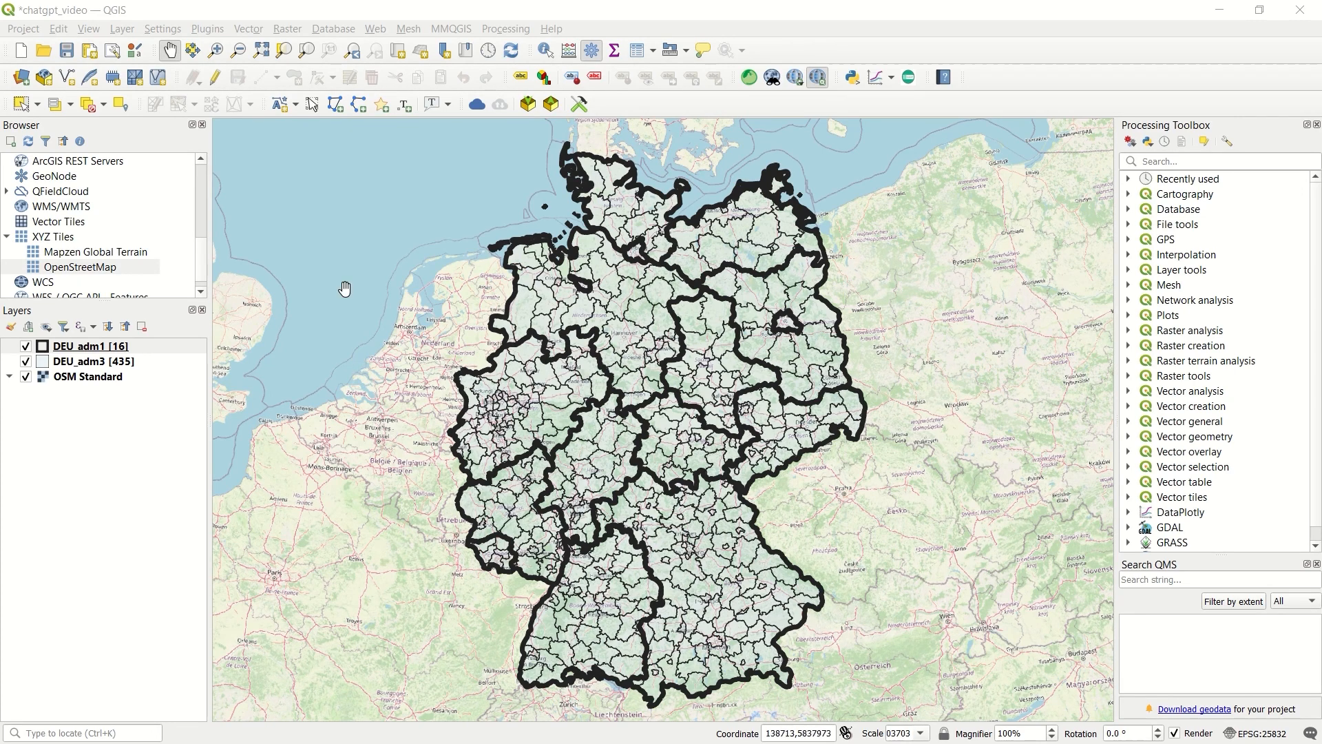
- Visit and close the Plugin Manager, then launch the QChatGPT chat panel from the Plugins menu
{"action": "left_click", "coordinate": [208, 27]}
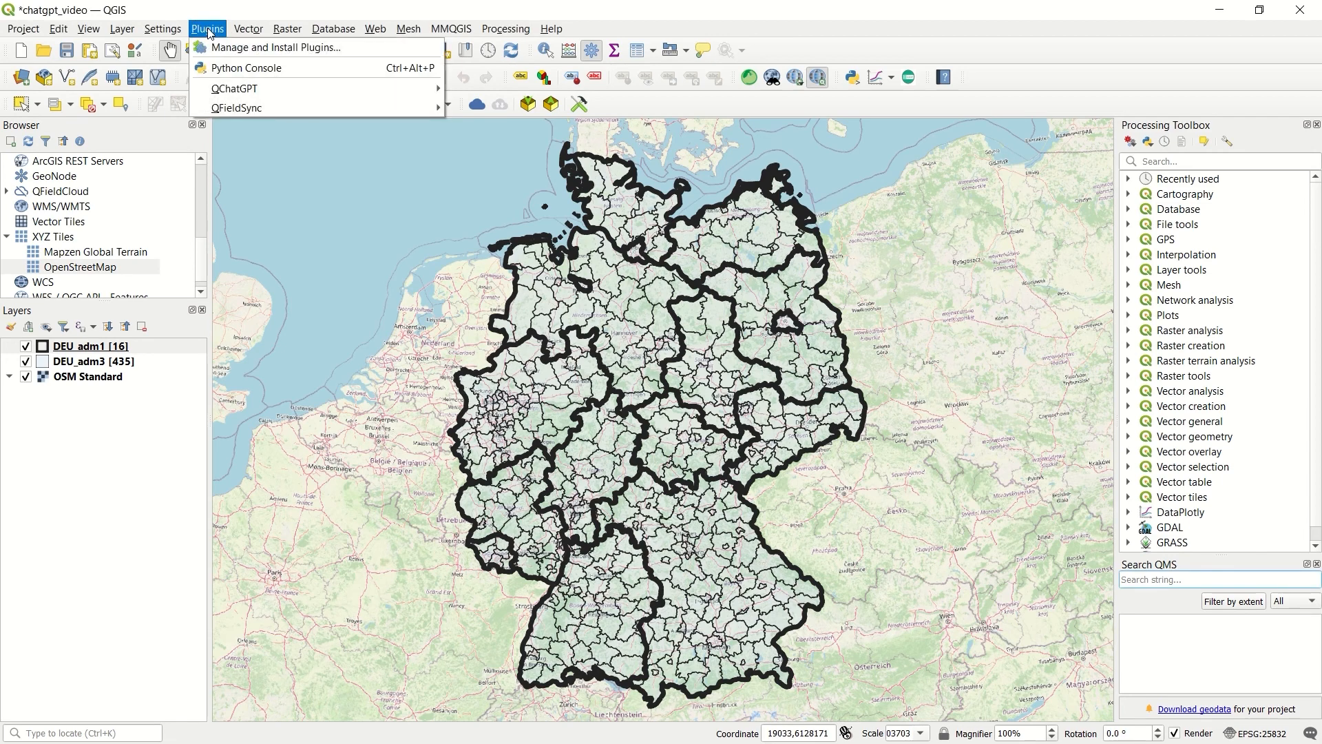
{"action": "mouse_move", "coordinate": [270, 47]}
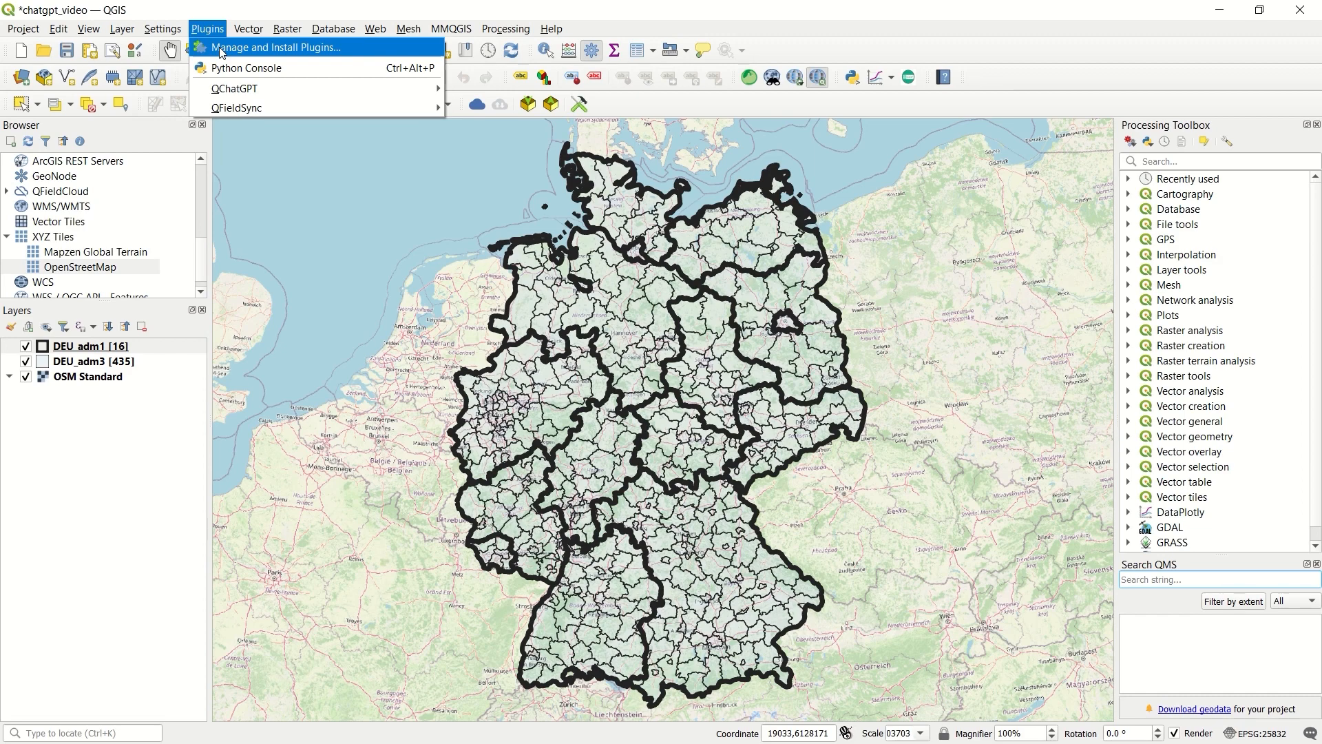
{"action": "left_click", "coordinate": [207, 27]}
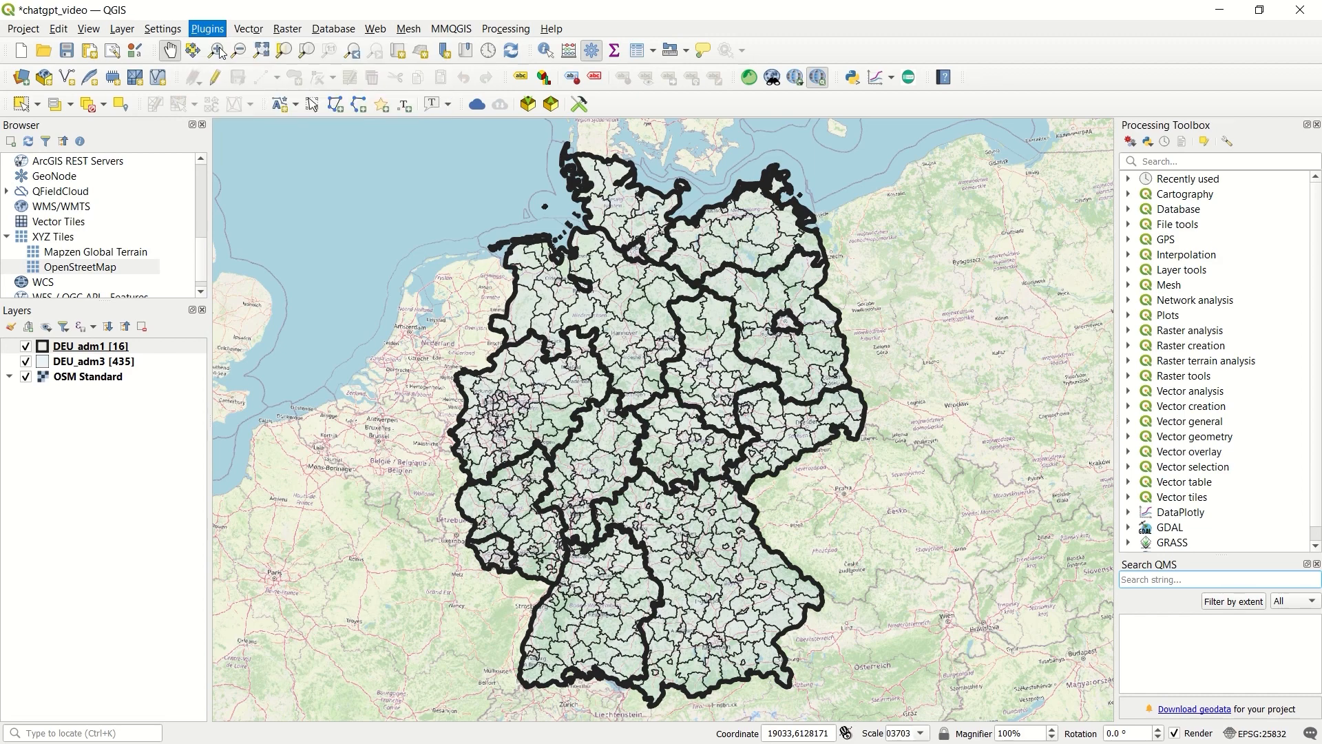
{"action": "left_click", "coordinate": [206, 28]}
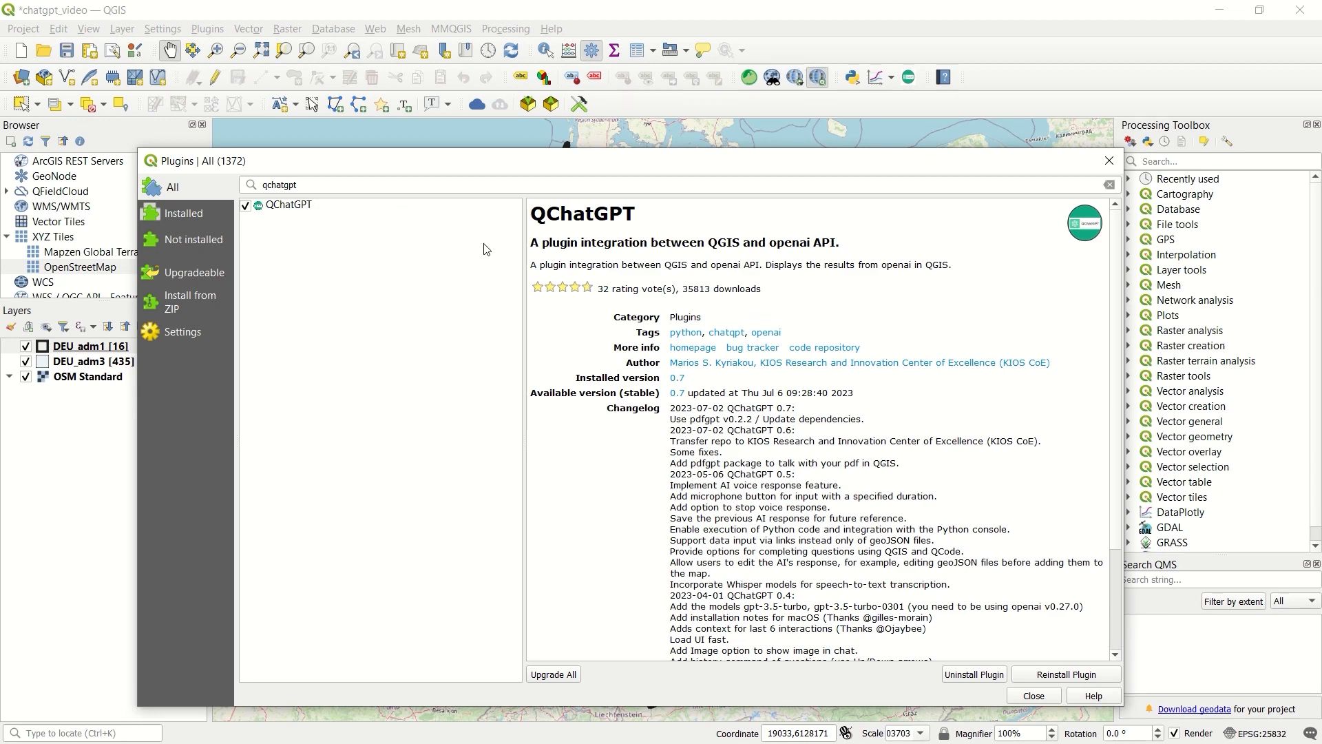
{"action": "mouse_move", "coordinate": [734, 265]}
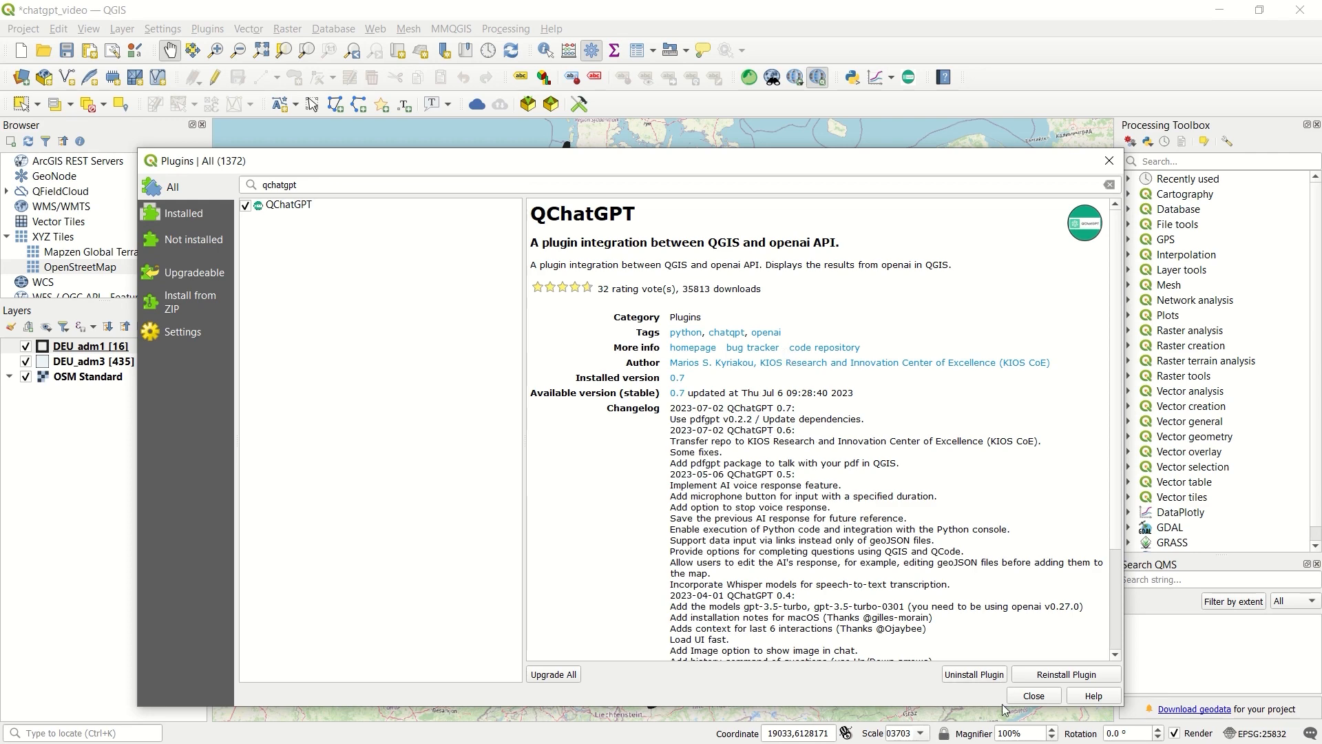
{"action": "mouse_move", "coordinate": [805, 537]}
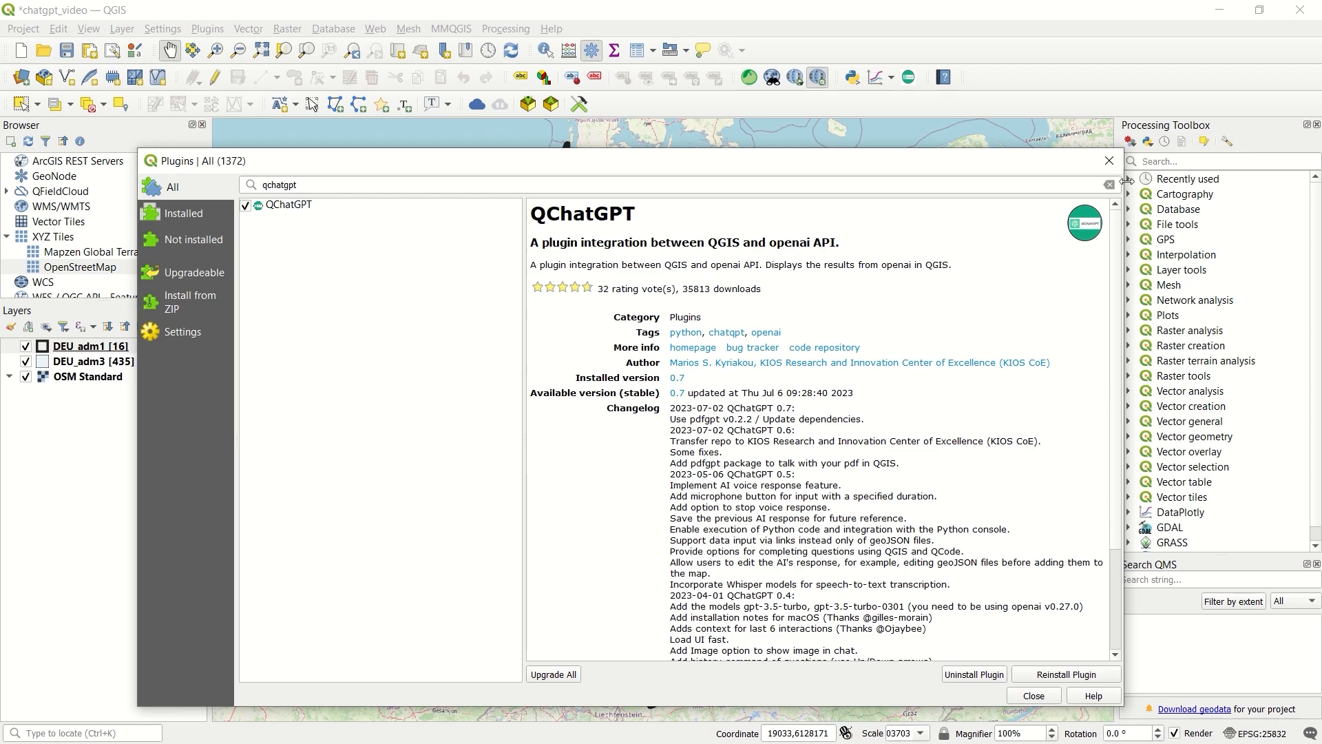
{"action": "left_click", "coordinate": [1032, 696]}
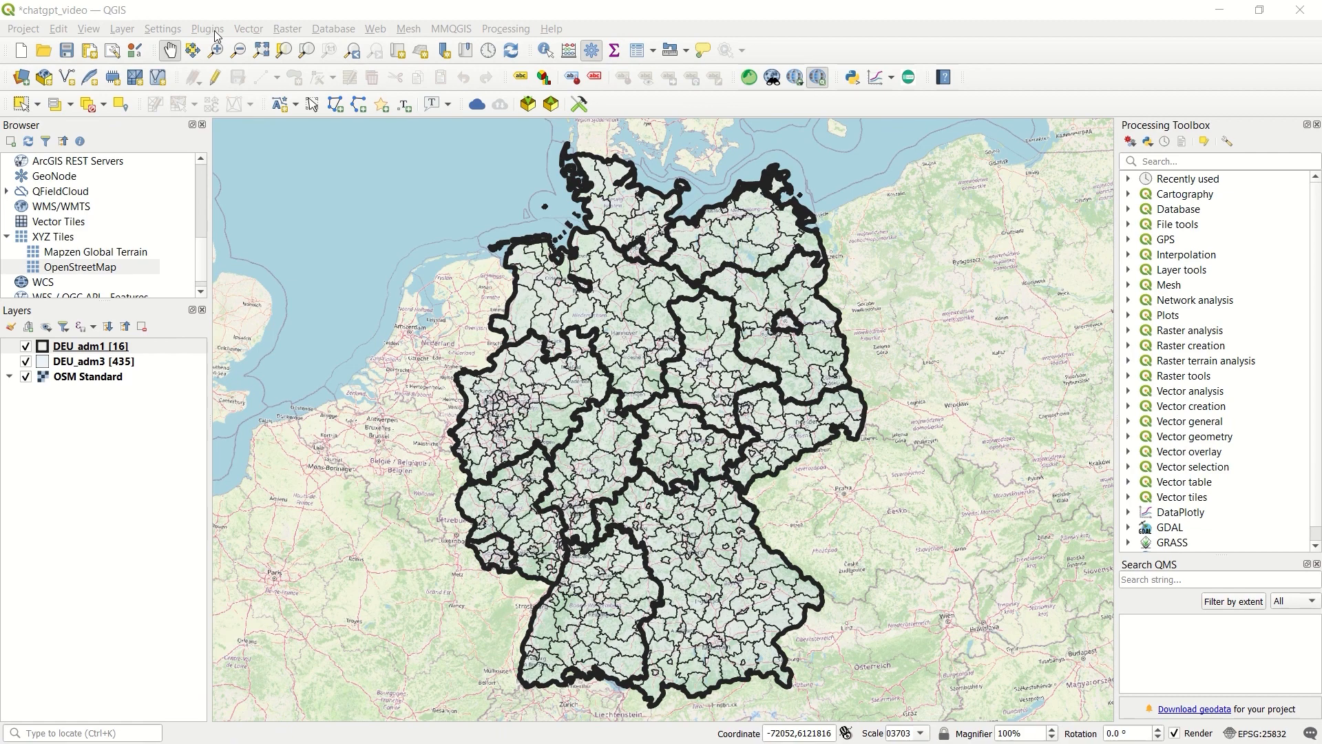
{"action": "left_click", "coordinate": [206, 28]}
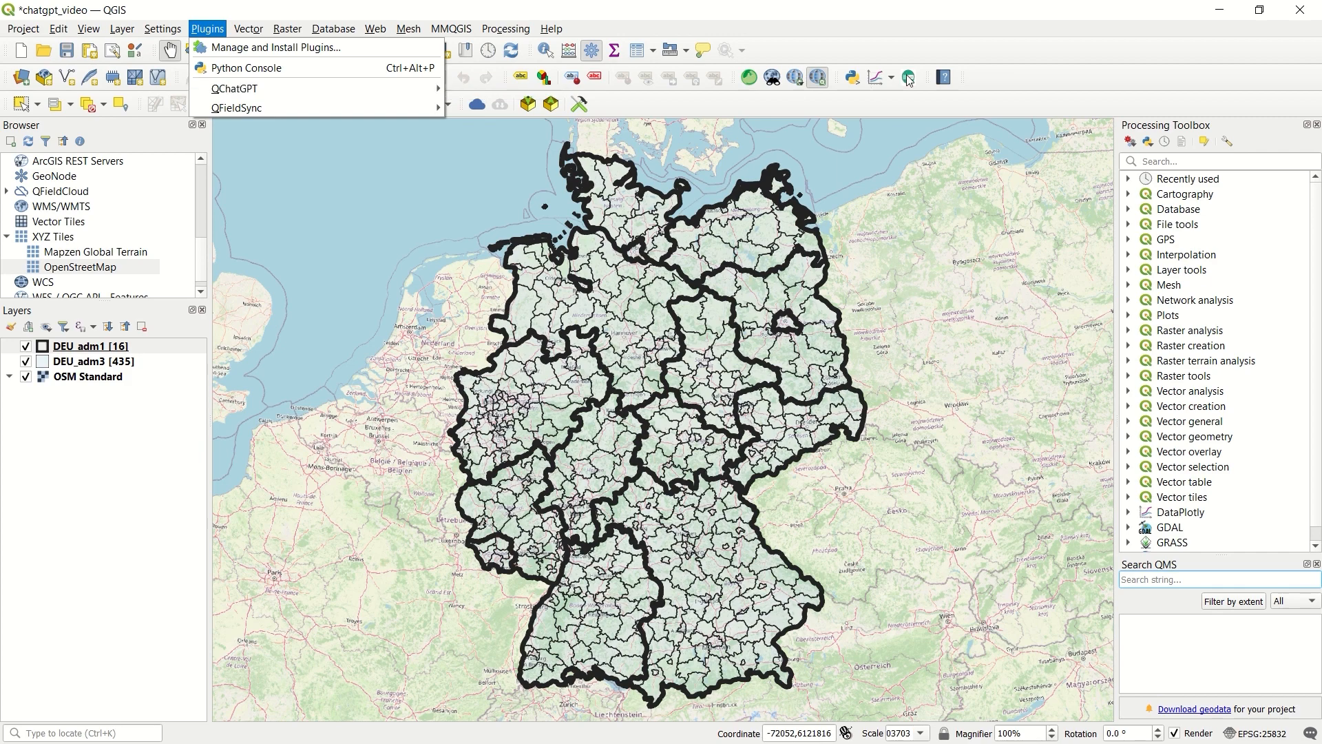
{"action": "left_click", "coordinate": [234, 88]}
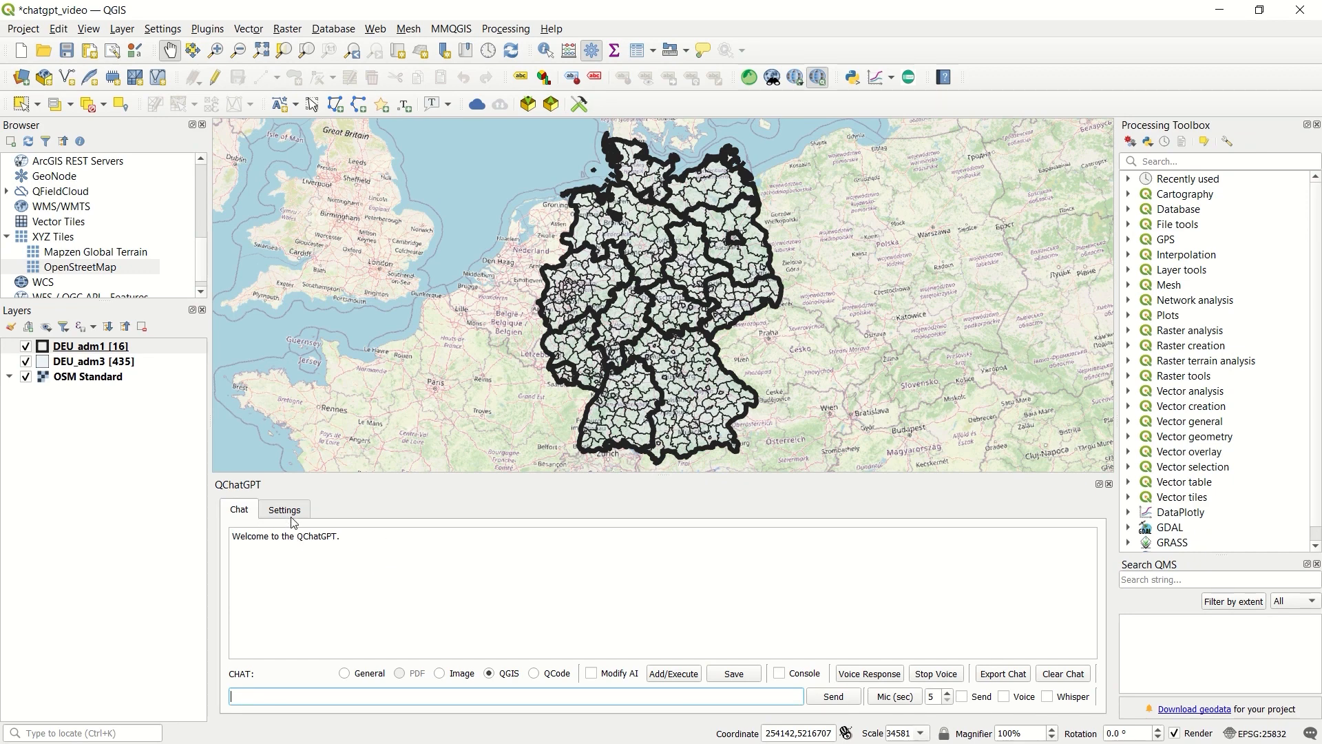
- Show QChatGPT settings: text-davinci-003 model, temperature 0.9, and the entered API key
{"action": "left_click", "coordinate": [284, 510]}
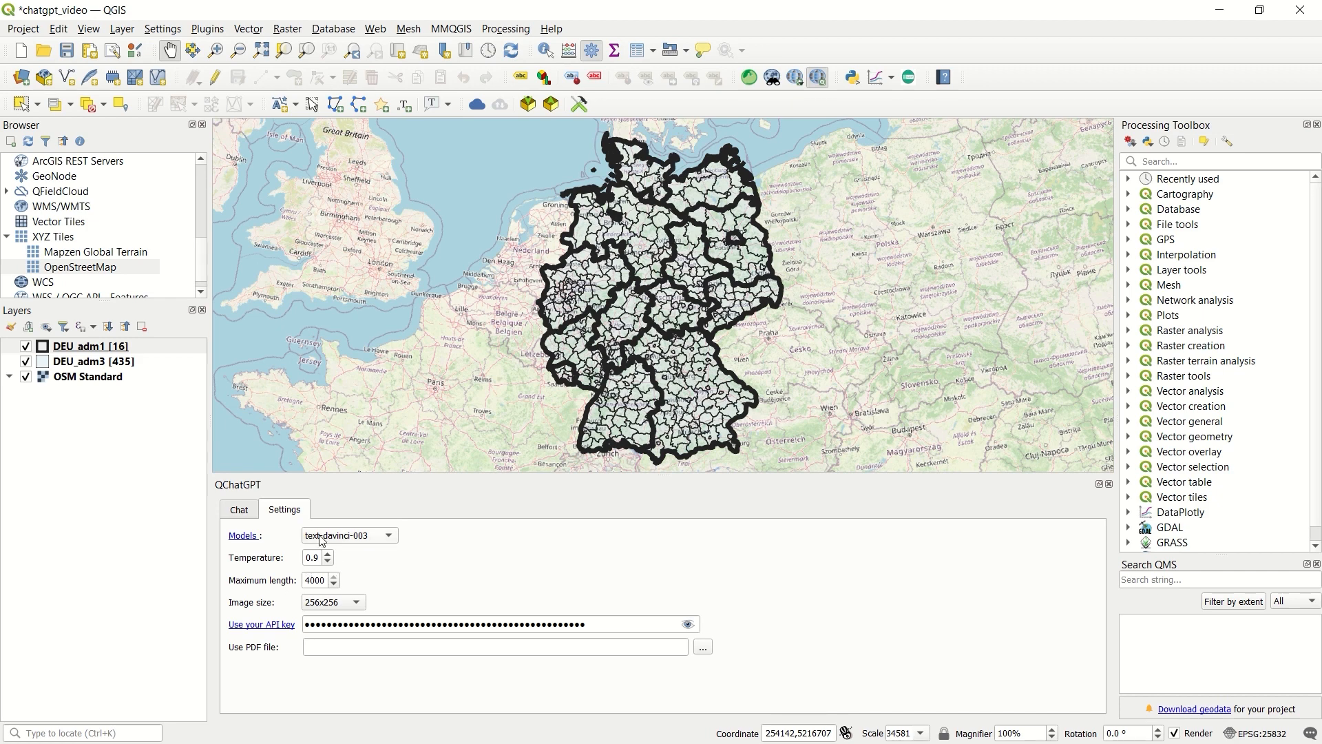
{"action": "mouse_move", "coordinate": [372, 580]}
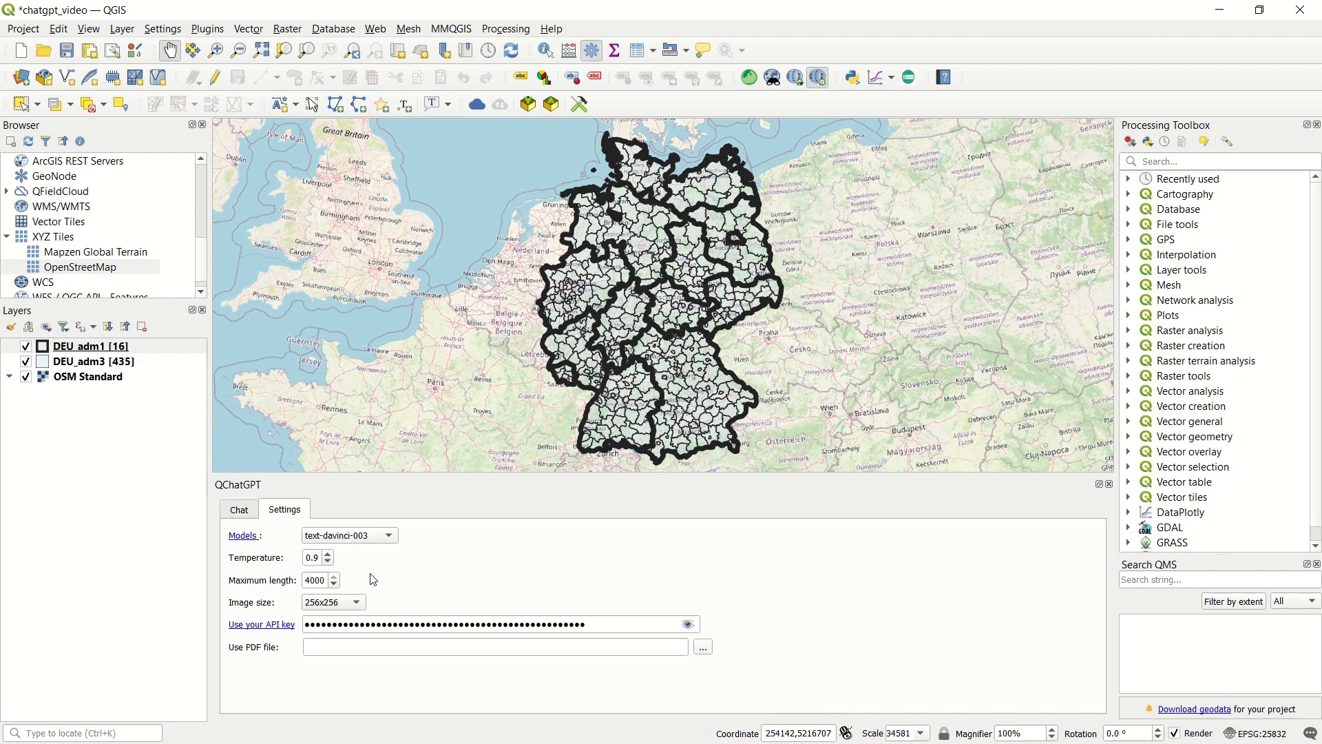
{"action": "mouse_move", "coordinate": [363, 604]}
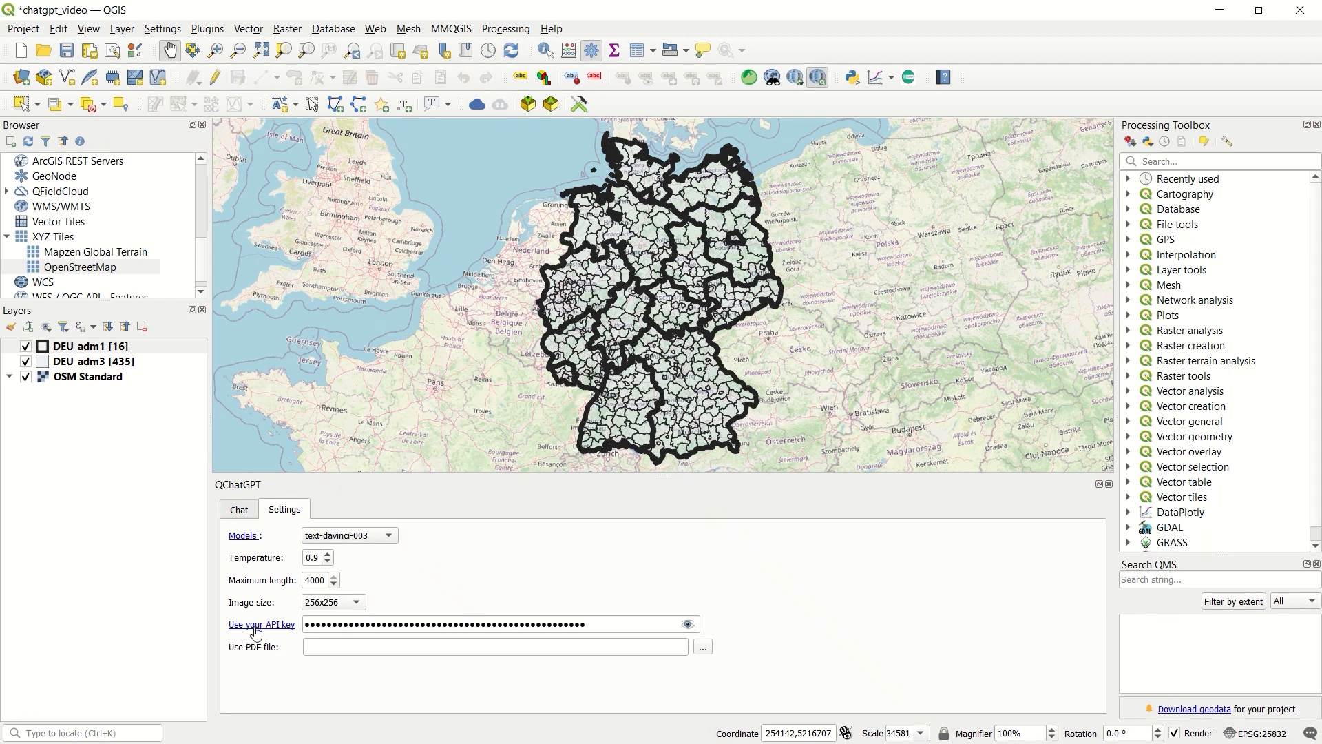
{"action": "mouse_move", "coordinate": [288, 636]}
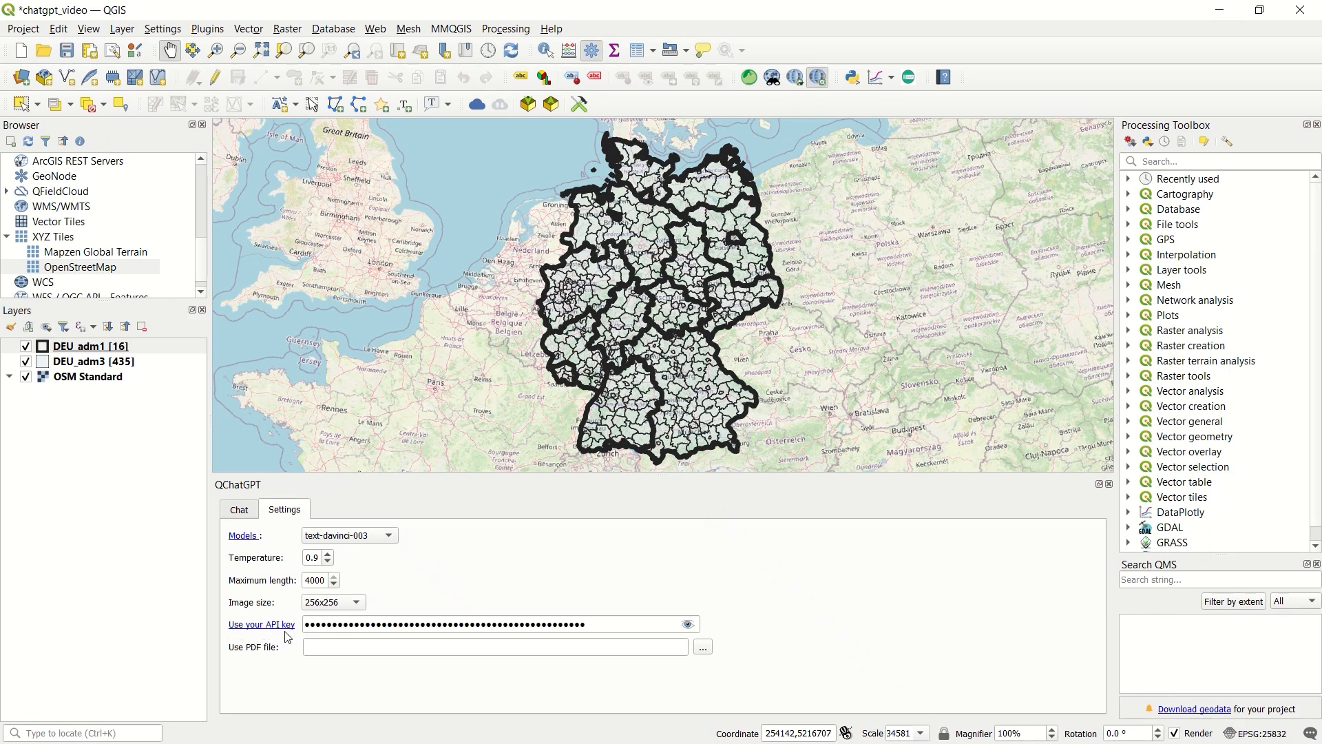
{"action": "mouse_move", "coordinate": [287, 634]}
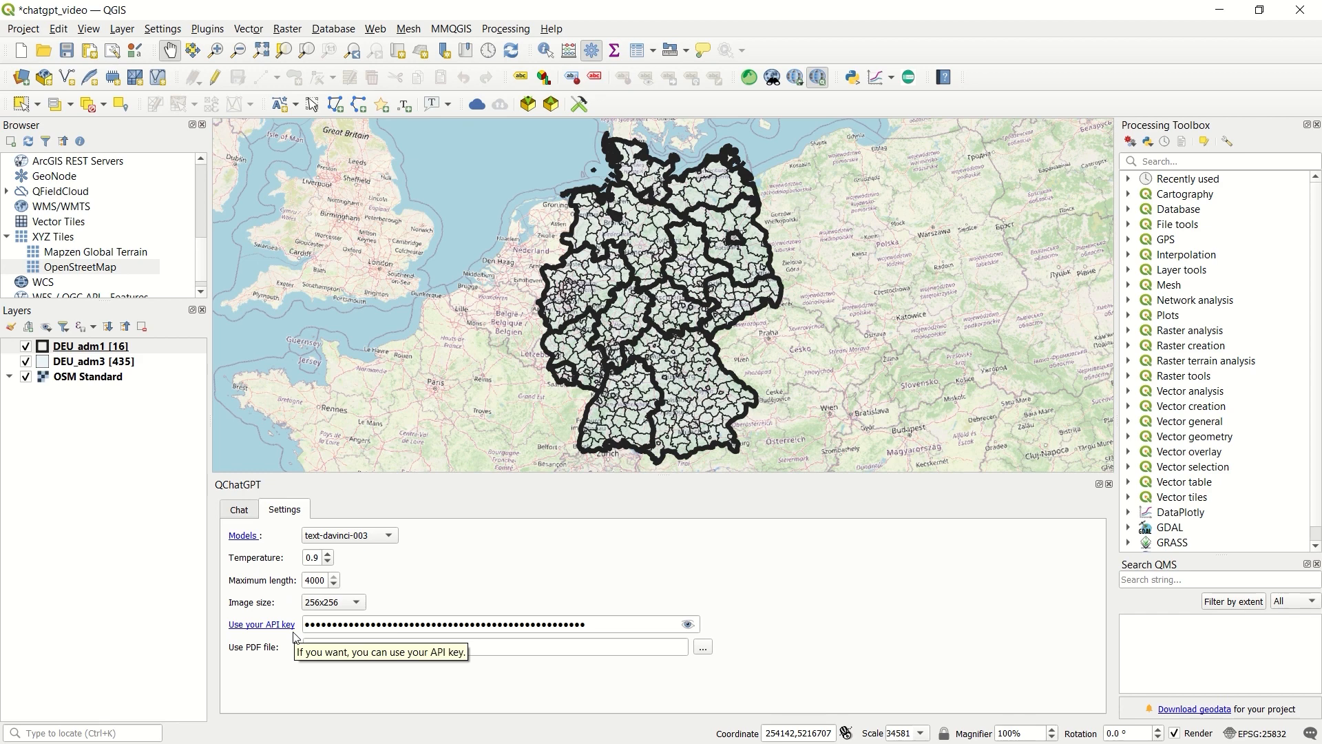
{"action": "mouse_move", "coordinate": [290, 629]}
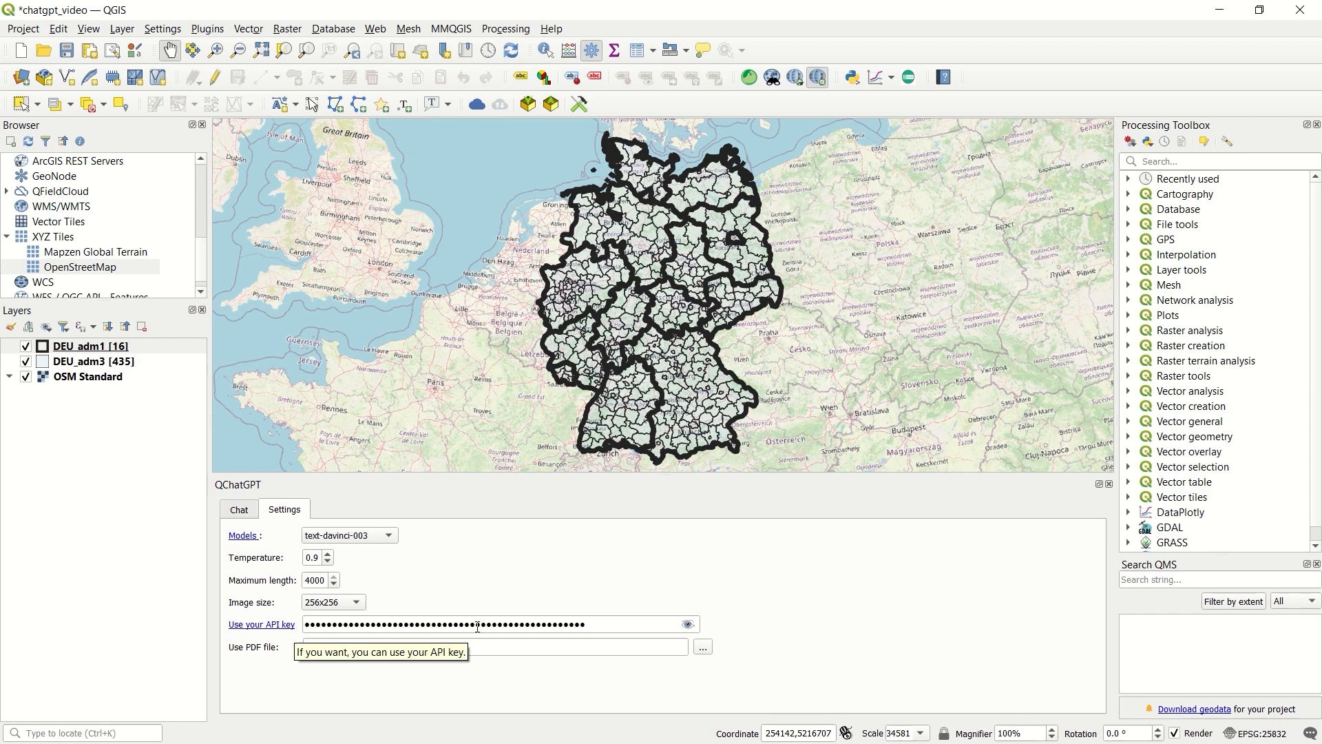
{"action": "mouse_move", "coordinate": [447, 591]}
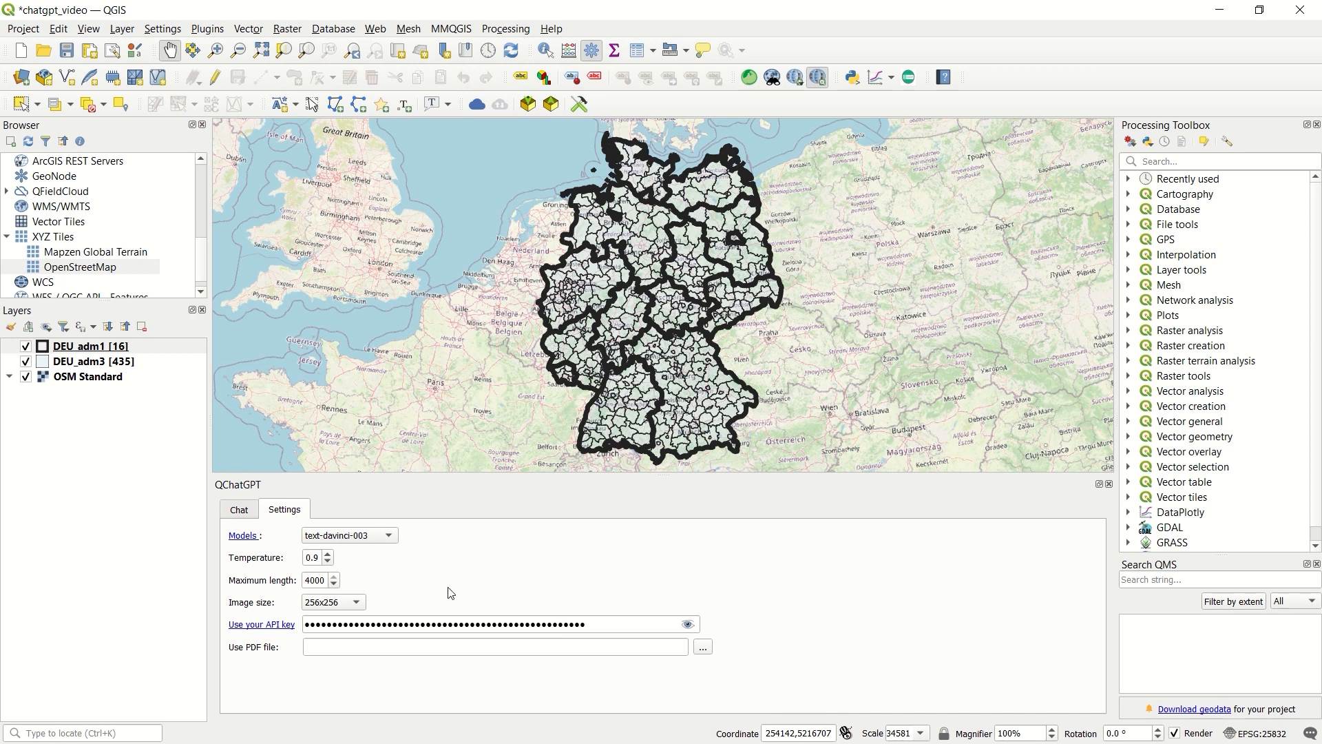
{"action": "mouse_move", "coordinate": [452, 597]}
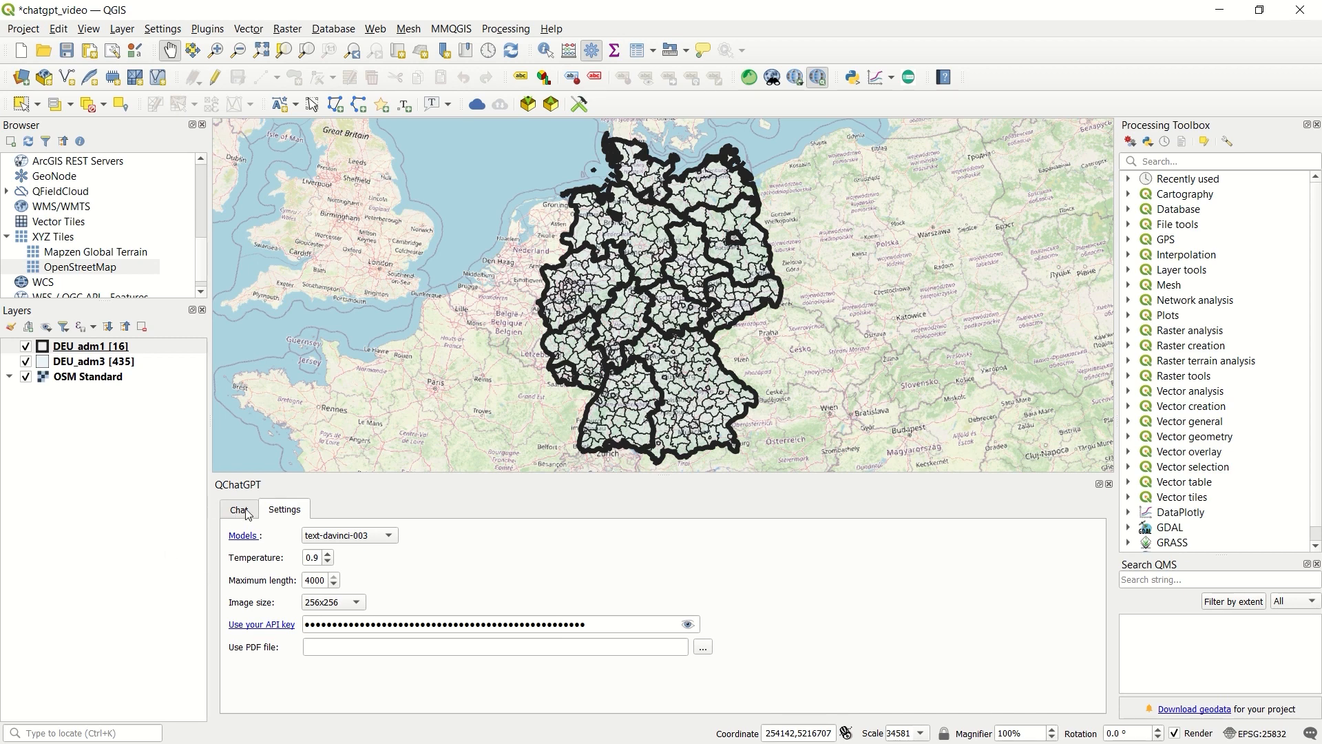
- Switch QChatGPT back to the Chat tab with QGIS mode and an empty prompt
{"action": "left_click", "coordinate": [240, 508]}
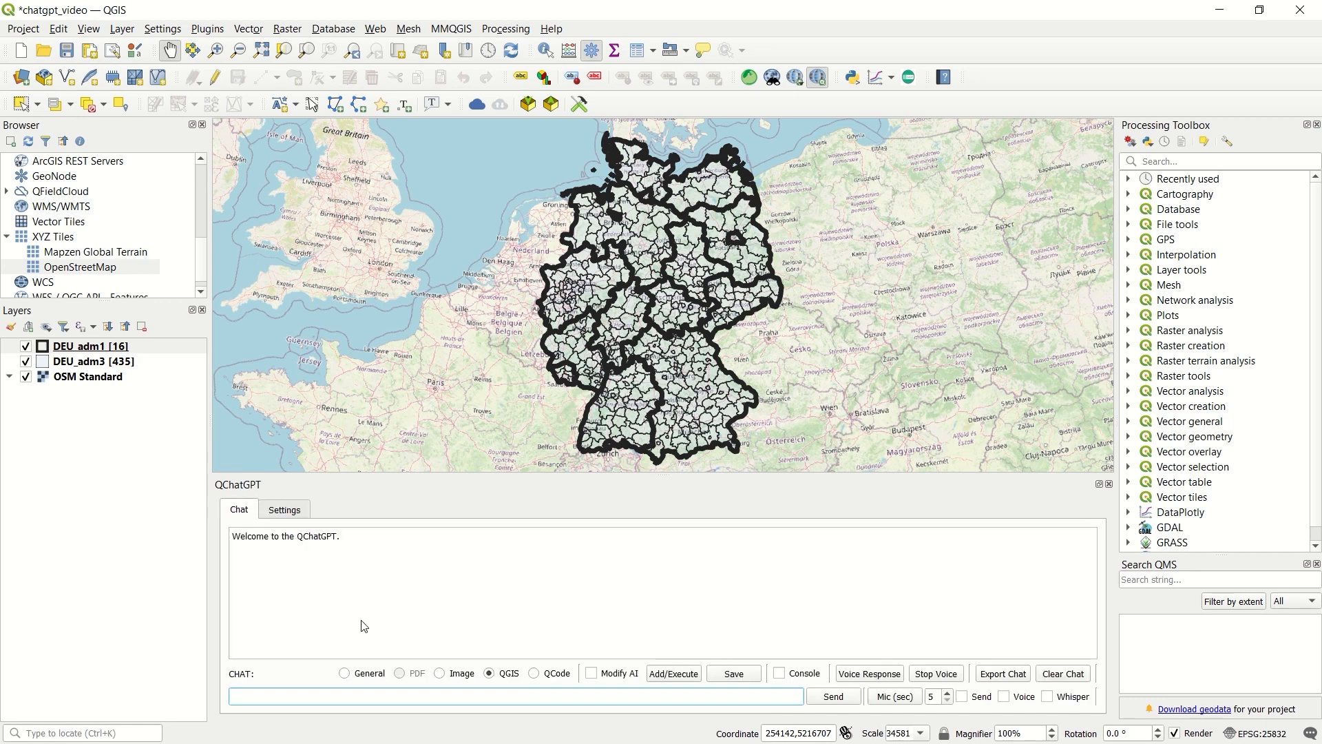
{"action": "mouse_move", "coordinate": [361, 677]}
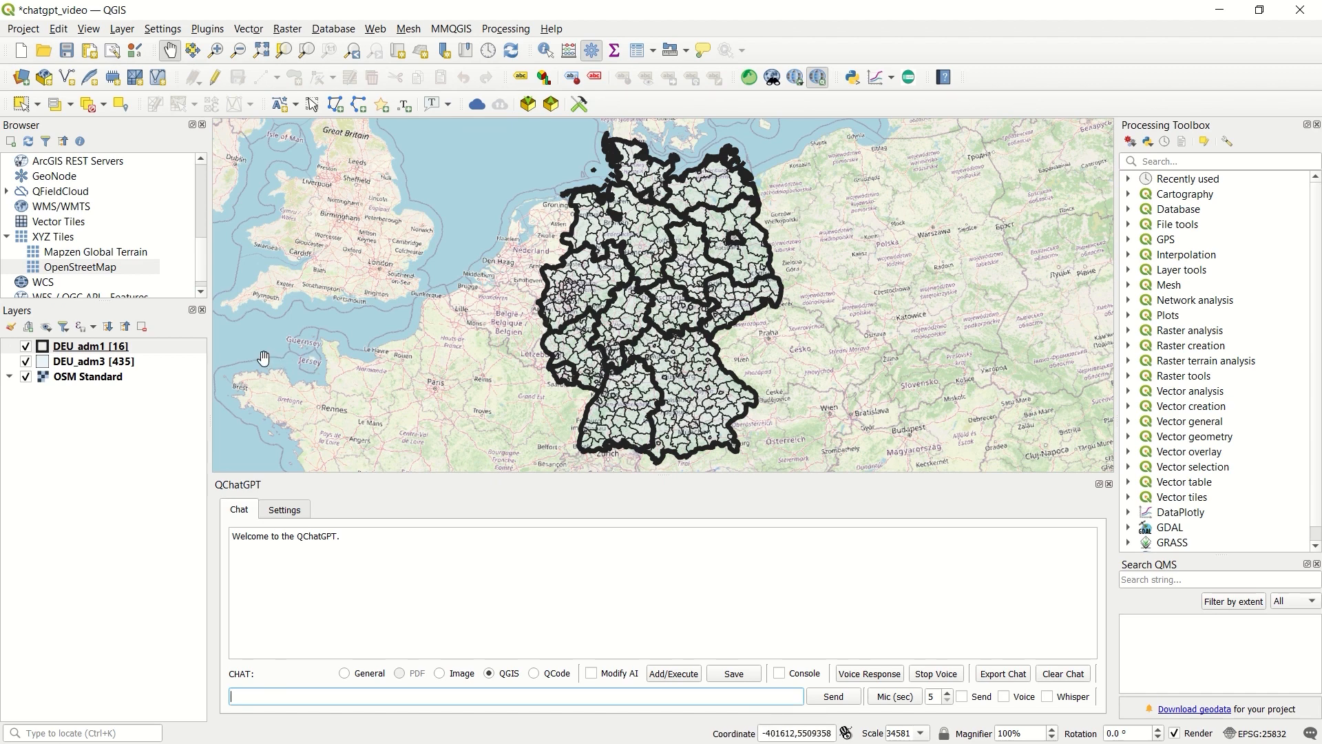
{"action": "mouse_move", "coordinate": [664, 377]}
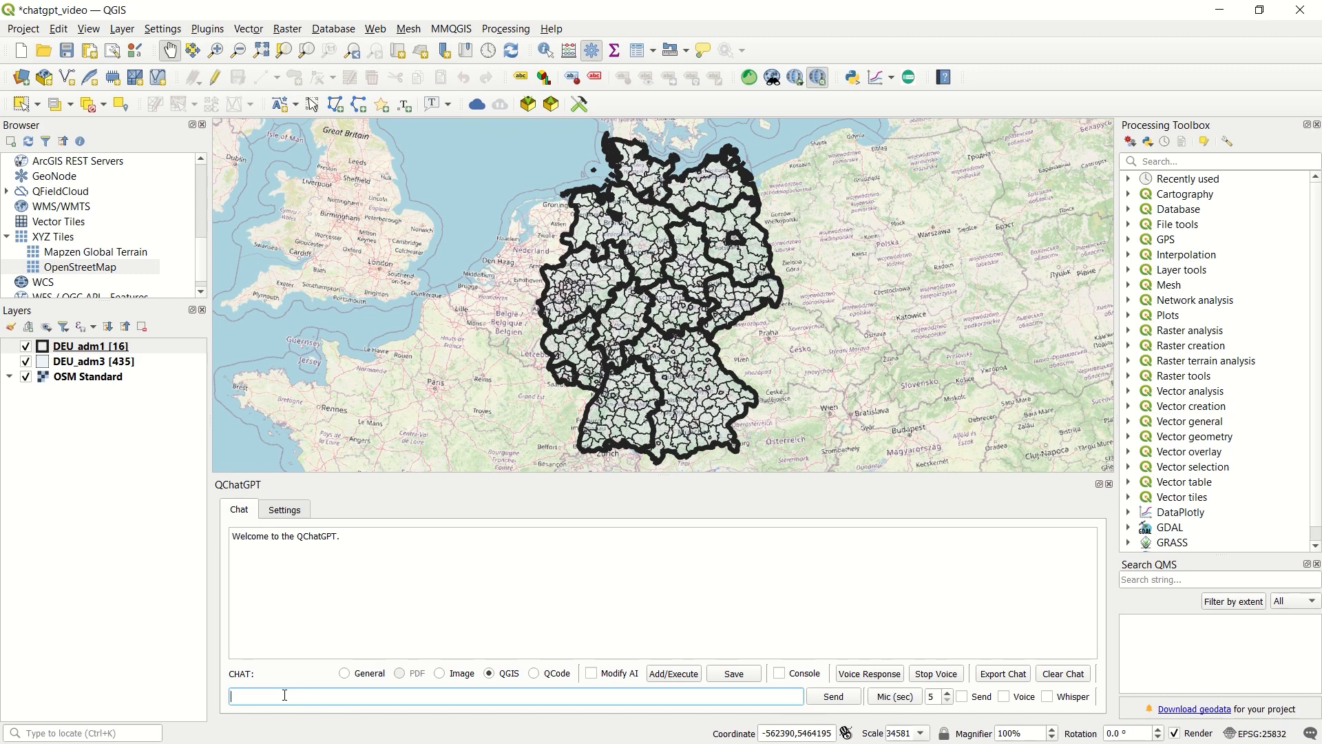
- Ask QChatGPT 'could you please count the feature in DEU_adm1'
{"action": "type", "text": "could"}
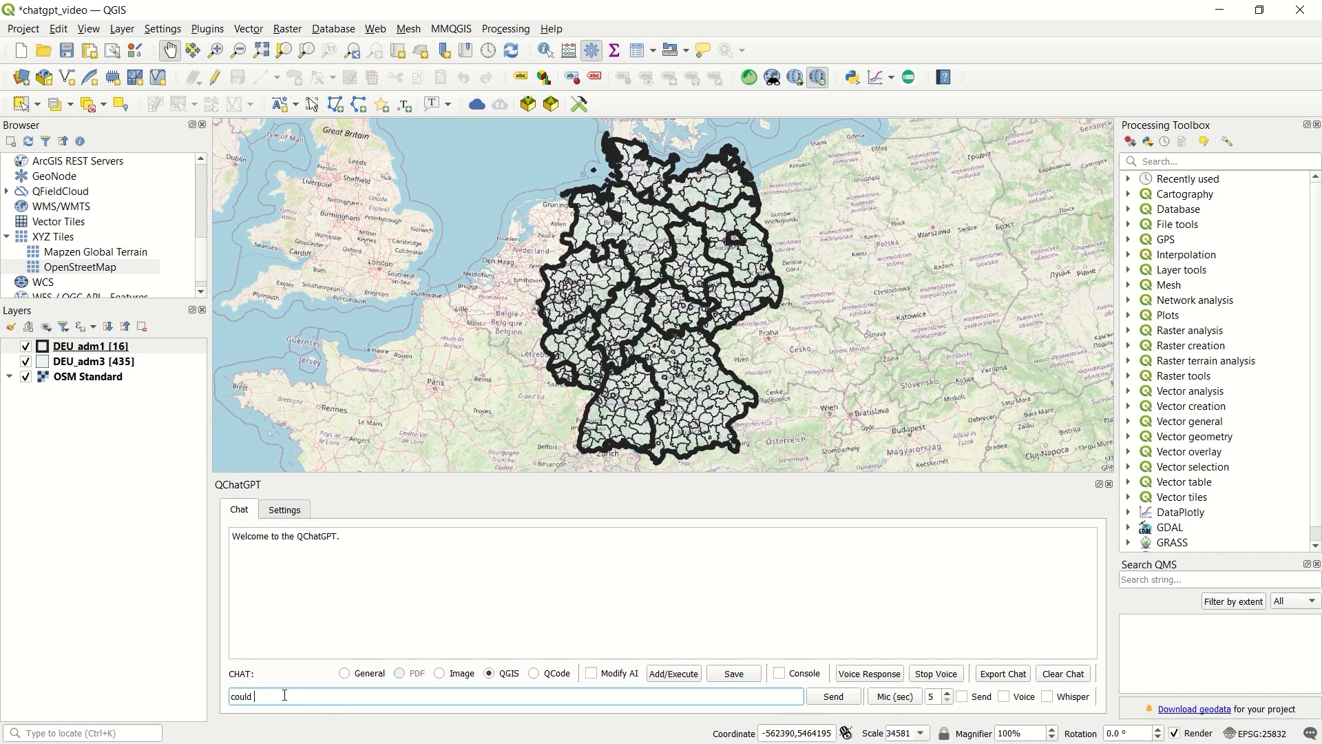
{"action": "type", "text": "you"}
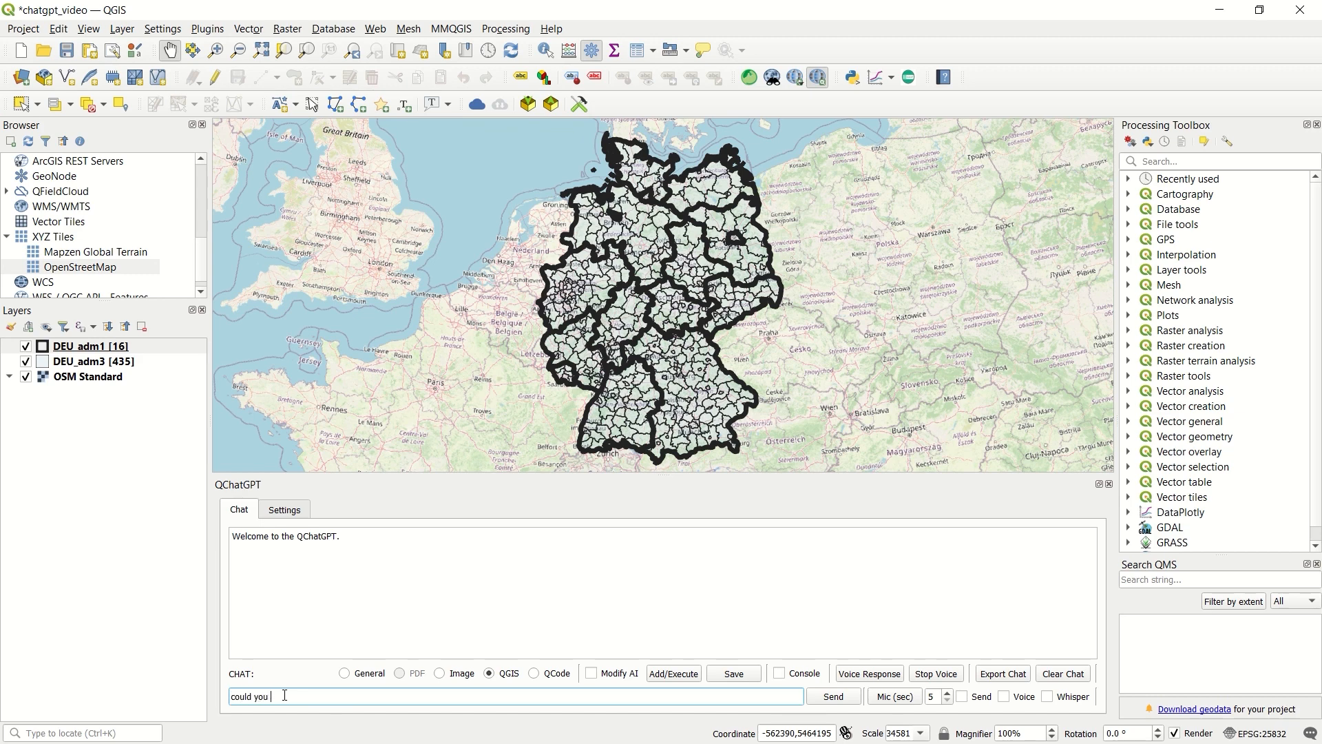
{"action": "type", "text": "please count the feature in"}
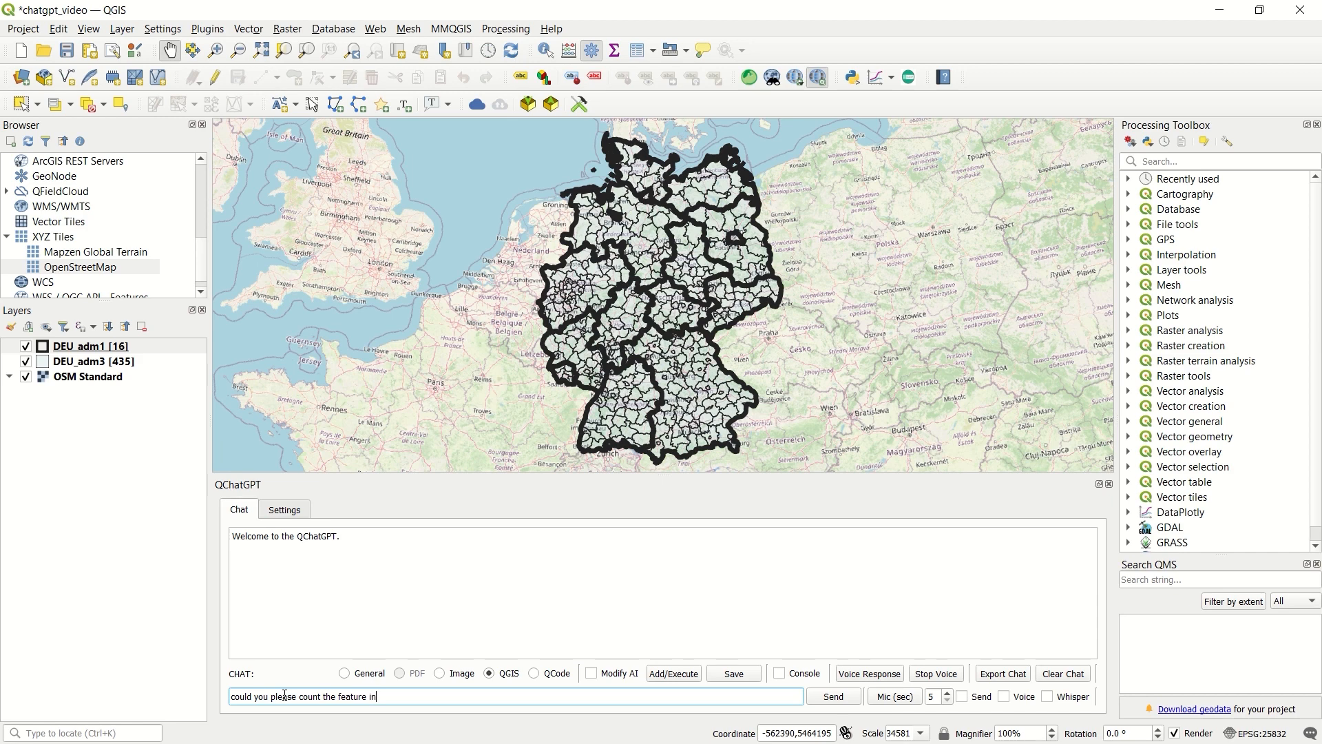
{"action": "type", "text": "DEU"}
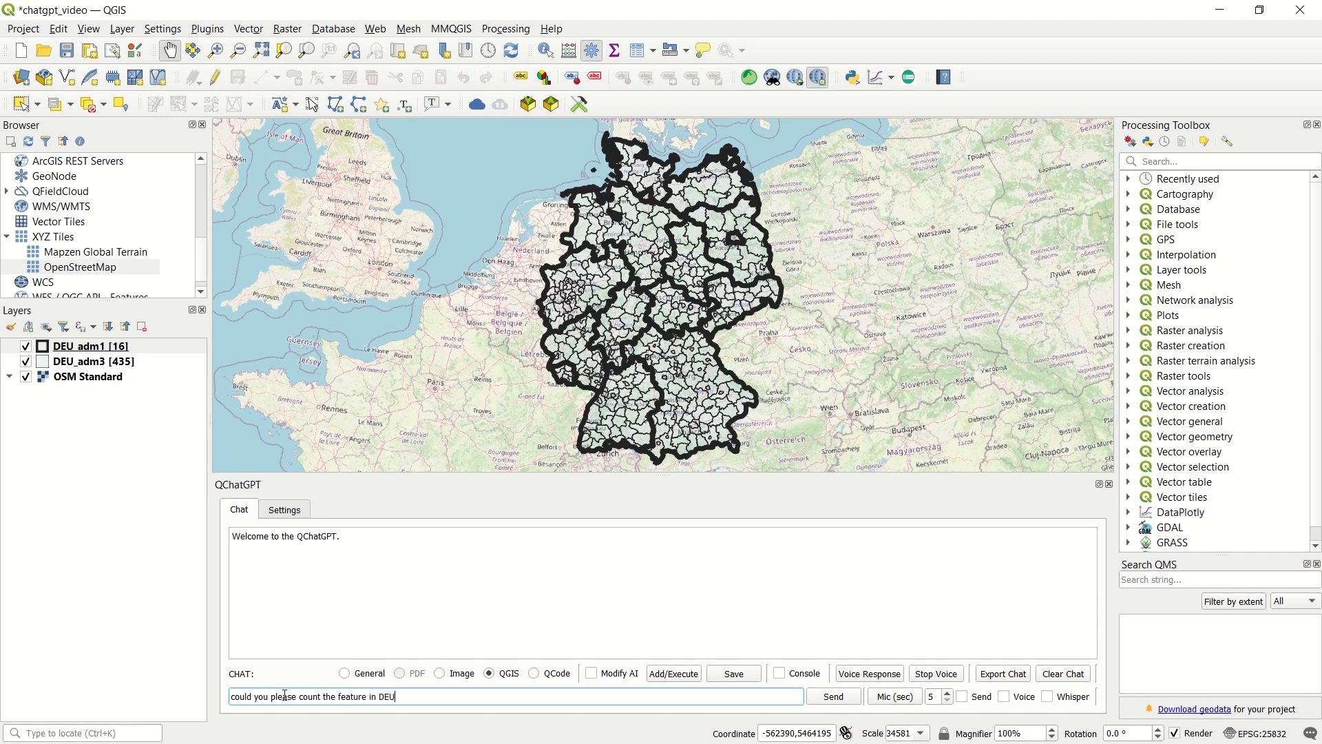
{"action": "type", "text": "_"}
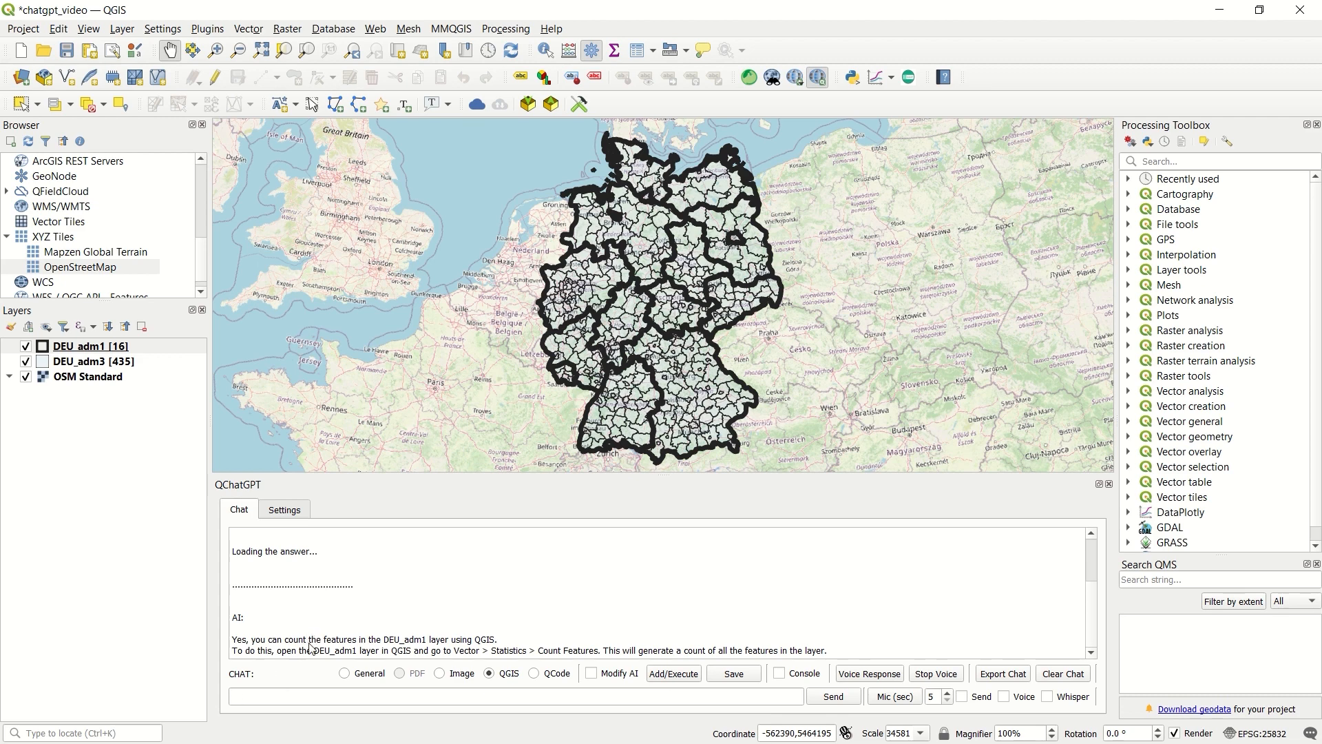
{"action": "mouse_move", "coordinate": [414, 629]}
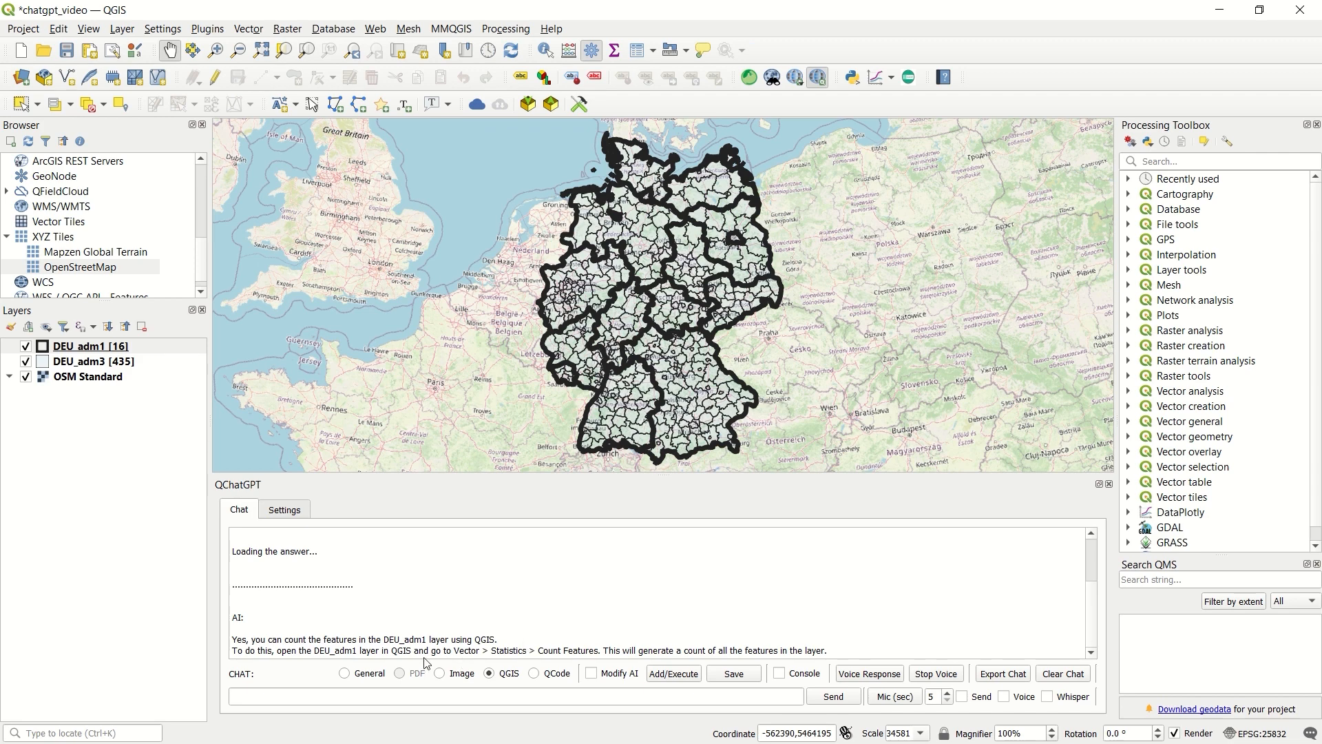
{"action": "mouse_move", "coordinate": [312, 645]}
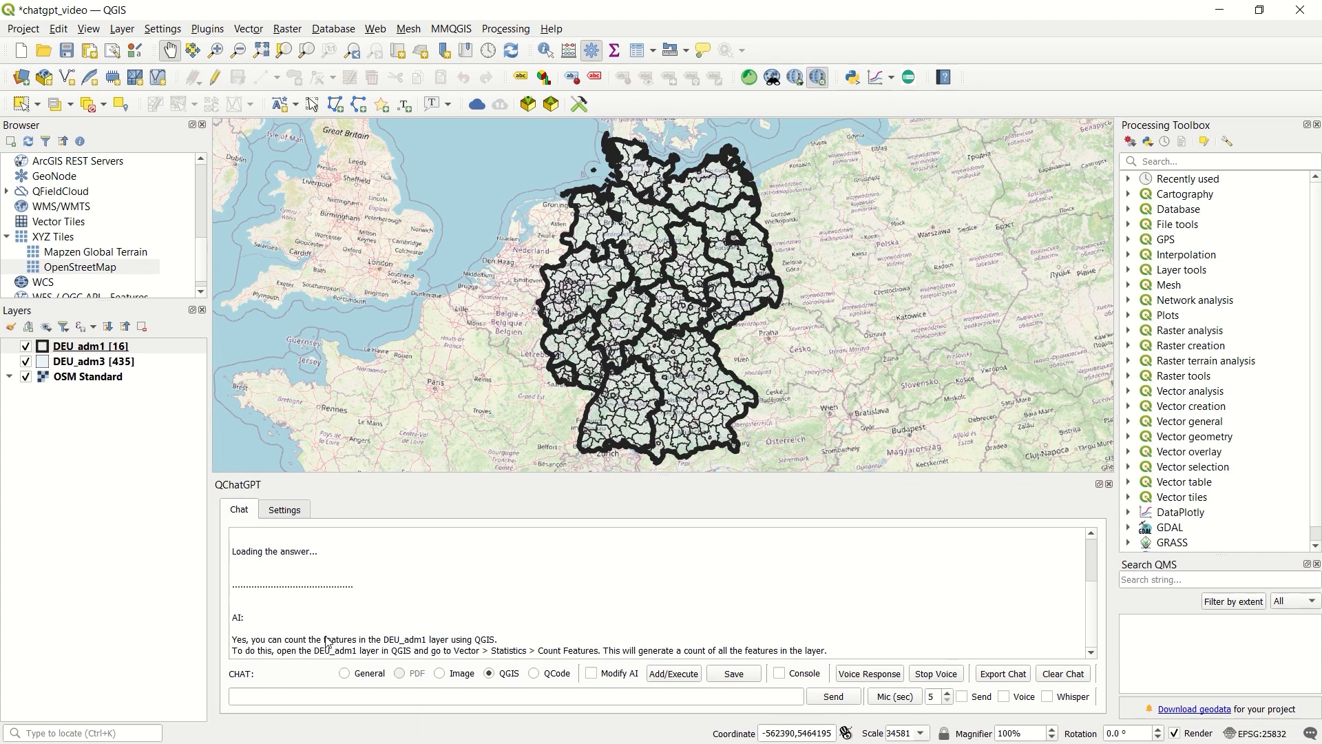
{"action": "mouse_move", "coordinate": [365, 721]}
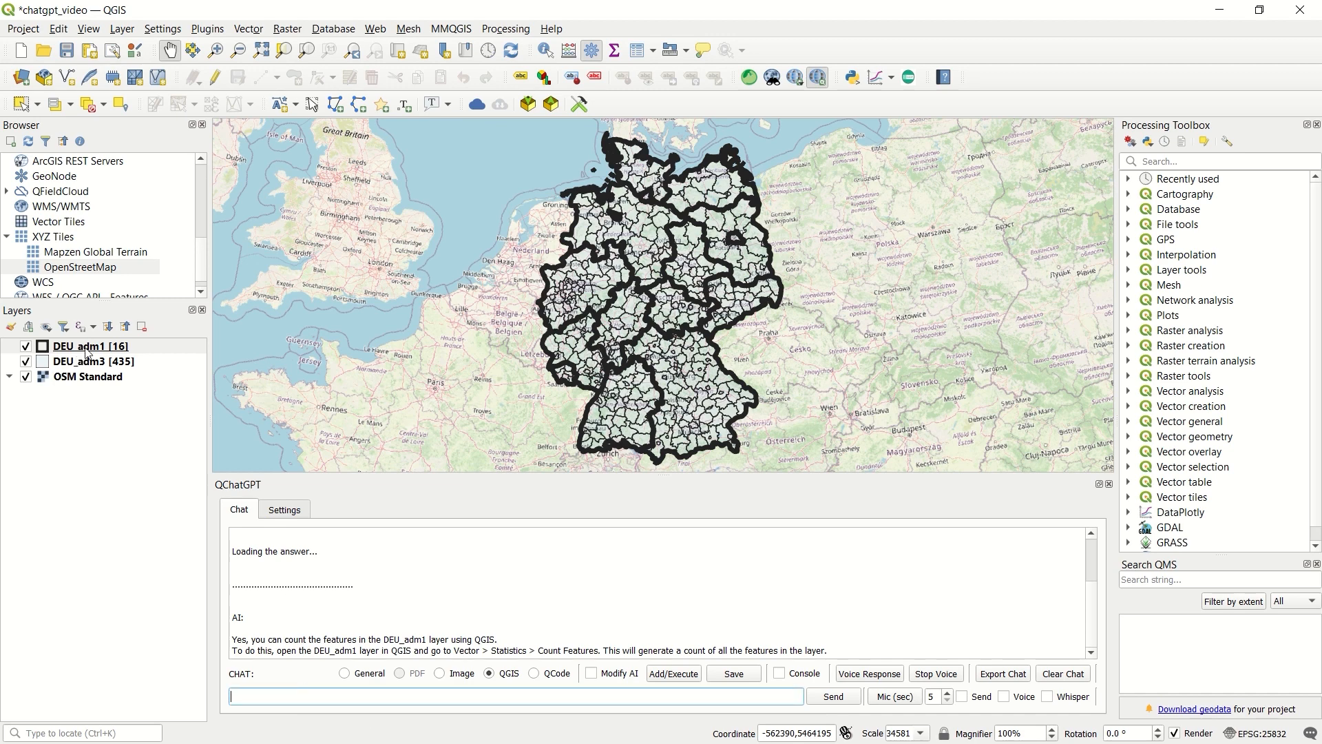
{"action": "right_click", "coordinate": [89, 346]}
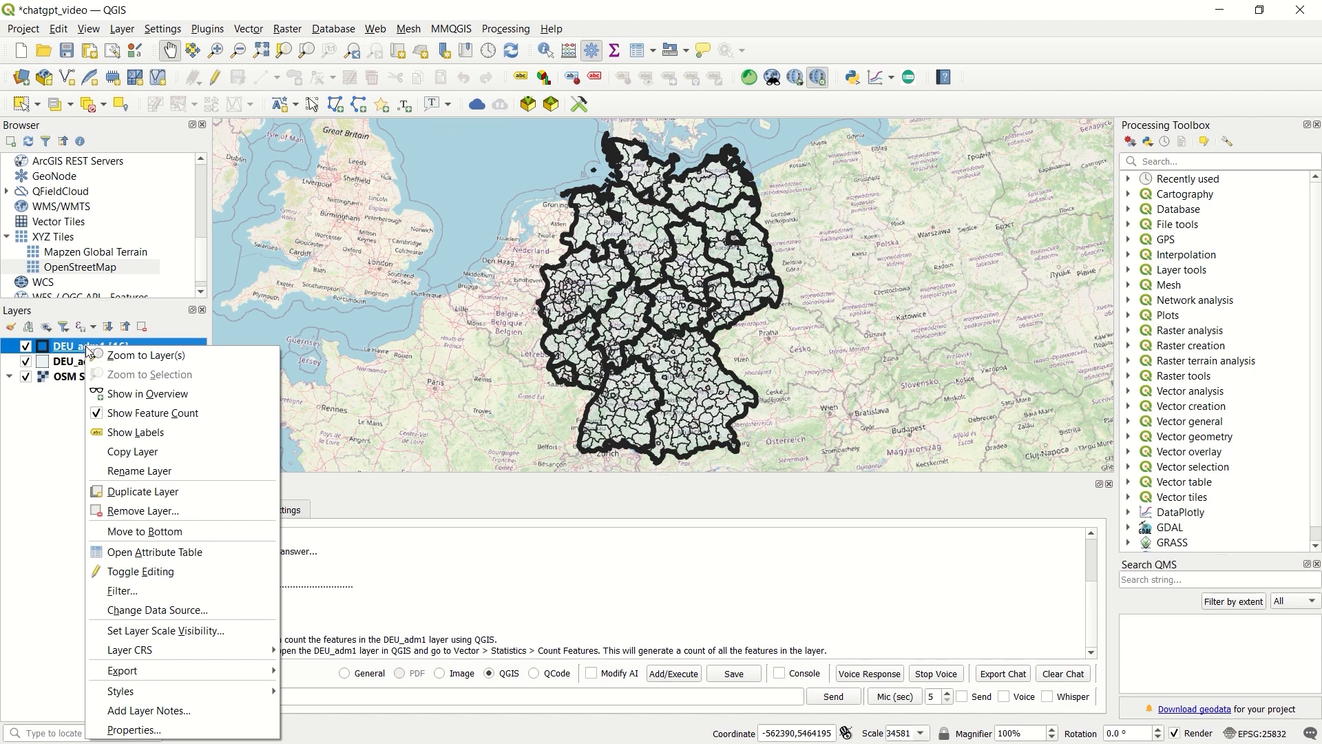
{"action": "mouse_move", "coordinate": [170, 470]}
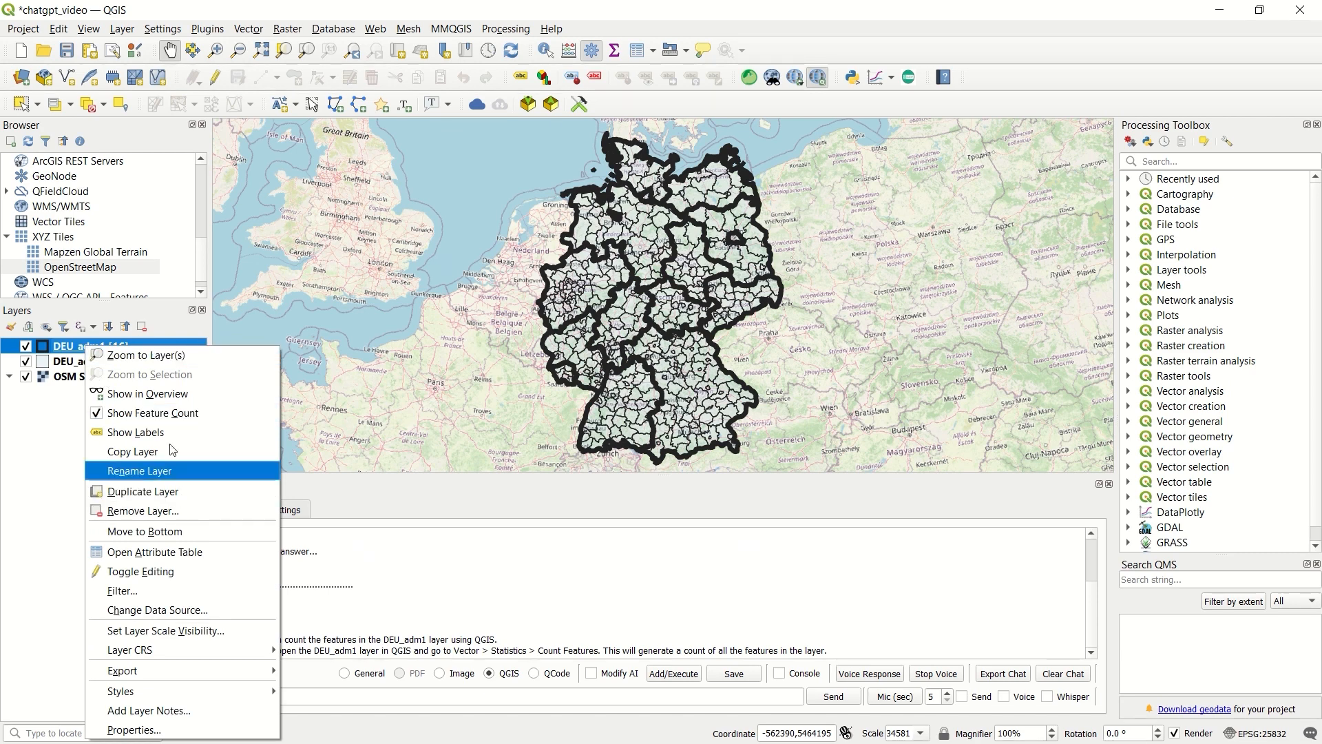
{"action": "mouse_move", "coordinate": [384, 711]}
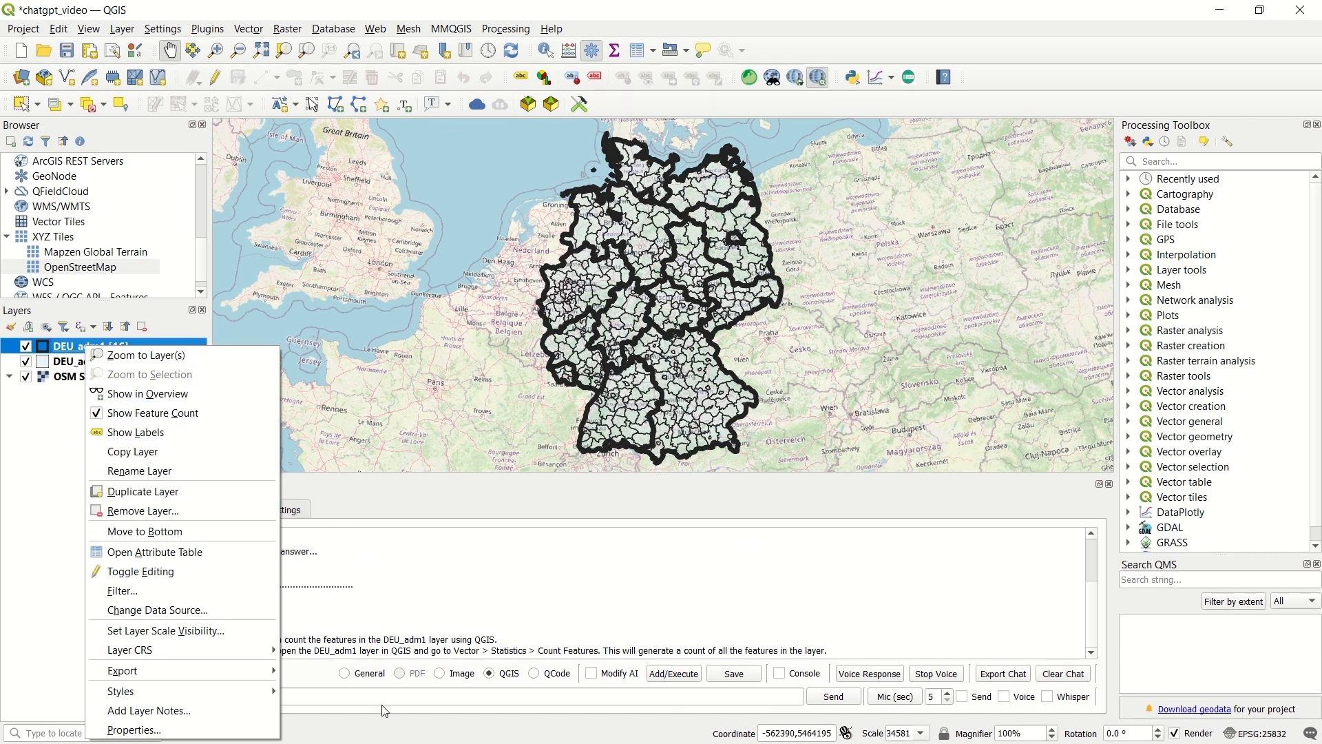
{"action": "left_click", "coordinate": [512, 696]}
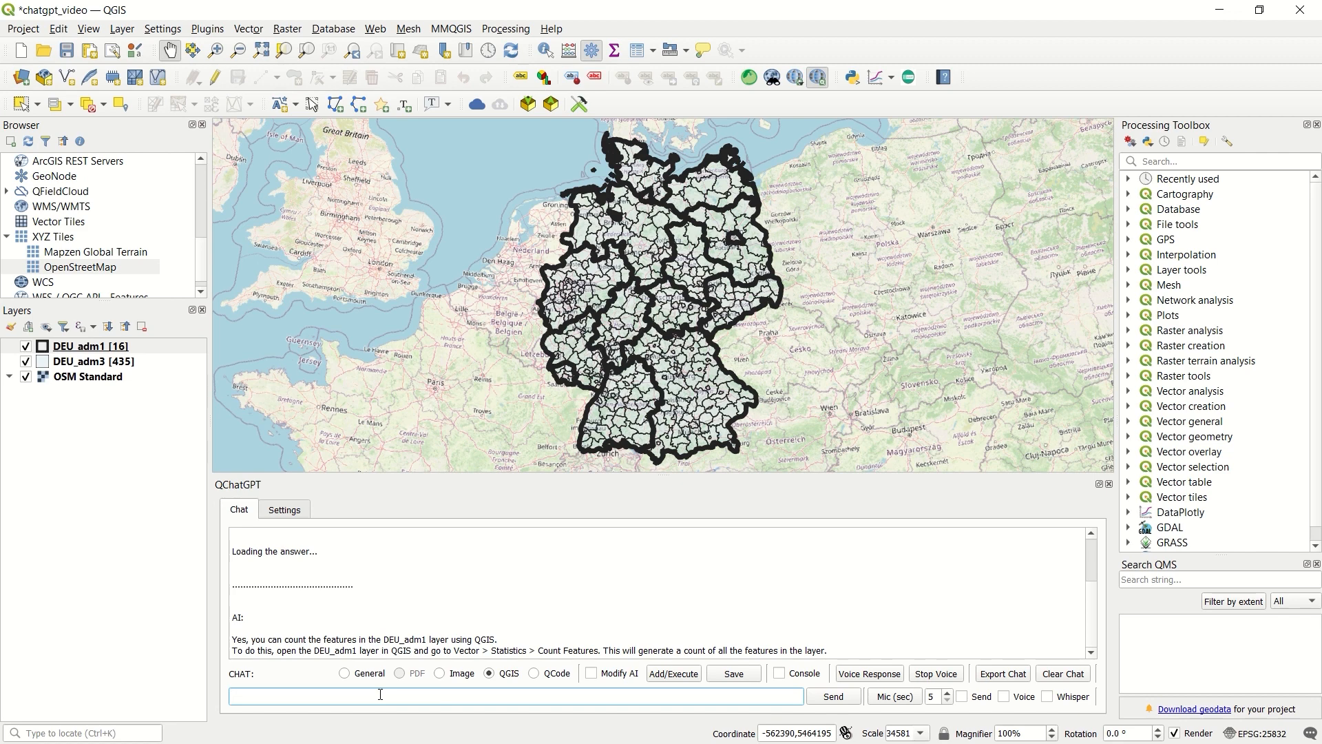
- Ask QChatGPT 'how to add shape file in qgis'
{"action": "type", "text": "how to add shape file in"}
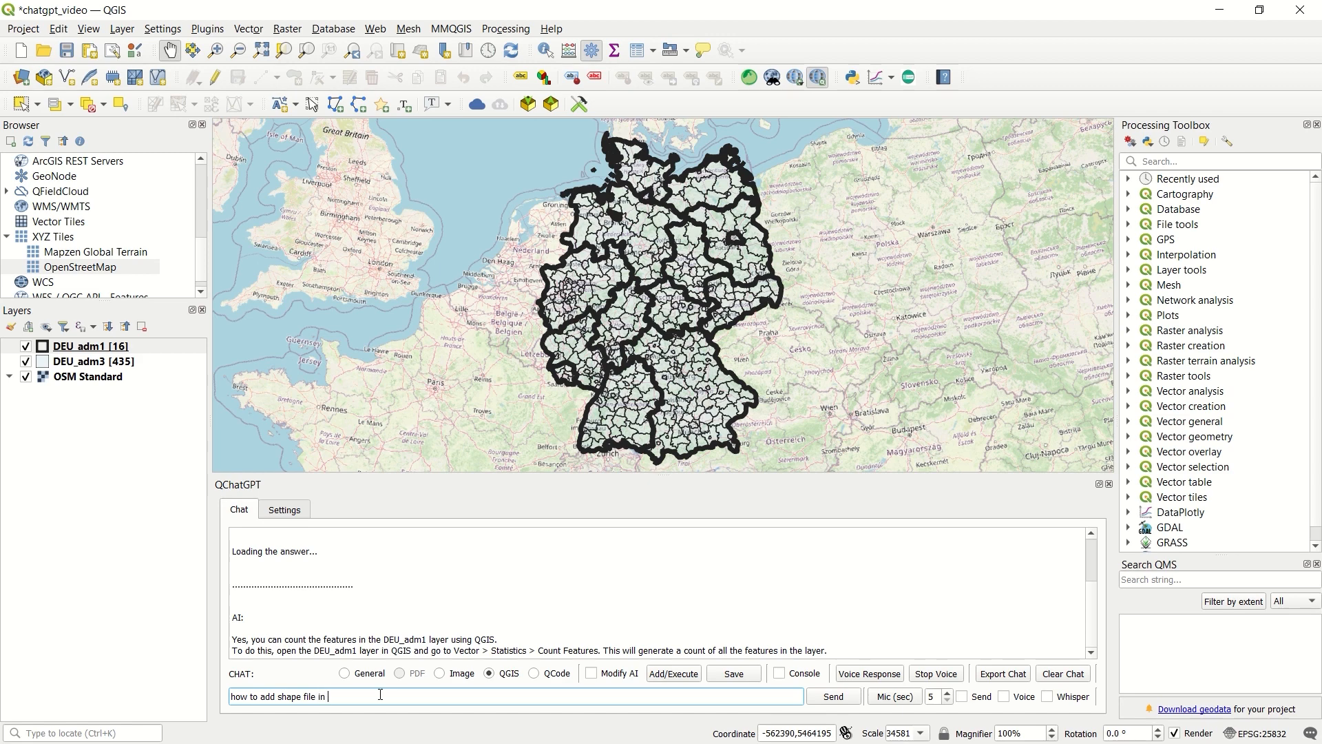
{"action": "type", "text": "qgis"}
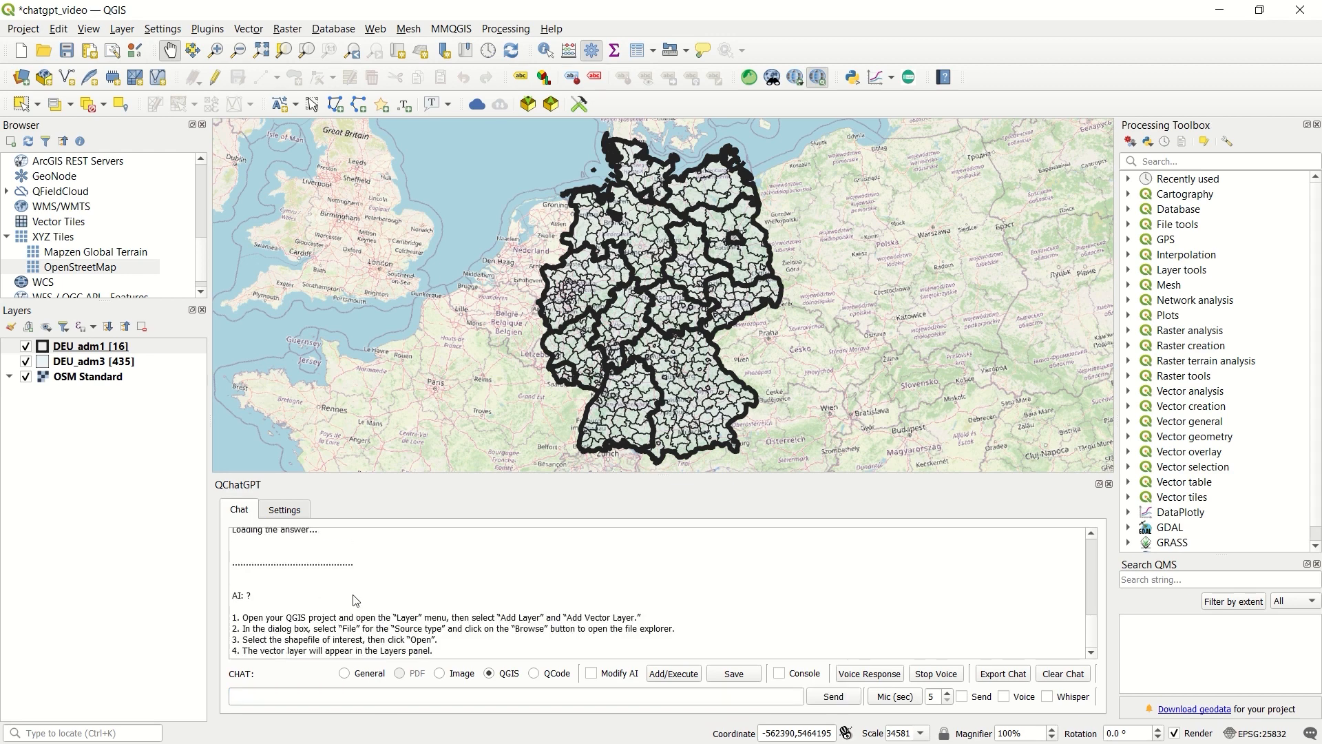
{"action": "mouse_move", "coordinate": [316, 627]}
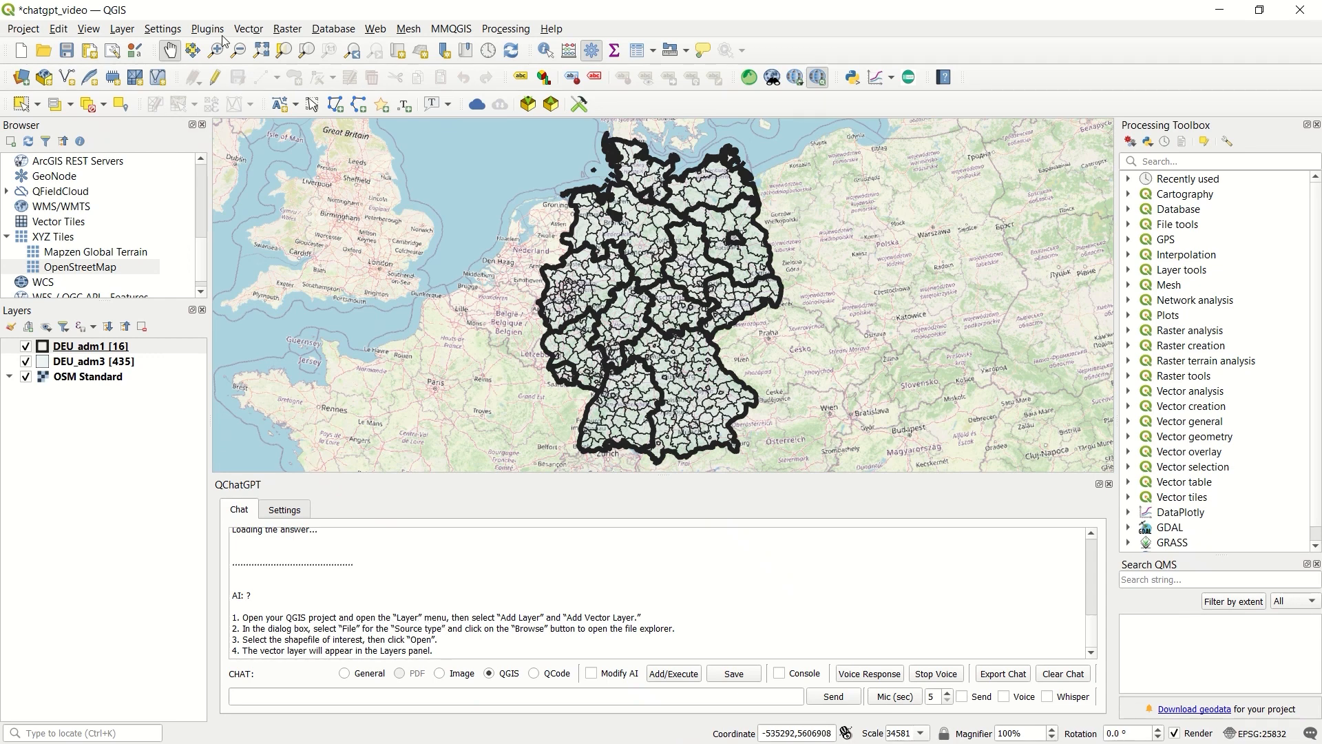
{"action": "mouse_move", "coordinate": [484, 683]}
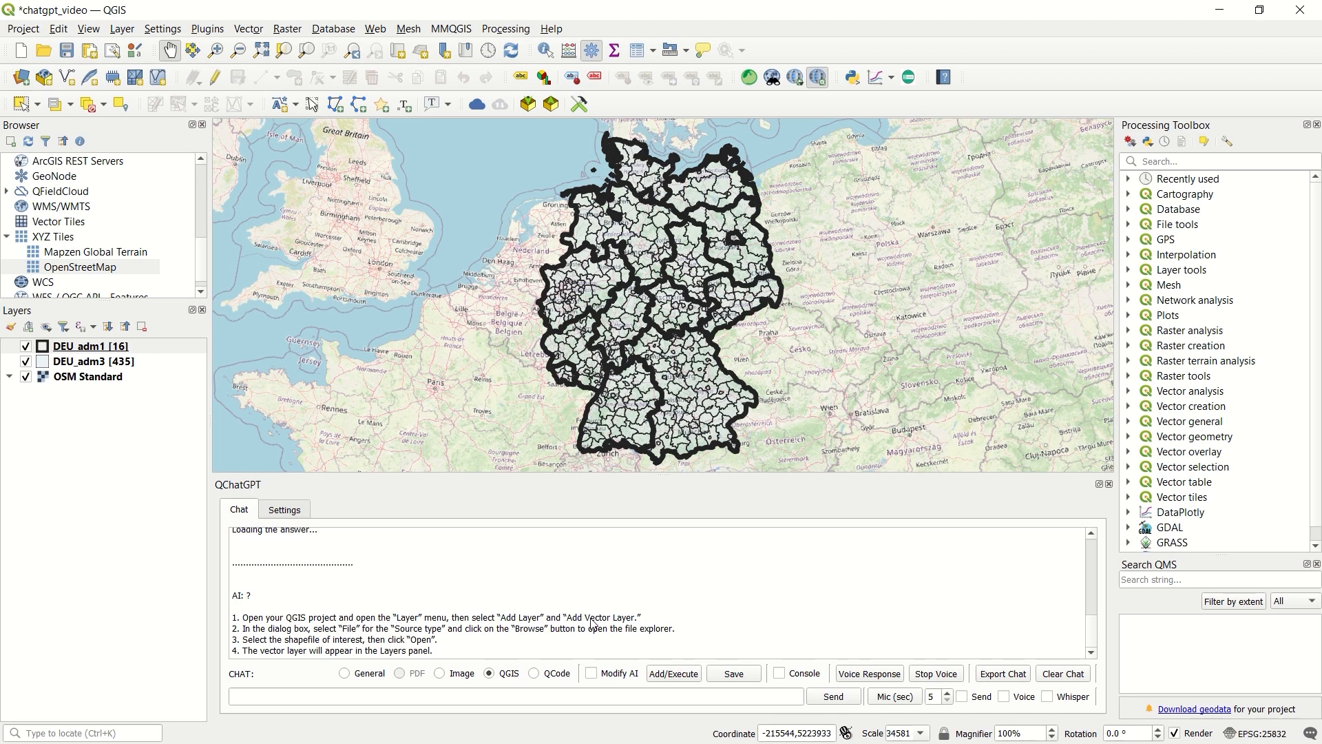
{"action": "mouse_move", "coordinate": [483, 637]}
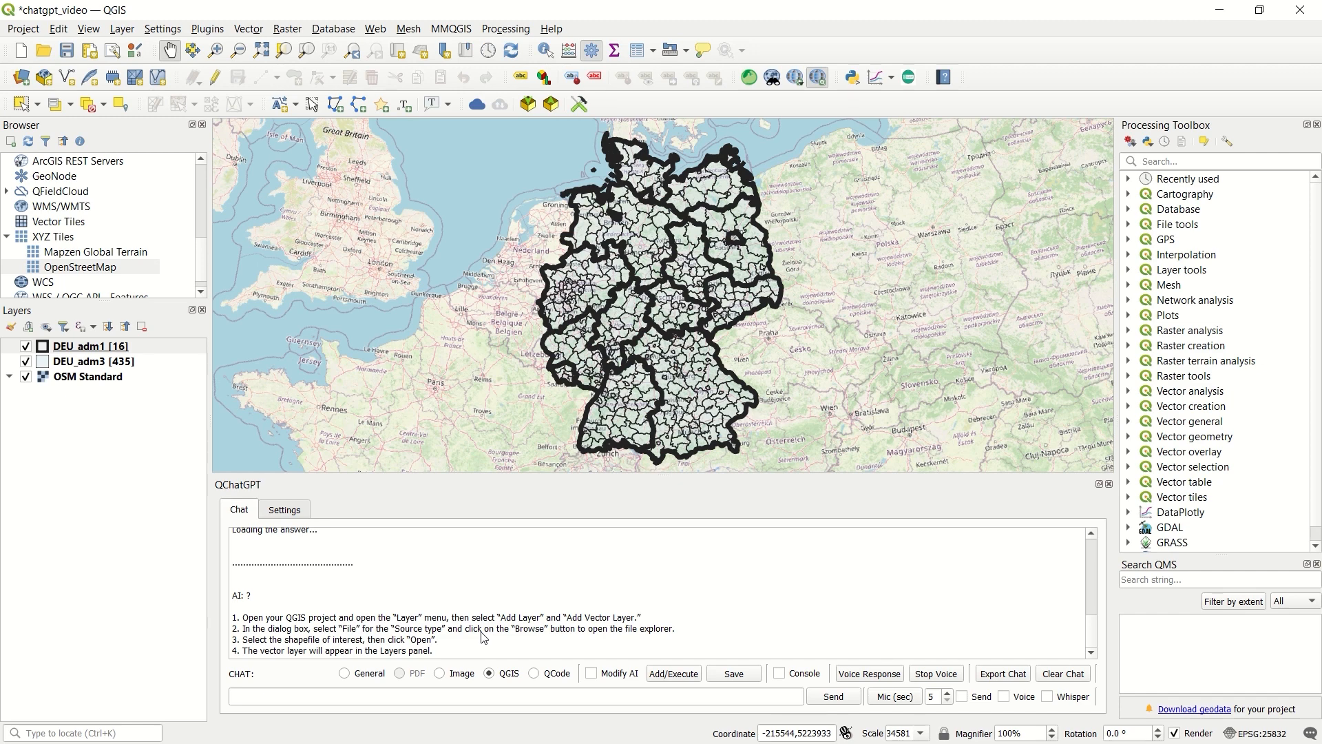
{"action": "mouse_move", "coordinate": [434, 650]}
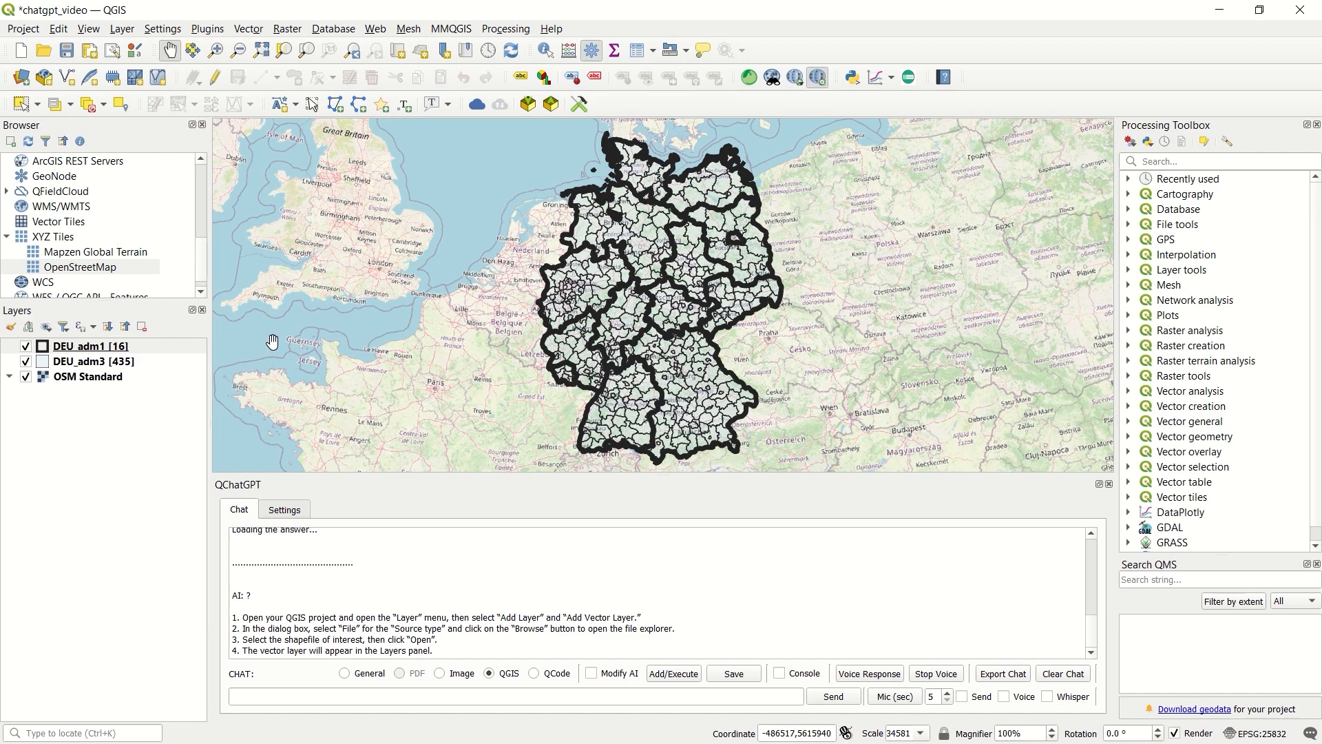
{"action": "left_click", "coordinate": [121, 28]}
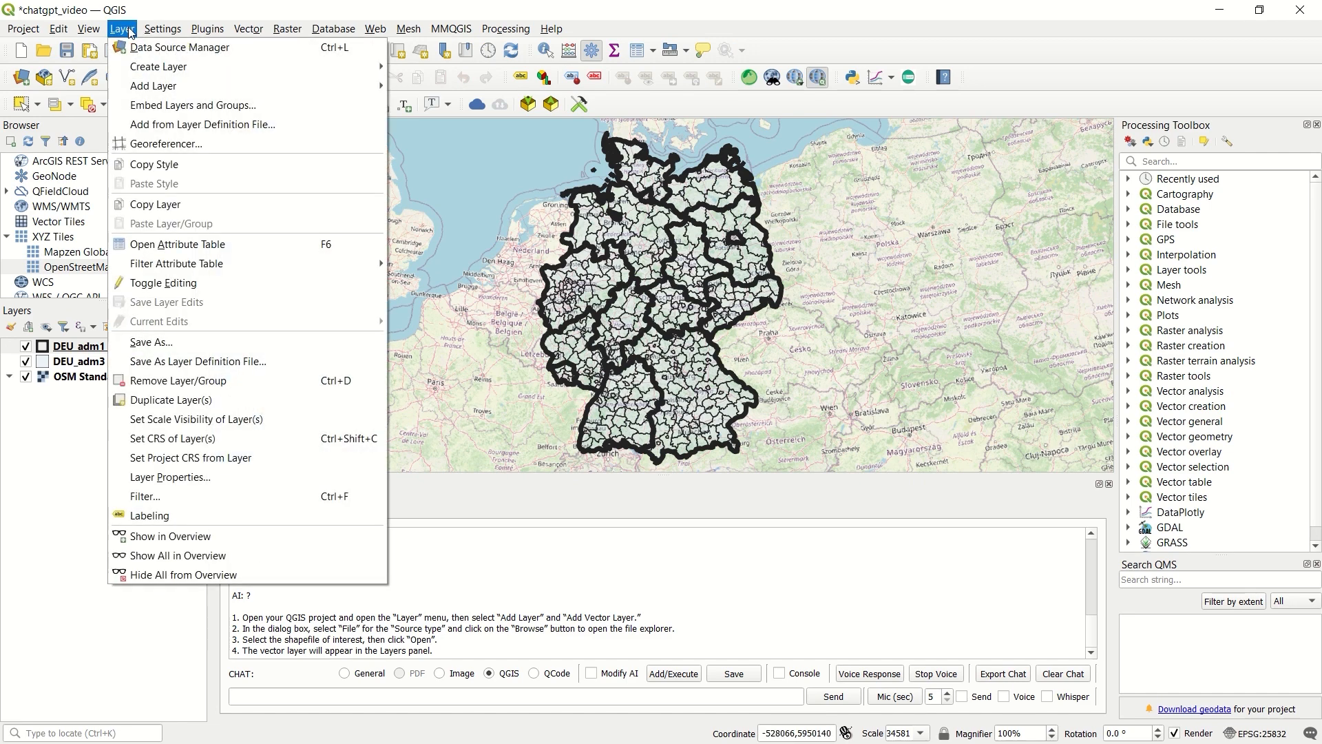
{"action": "mouse_move", "coordinate": [153, 86]}
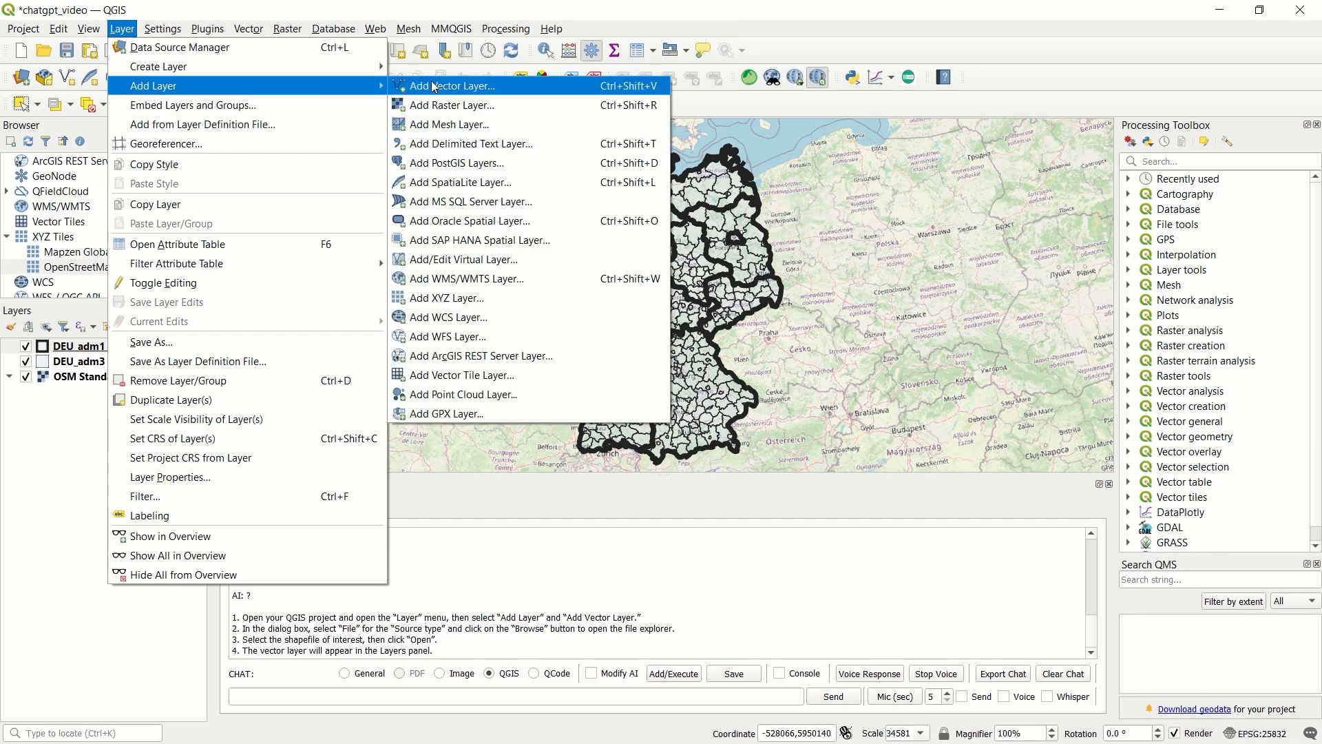
{"action": "left_click", "coordinate": [454, 86]}
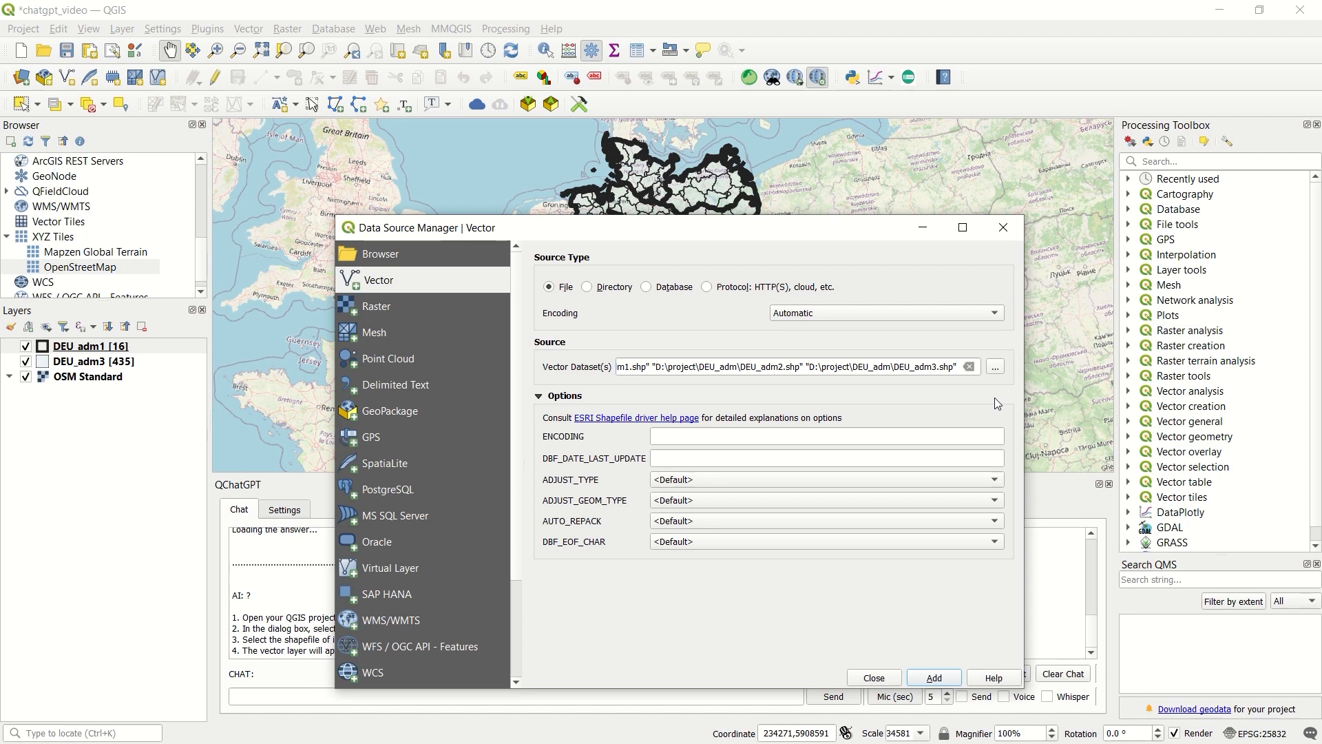
{"action": "left_click", "coordinate": [933, 677]}
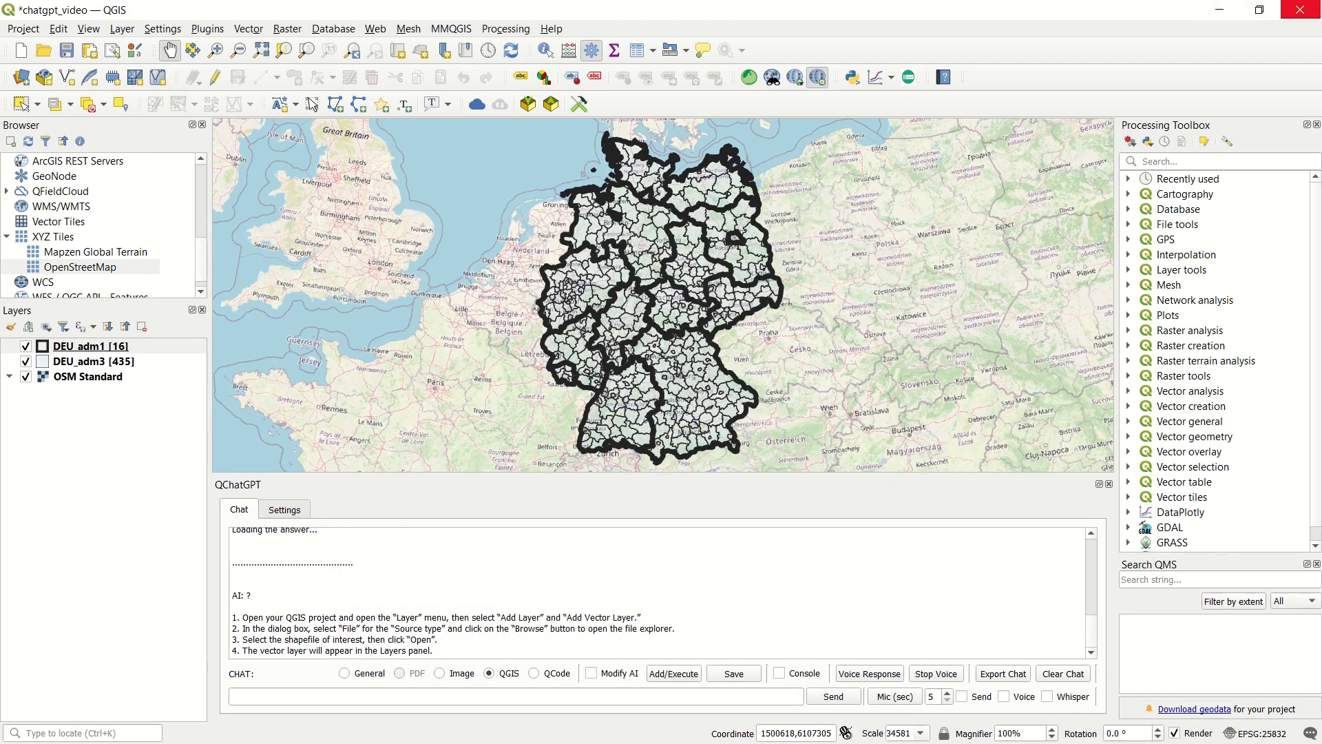
- Uncheck DEU_adm1 in the Layers panel so only DEU_adm3 districts remain visible
{"action": "left_click", "coordinate": [25, 346]}
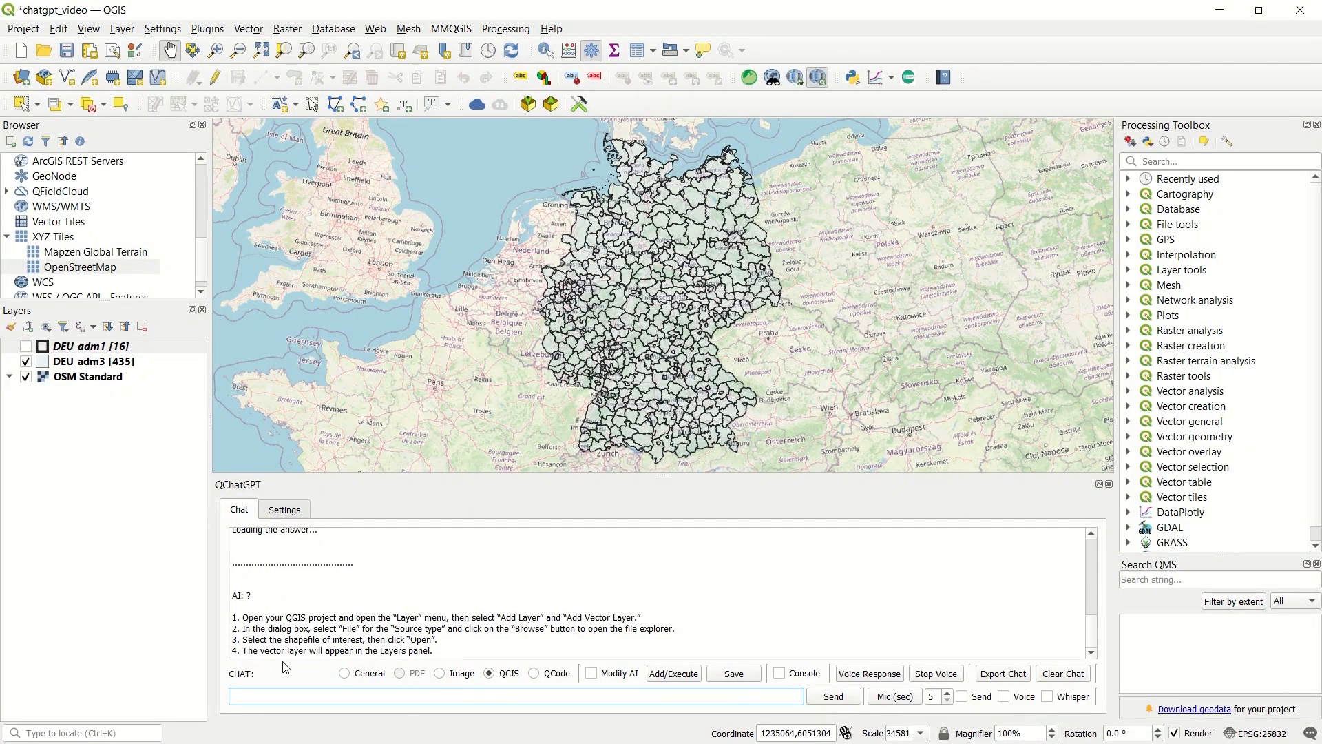
{"action": "mouse_move", "coordinate": [249, 722]}
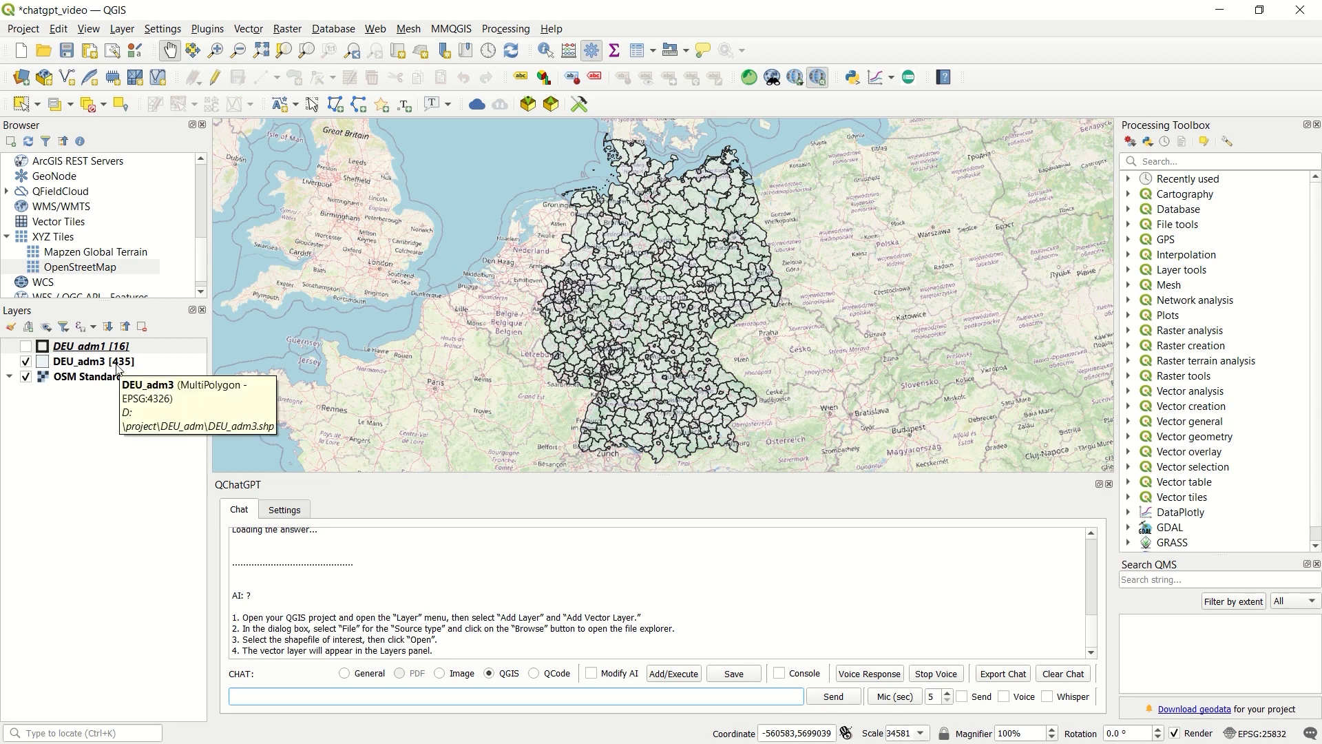
{"action": "mouse_move", "coordinate": [665, 314]}
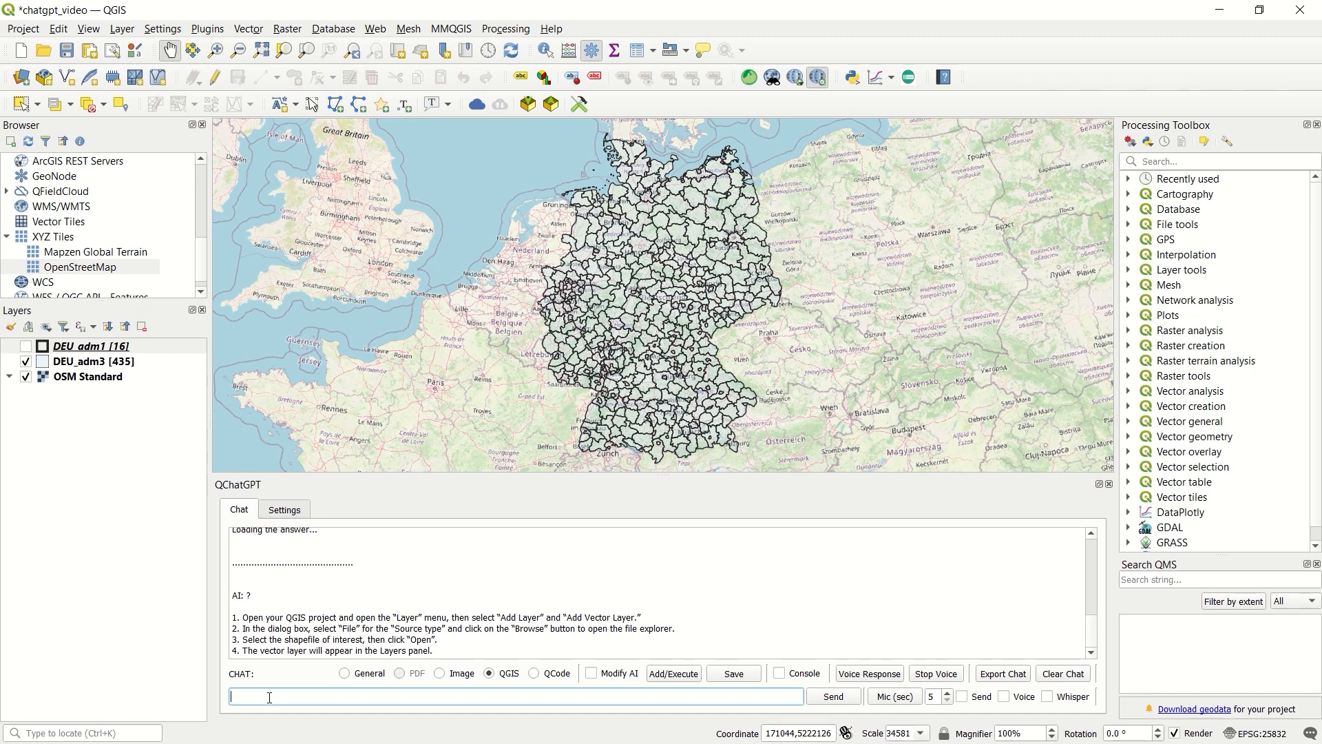
{"action": "type", "text": "how to find center of each plogon and save as json"}
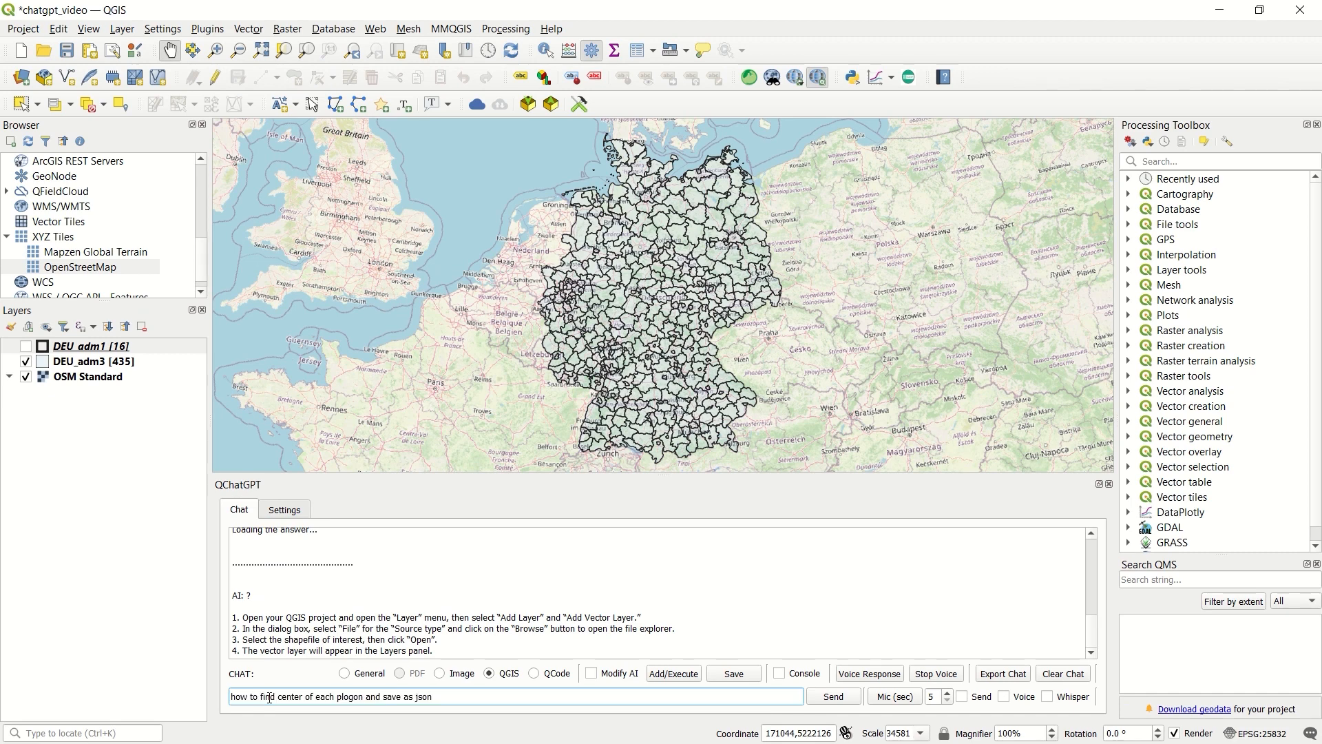
{"action": "left_click", "coordinate": [833, 696]}
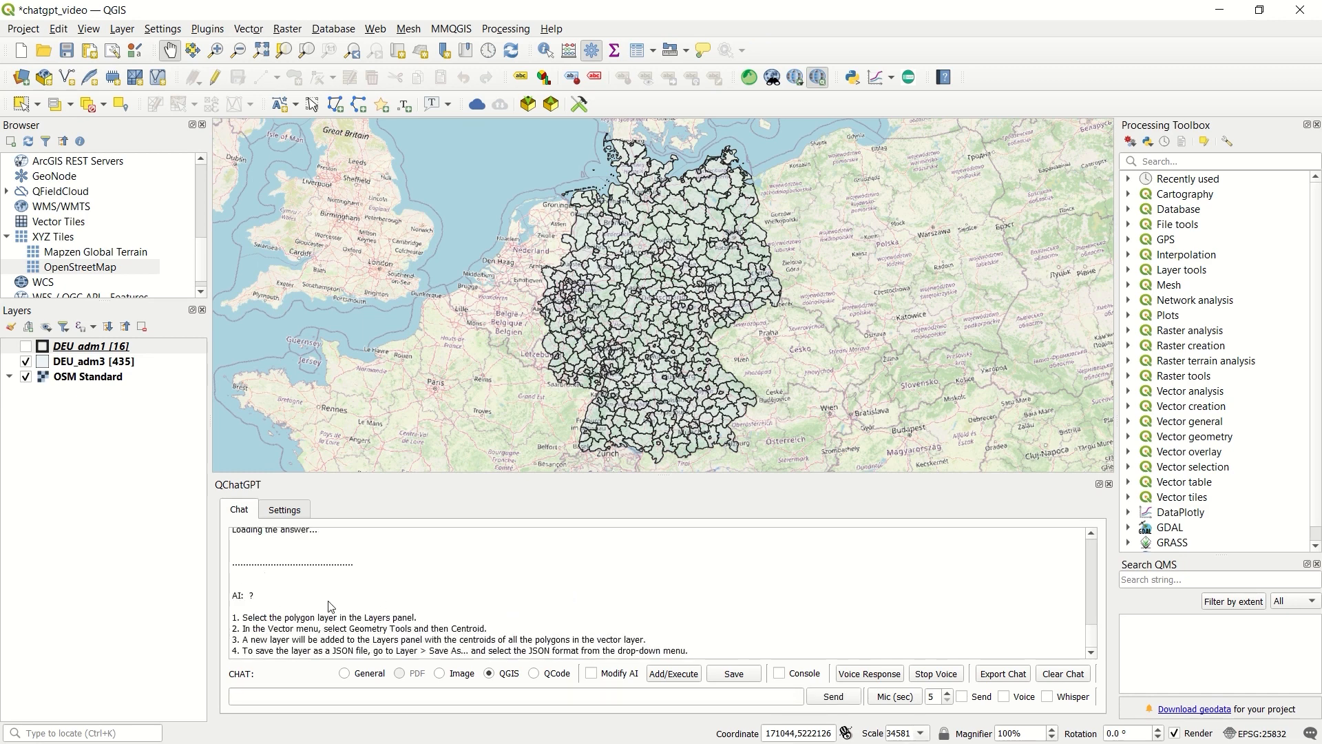
{"action": "mouse_move", "coordinate": [266, 623]}
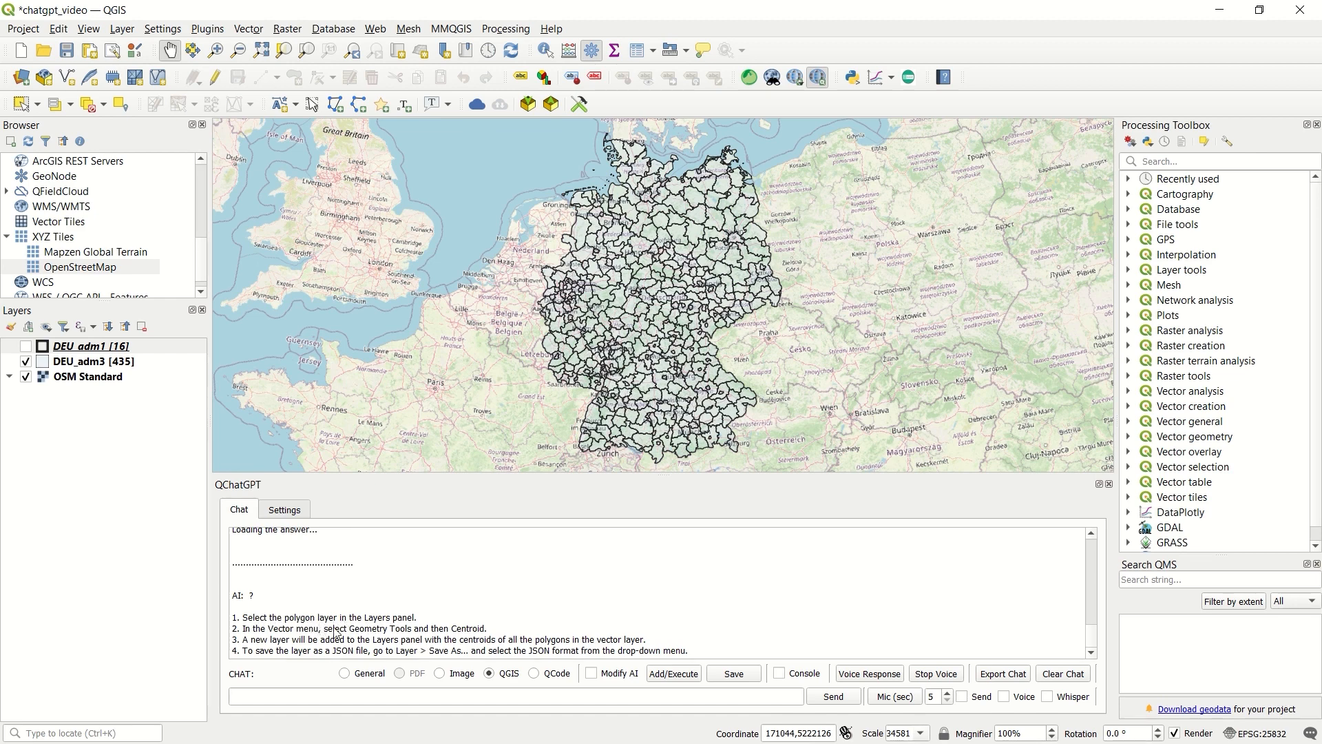
{"action": "mouse_move", "coordinate": [402, 631]}
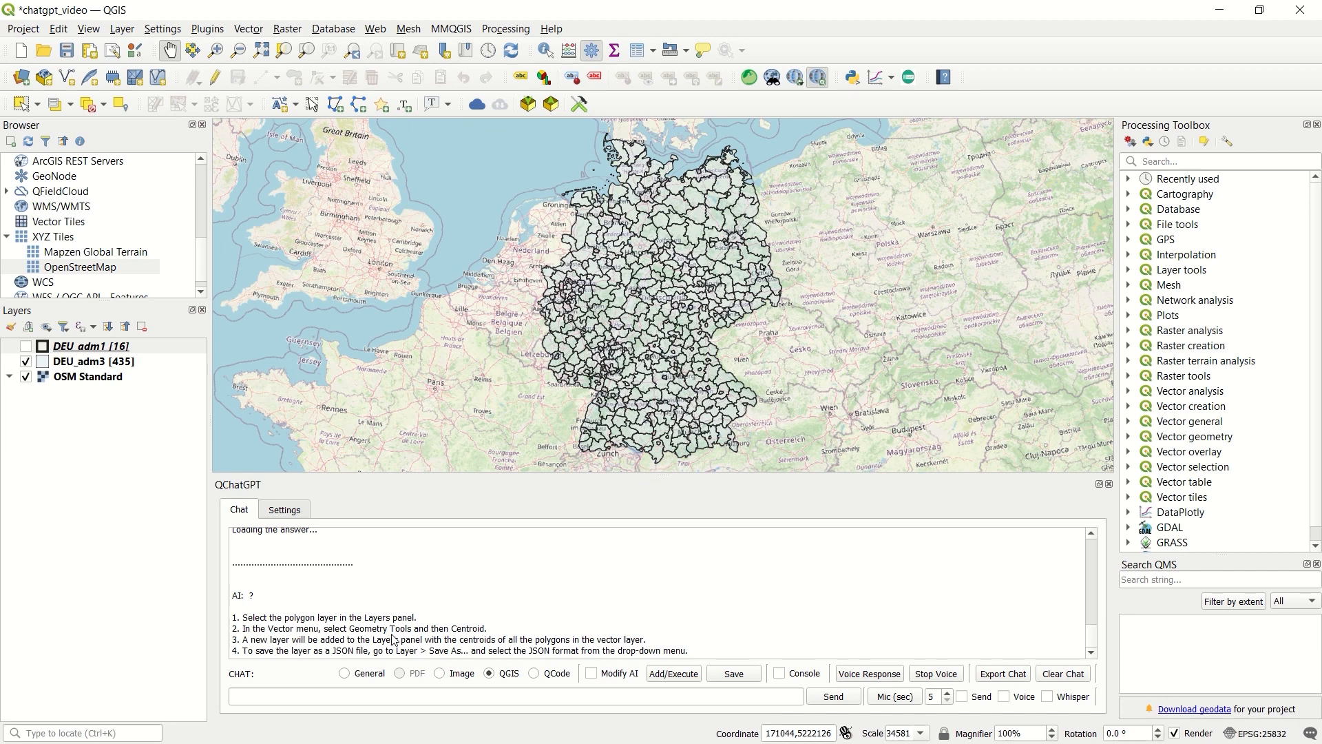
{"action": "mouse_move", "coordinate": [414, 650]}
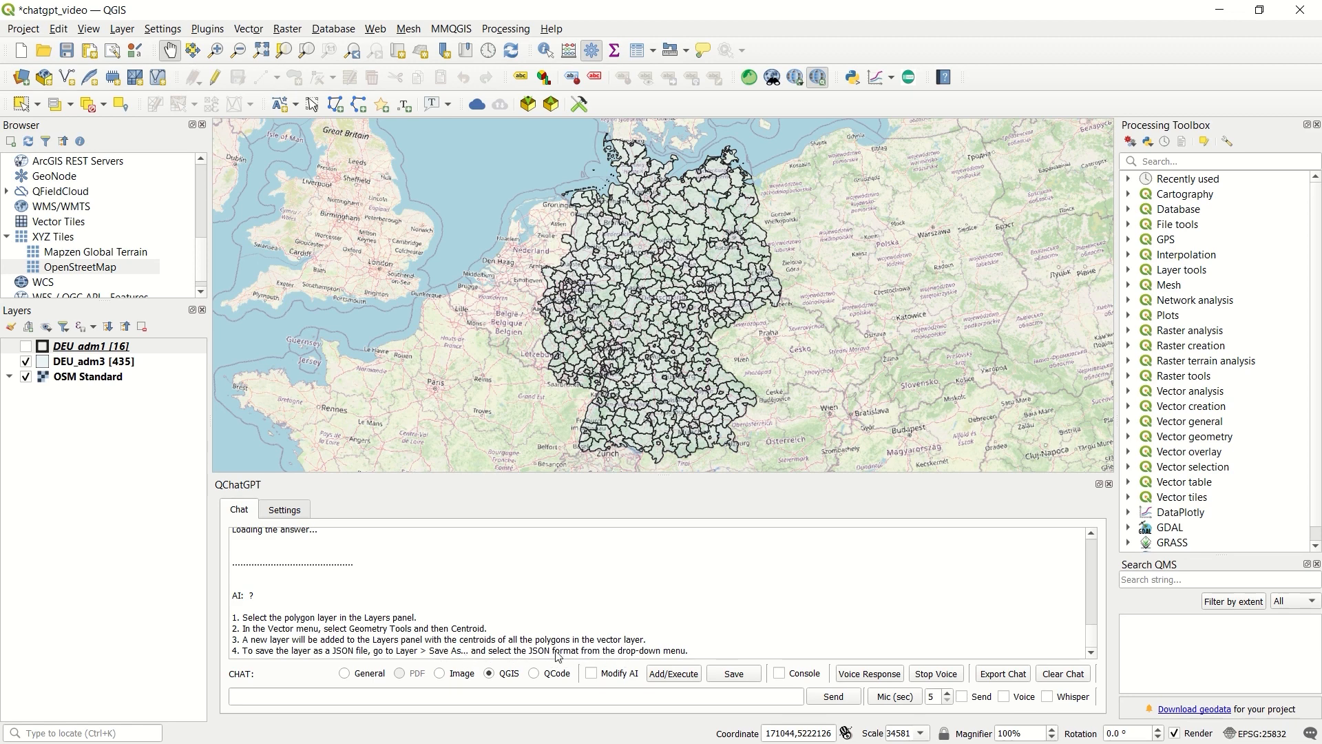
{"action": "mouse_move", "coordinate": [376, 642]}
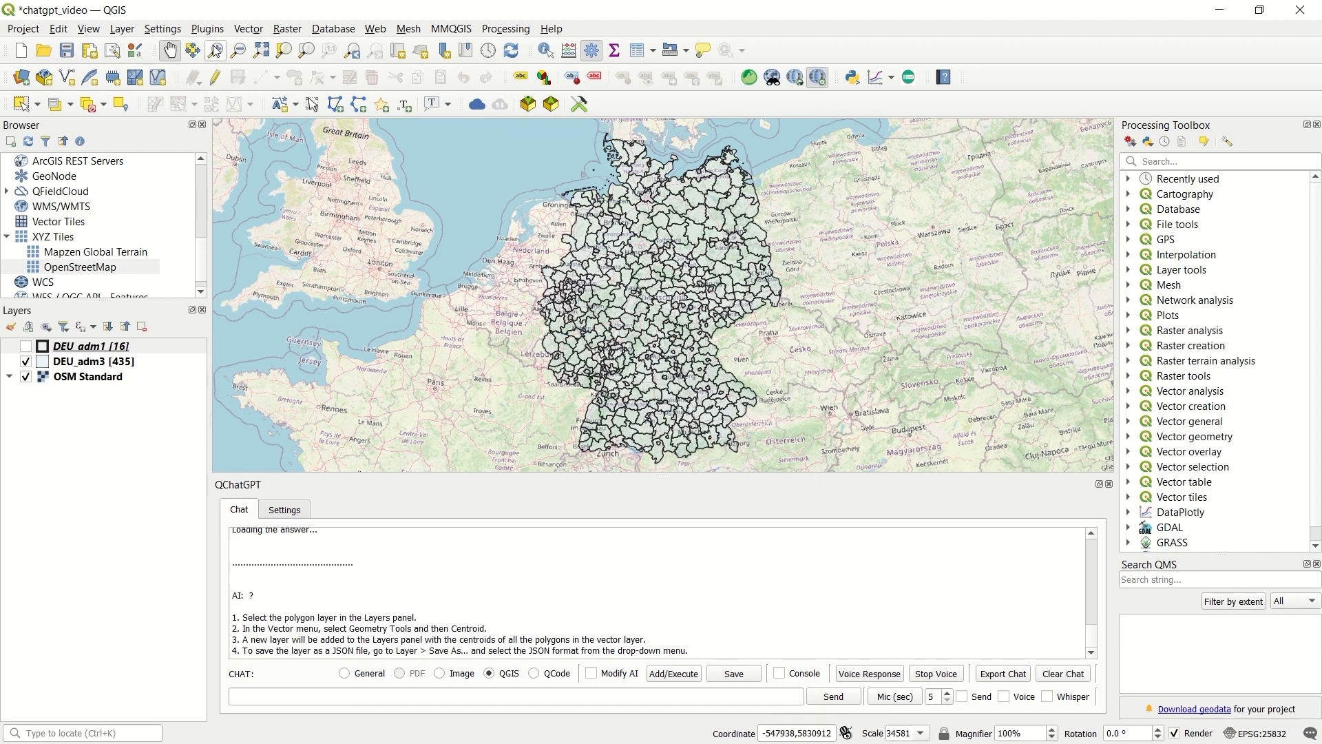
- Run Vector > Geometry Tools > Centroids with DEU_adm3 as the input layer
{"action": "left_click", "coordinate": [248, 28]}
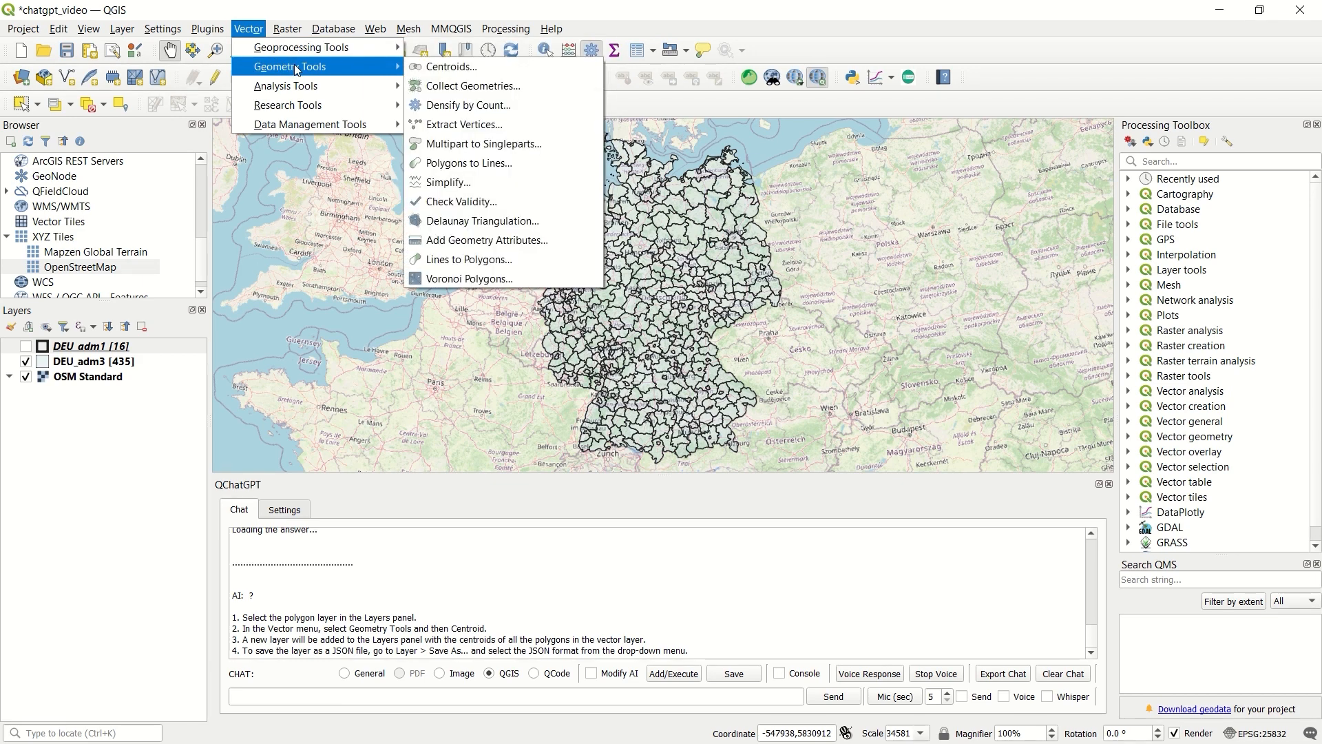
{"action": "left_click", "coordinate": [453, 67]}
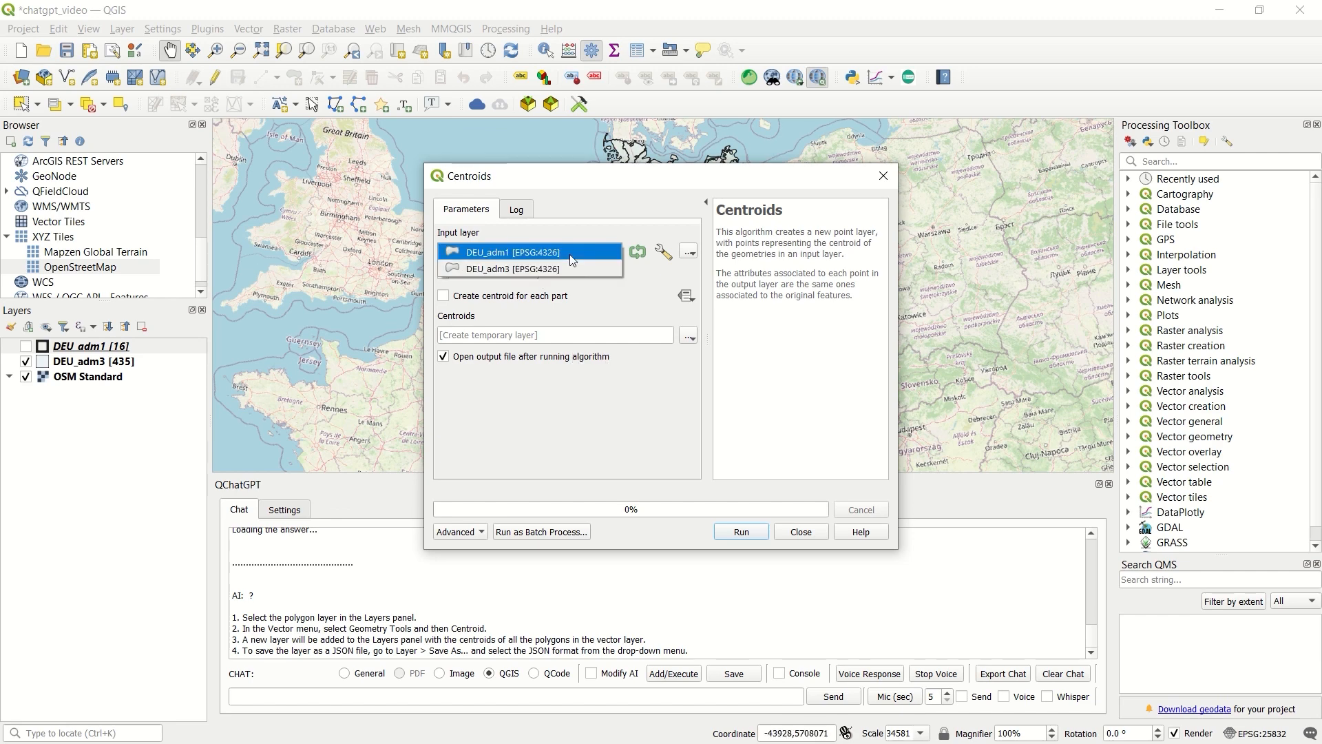
{"action": "left_click", "coordinate": [527, 267]}
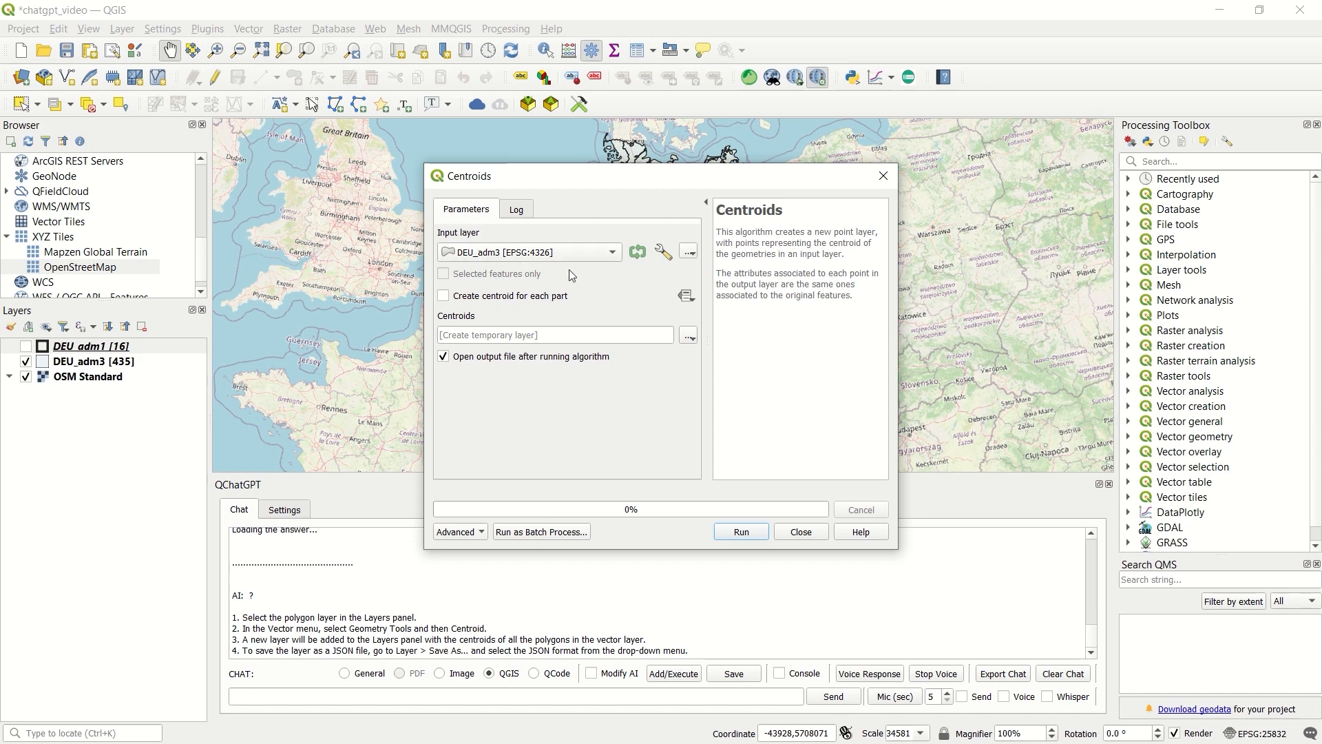
{"action": "mouse_move", "coordinate": [668, 475]}
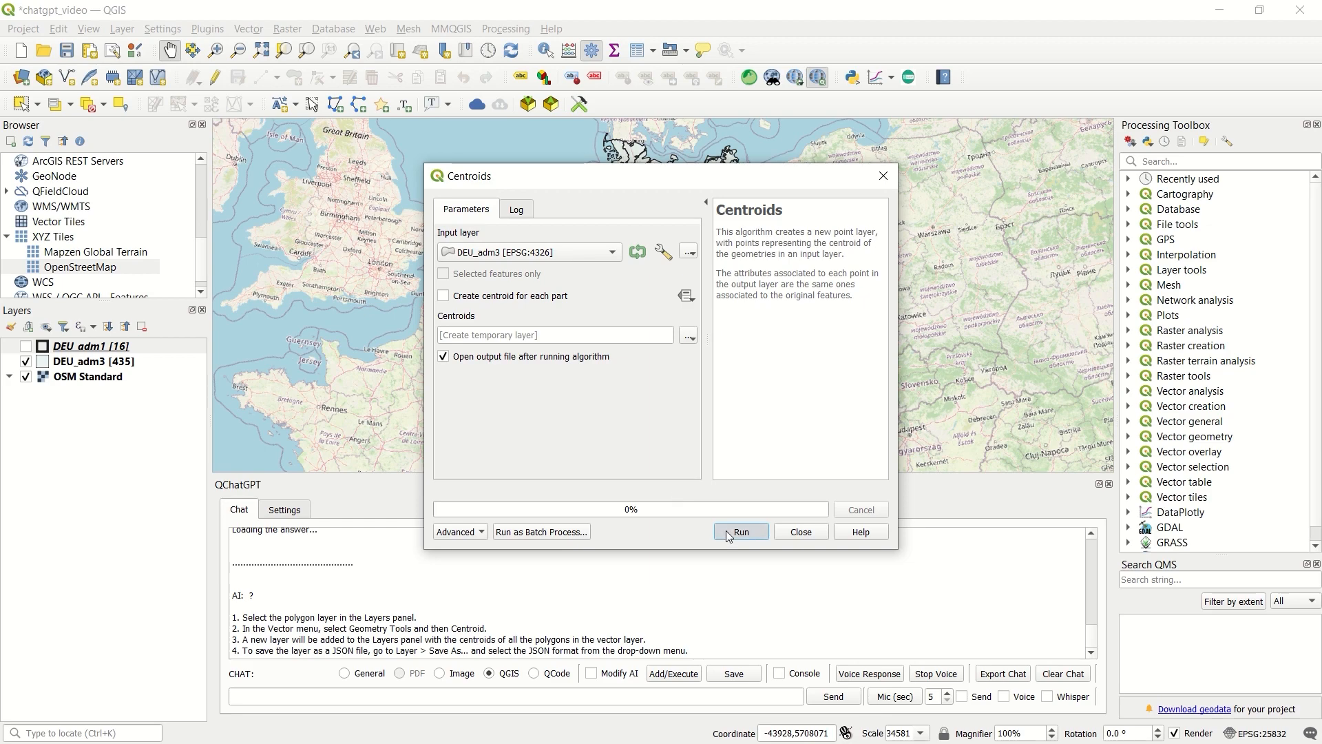
{"action": "left_click", "coordinate": [740, 531]}
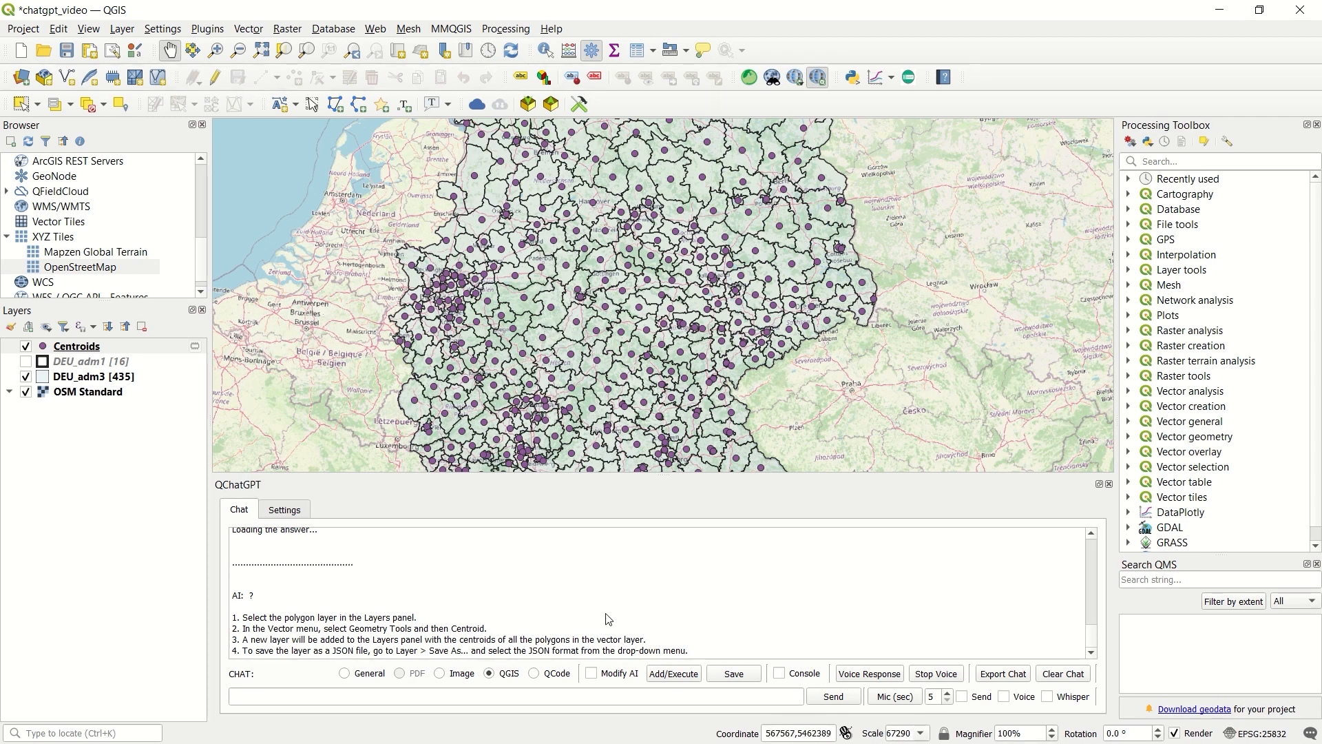
{"action": "mouse_move", "coordinate": [620, 638]}
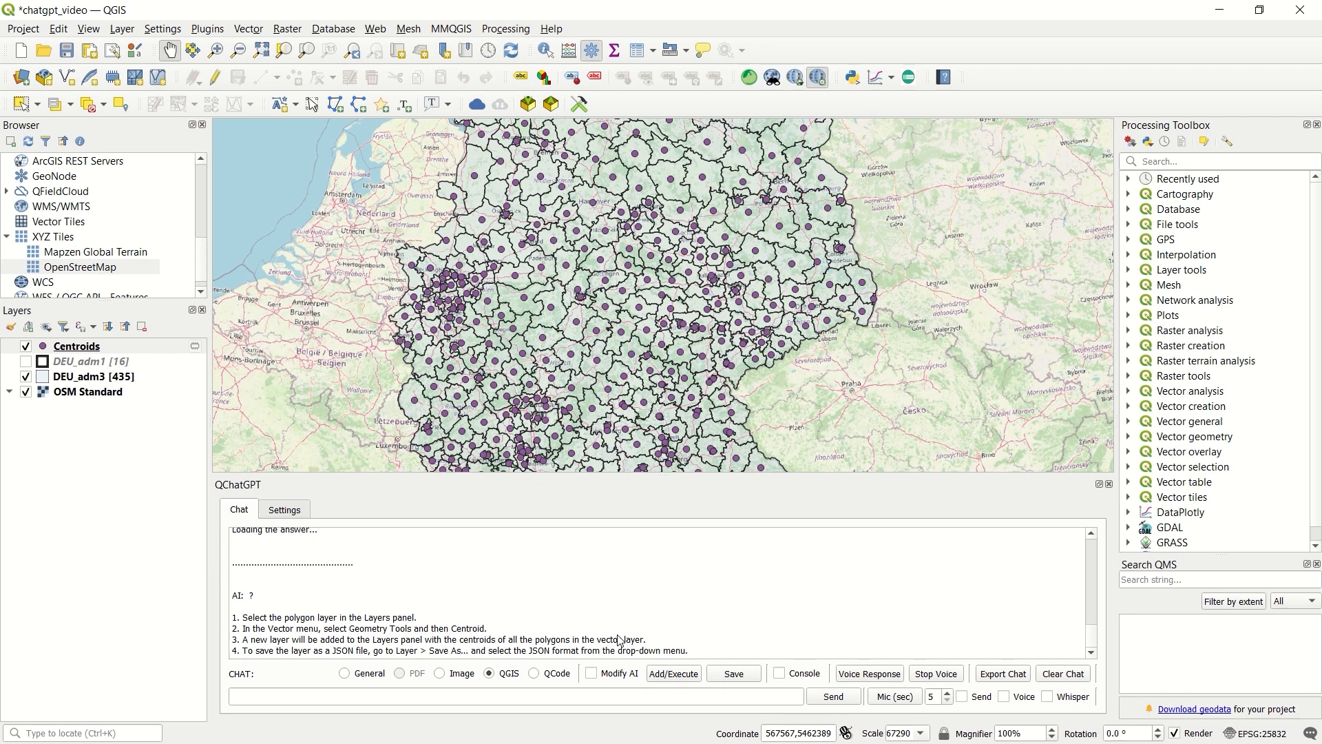
{"action": "mouse_move", "coordinate": [619, 639]}
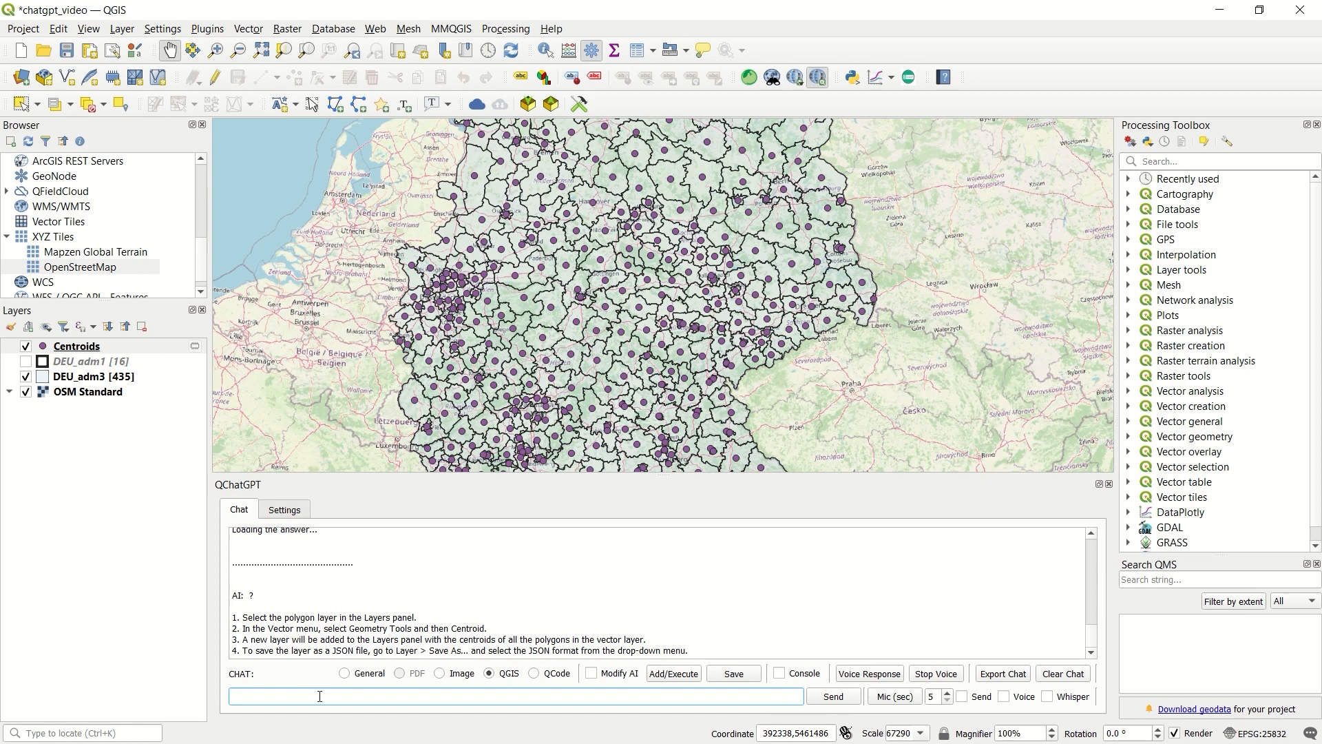
- Send QChatGPT the question 'how to add a vector layer in qgis with python'
{"action": "type", "text": "h"}
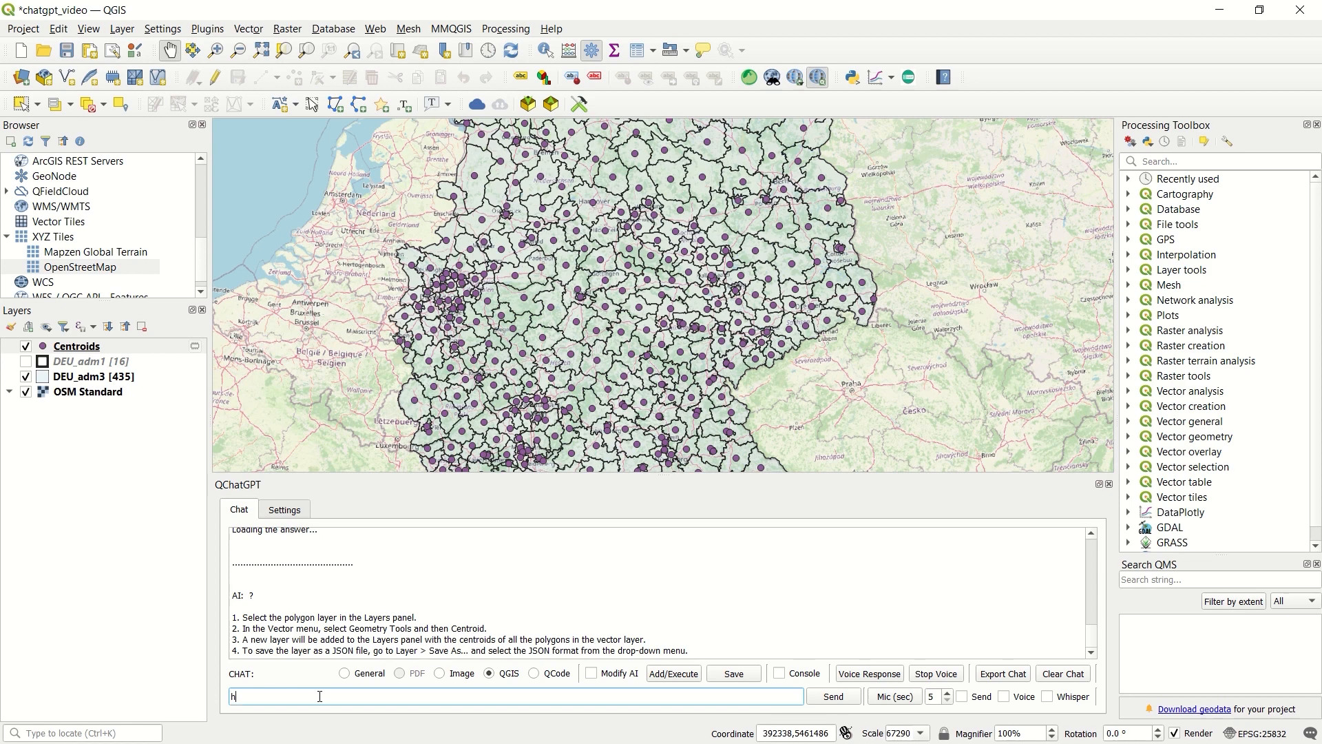
{"action": "type", "text": "ow to add"}
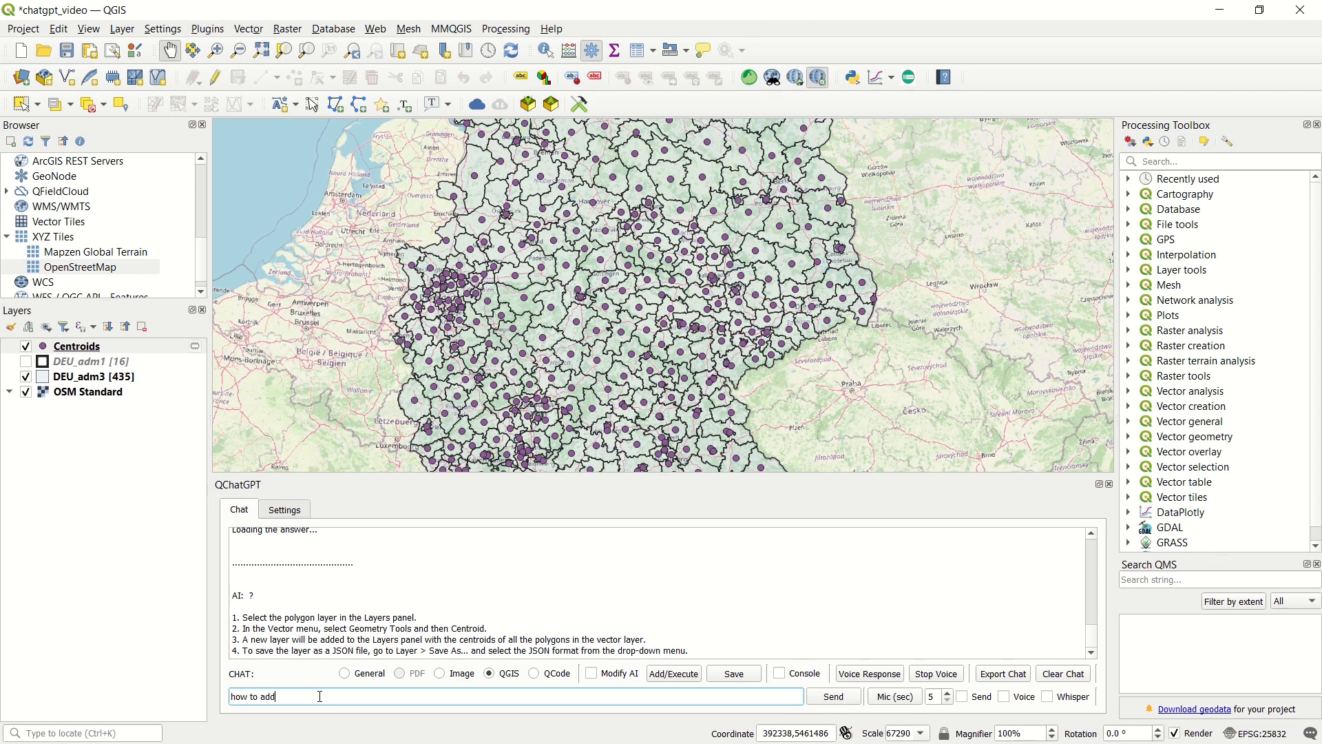
{"action": "type", "text": "a vector laye"}
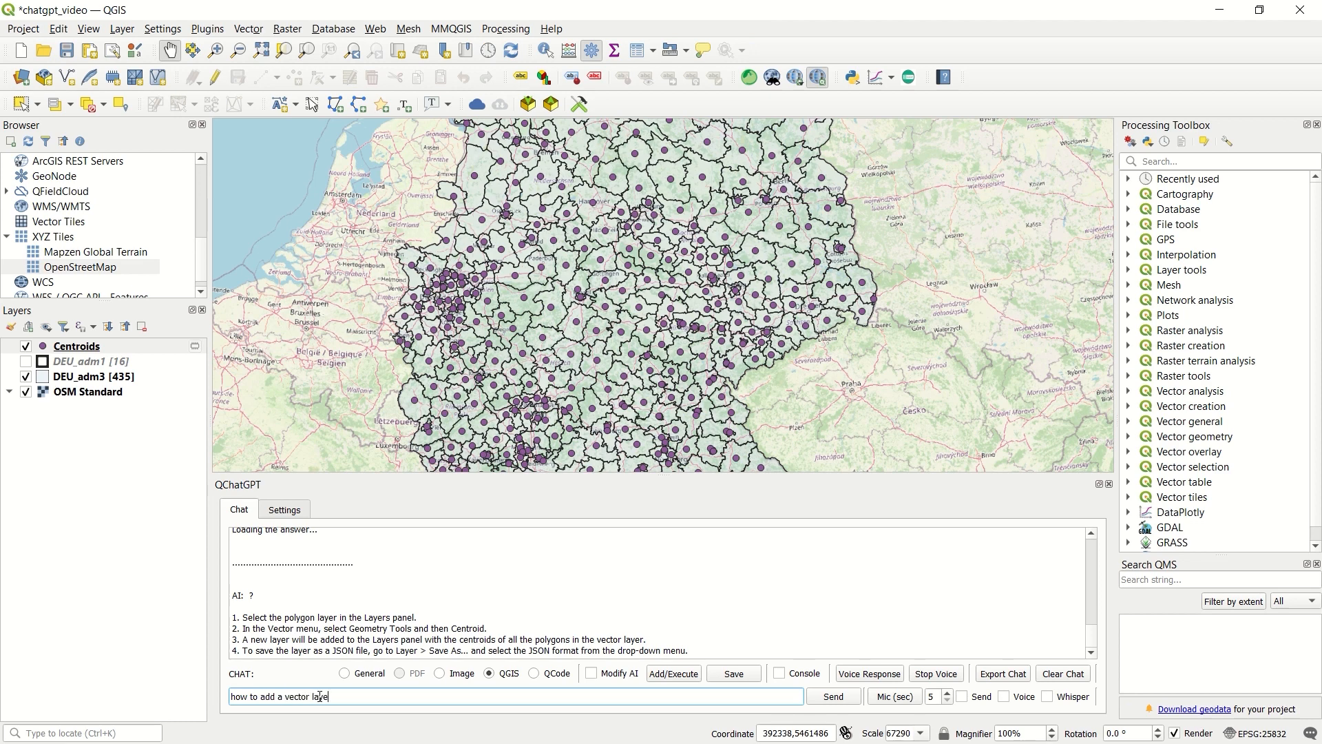
{"action": "type", "text": "in qgis with pyth"}
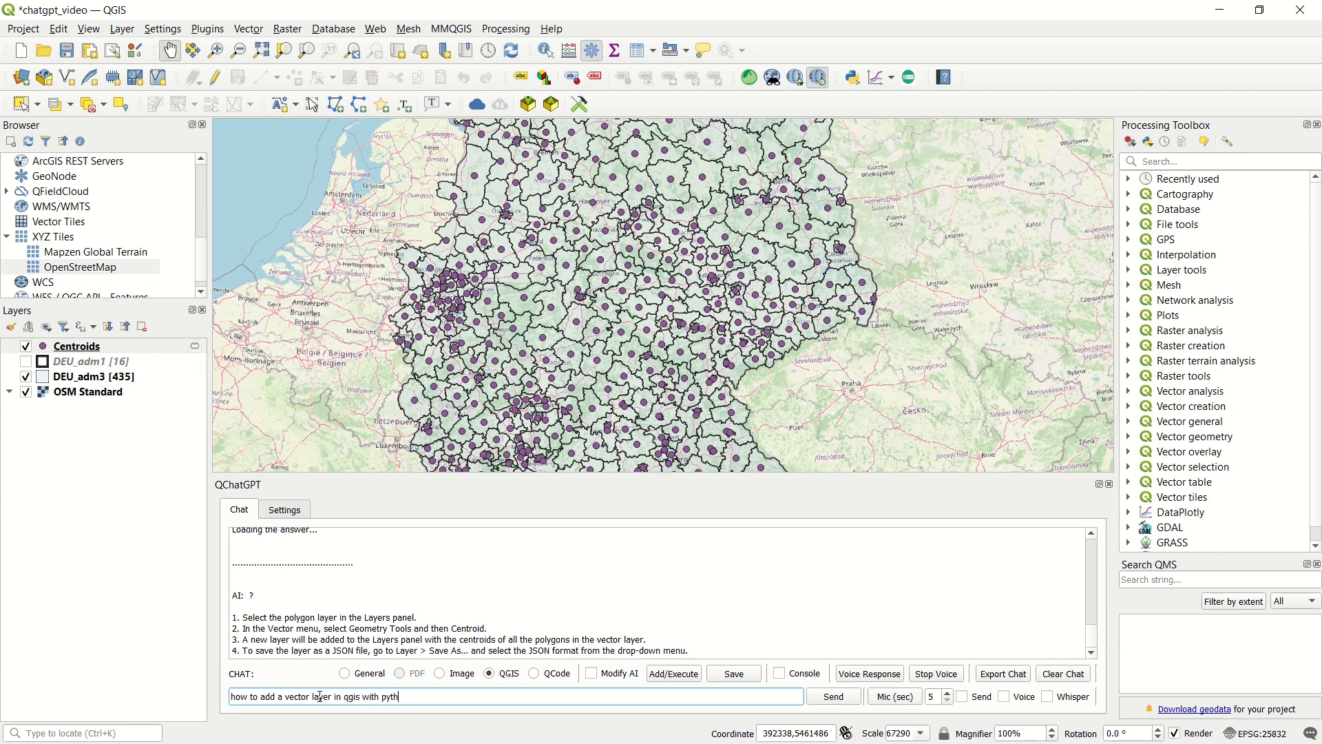
{"action": "left_click", "coordinate": [832, 696]}
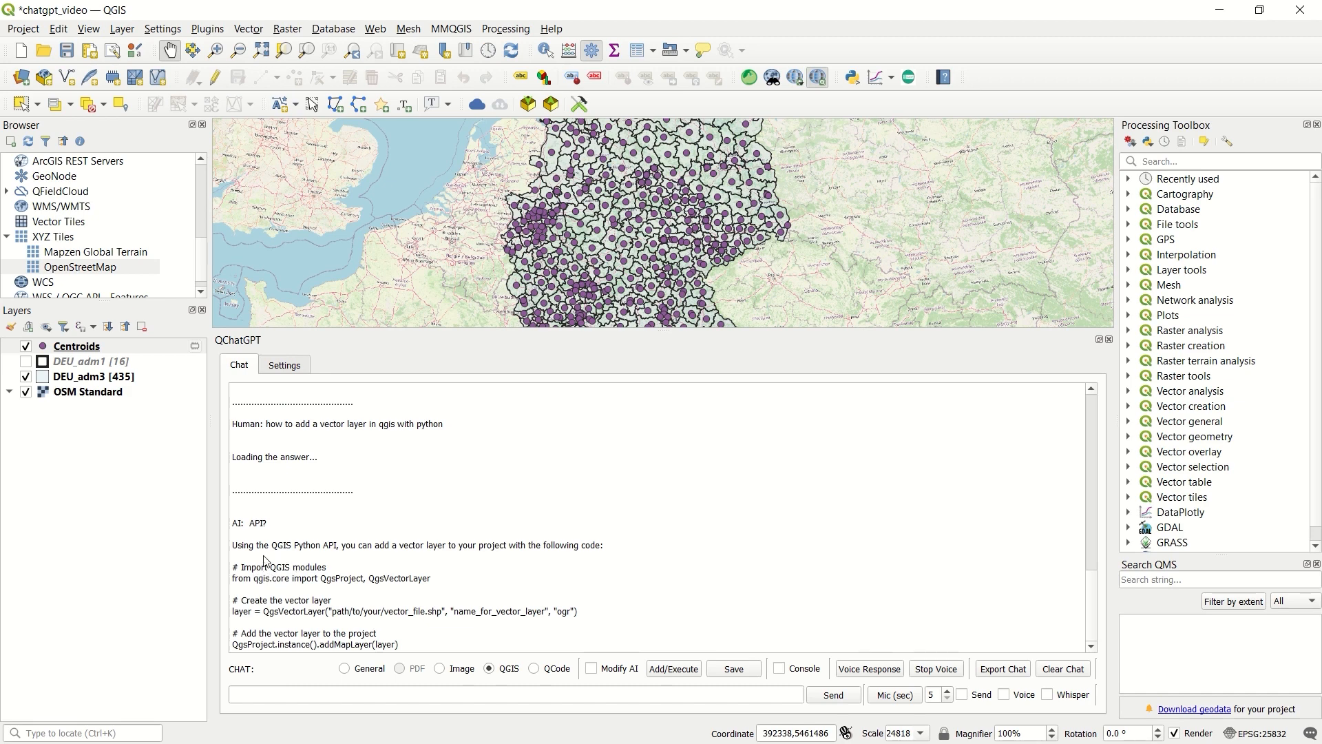
{"action": "mouse_move", "coordinate": [315, 575]}
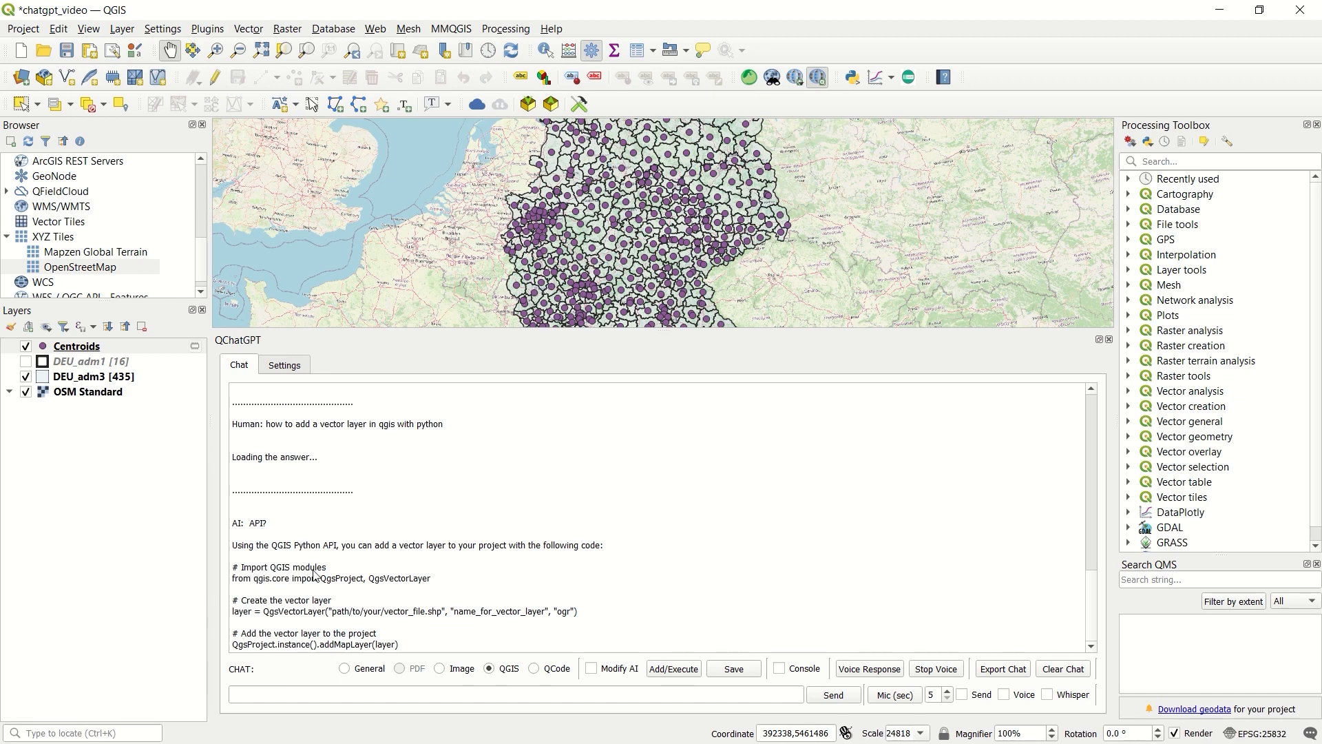
{"action": "mouse_move", "coordinate": [330, 589]}
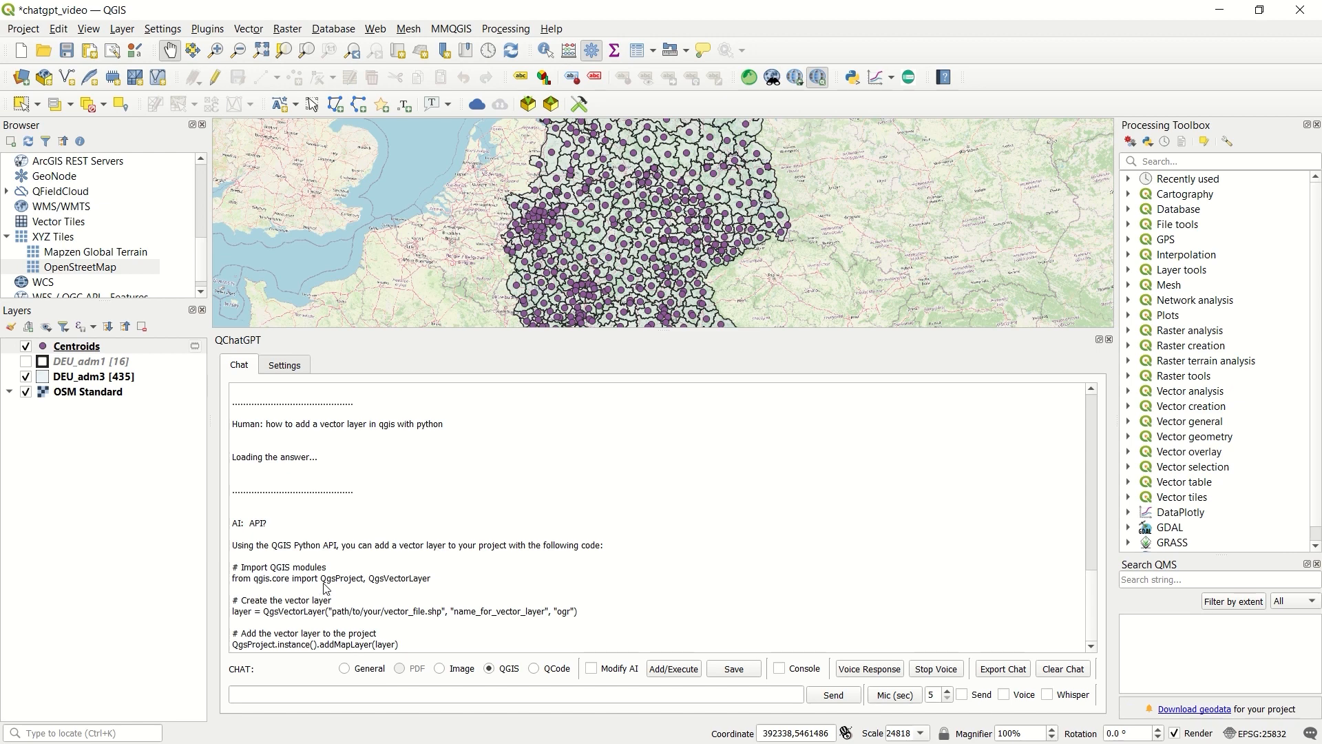
{"action": "mouse_move", "coordinate": [259, 612]}
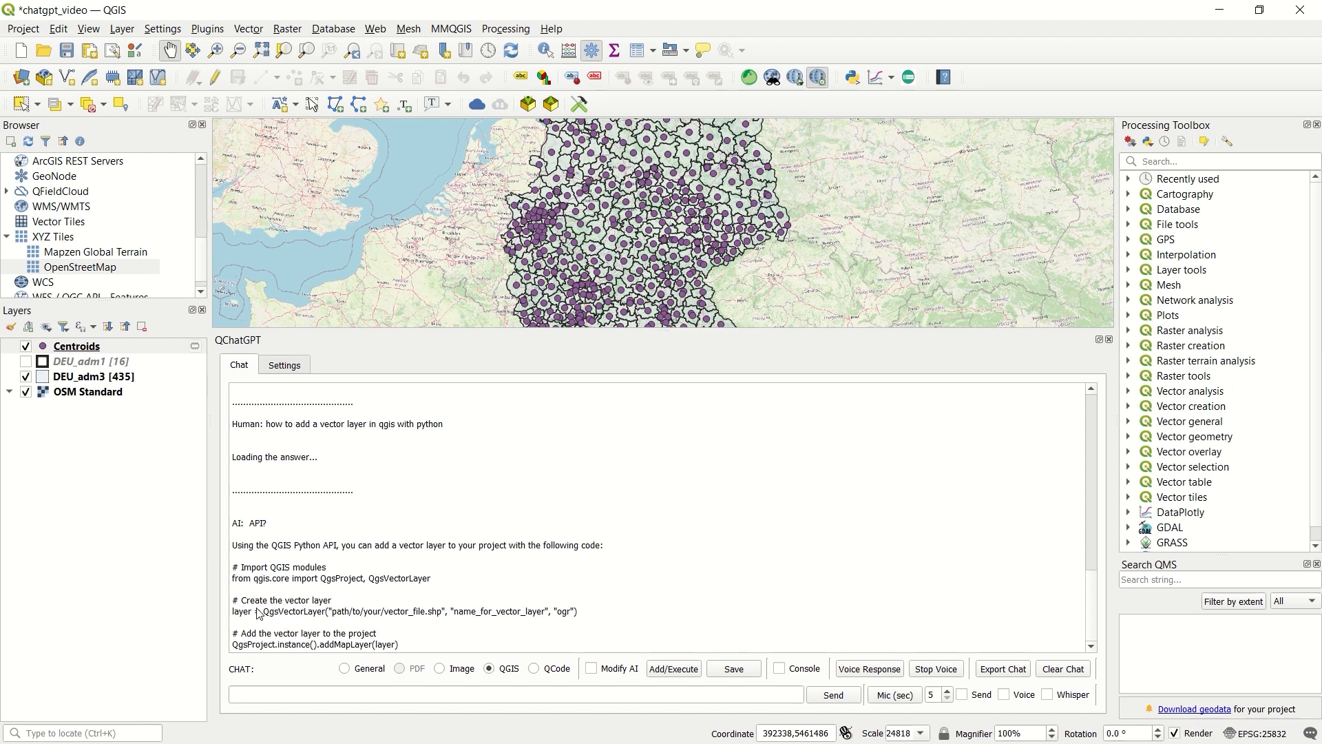
{"action": "mouse_move", "coordinate": [335, 614]}
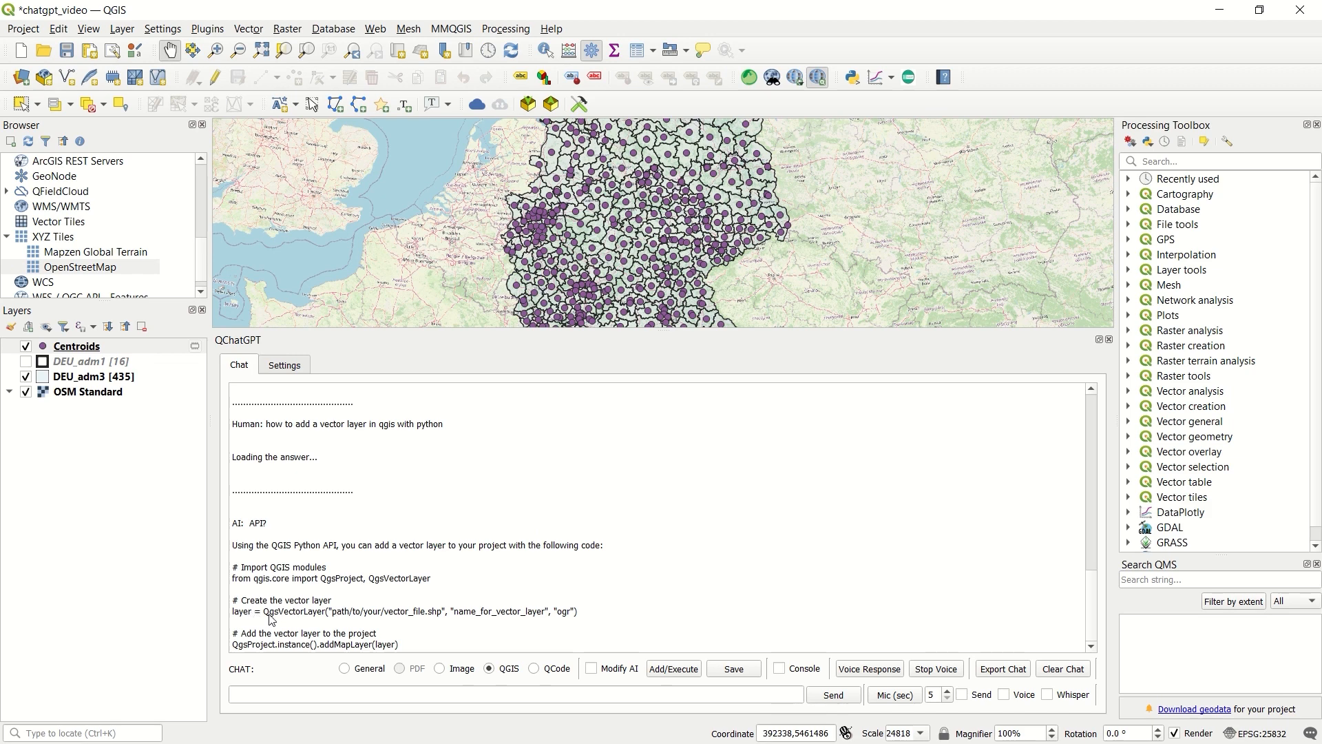
{"action": "mouse_move", "coordinate": [419, 631]}
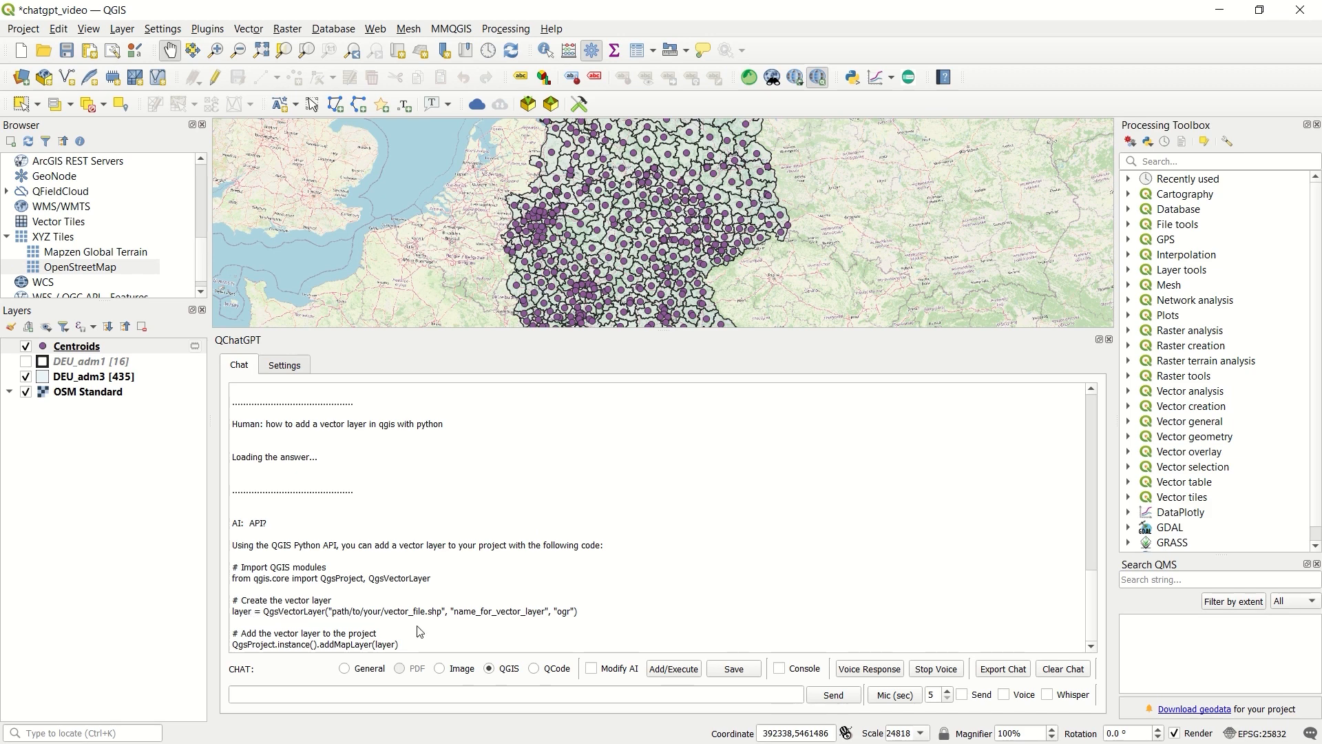
{"action": "mouse_move", "coordinate": [374, 620]}
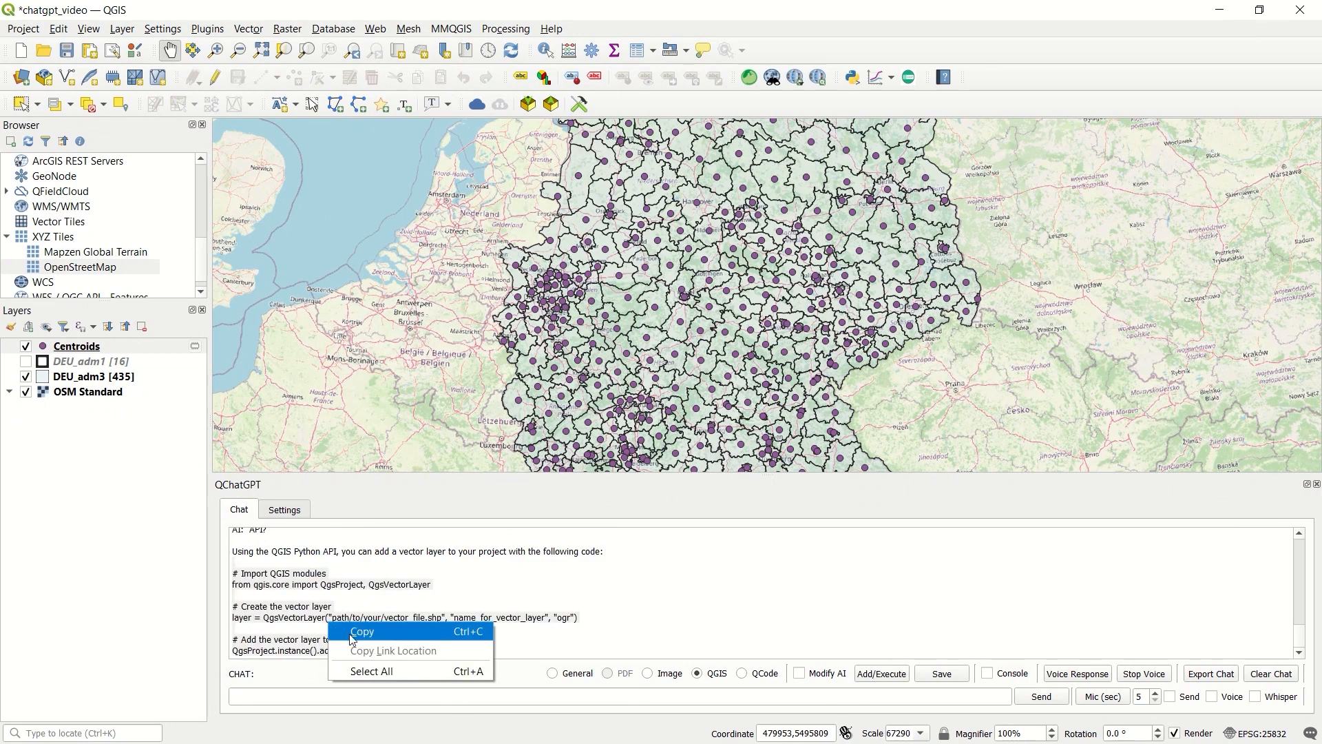
- Copy QChatGPT's QgsVectorLayer code for adding a vector layer
{"action": "left_click", "coordinate": [371, 670]}
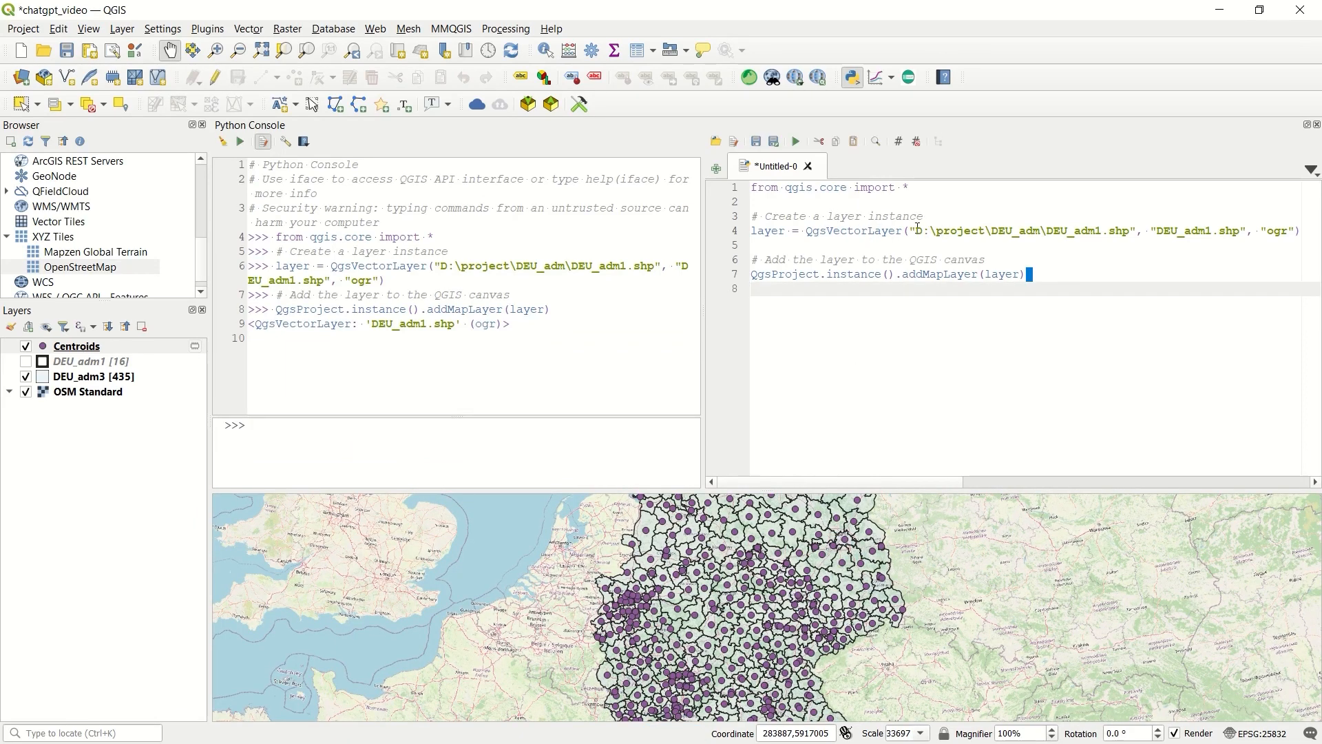
- Select the layer name in the Python Console script that loads DEU_adm1.shp
{"action": "left_click_drag", "start_coordinate": [916, 230], "coordinate": [1126, 231]}
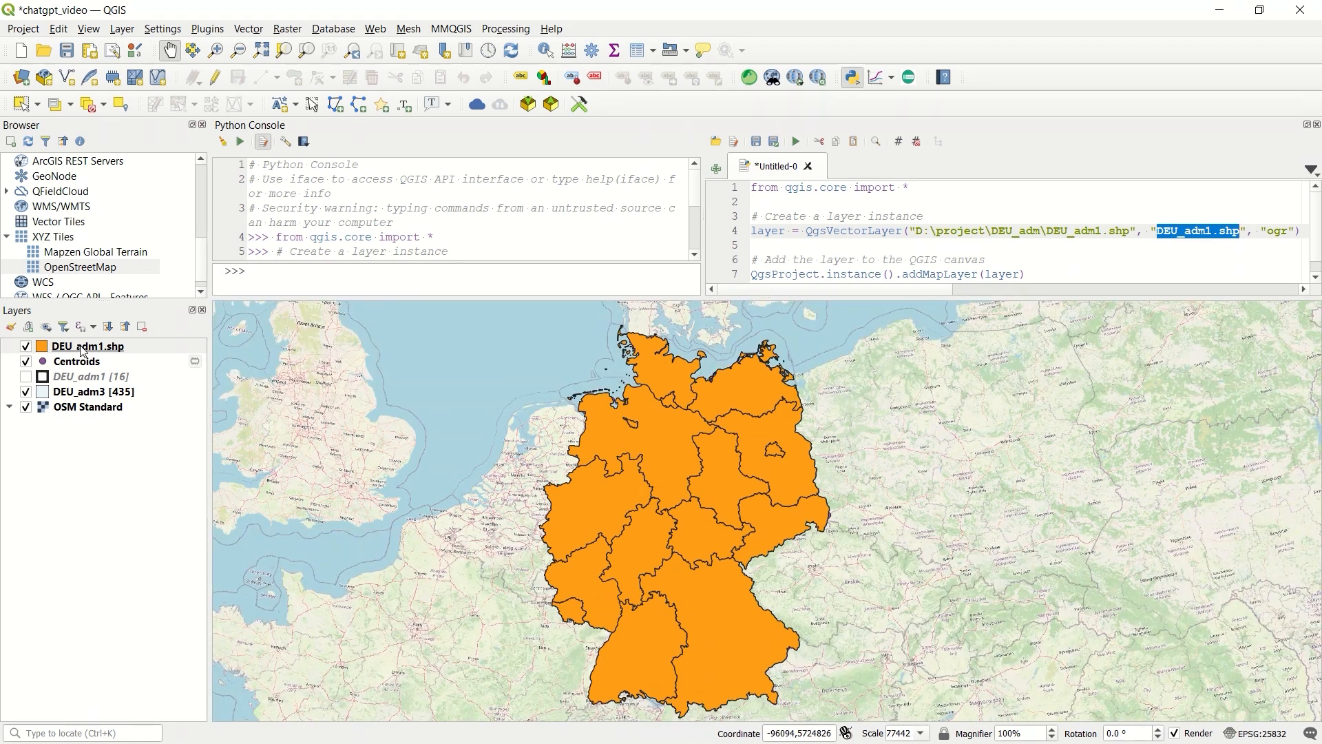
{"action": "mouse_move", "coordinate": [439, 233]}
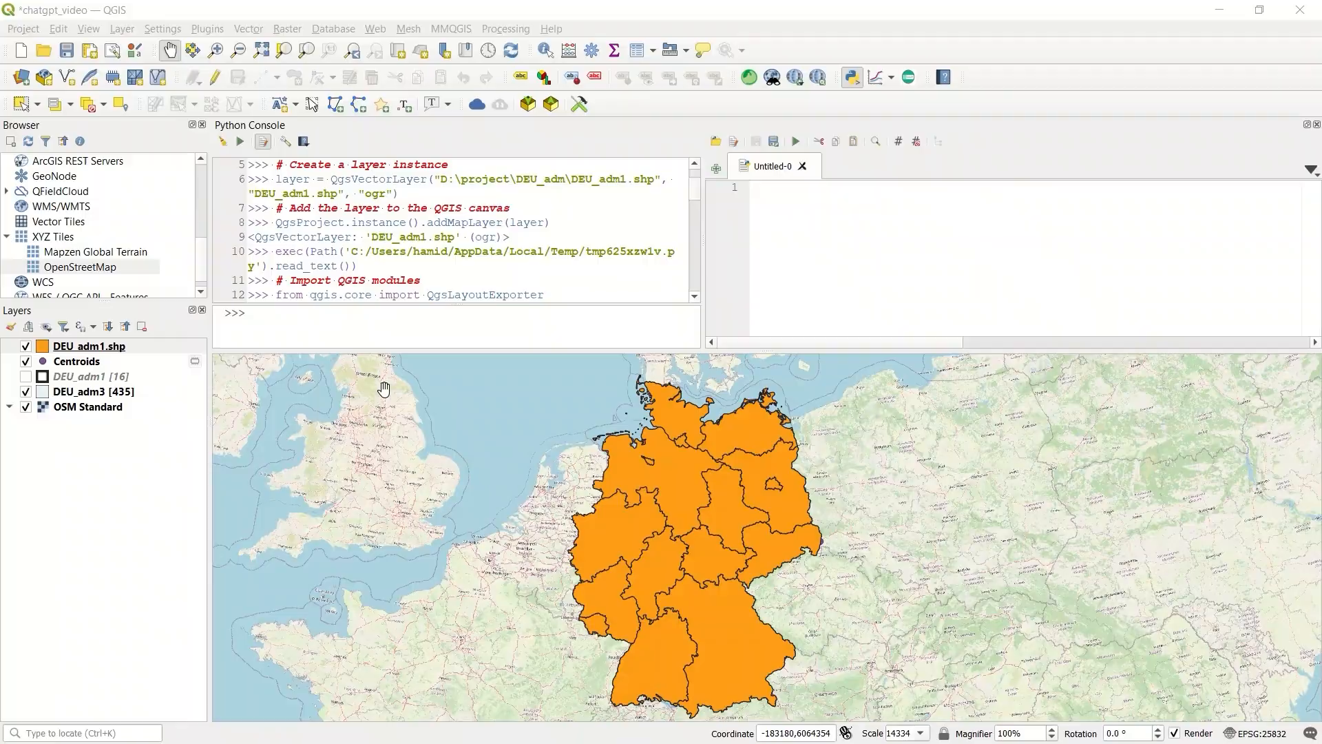
{"action": "mouse_move", "coordinate": [503, 511]}
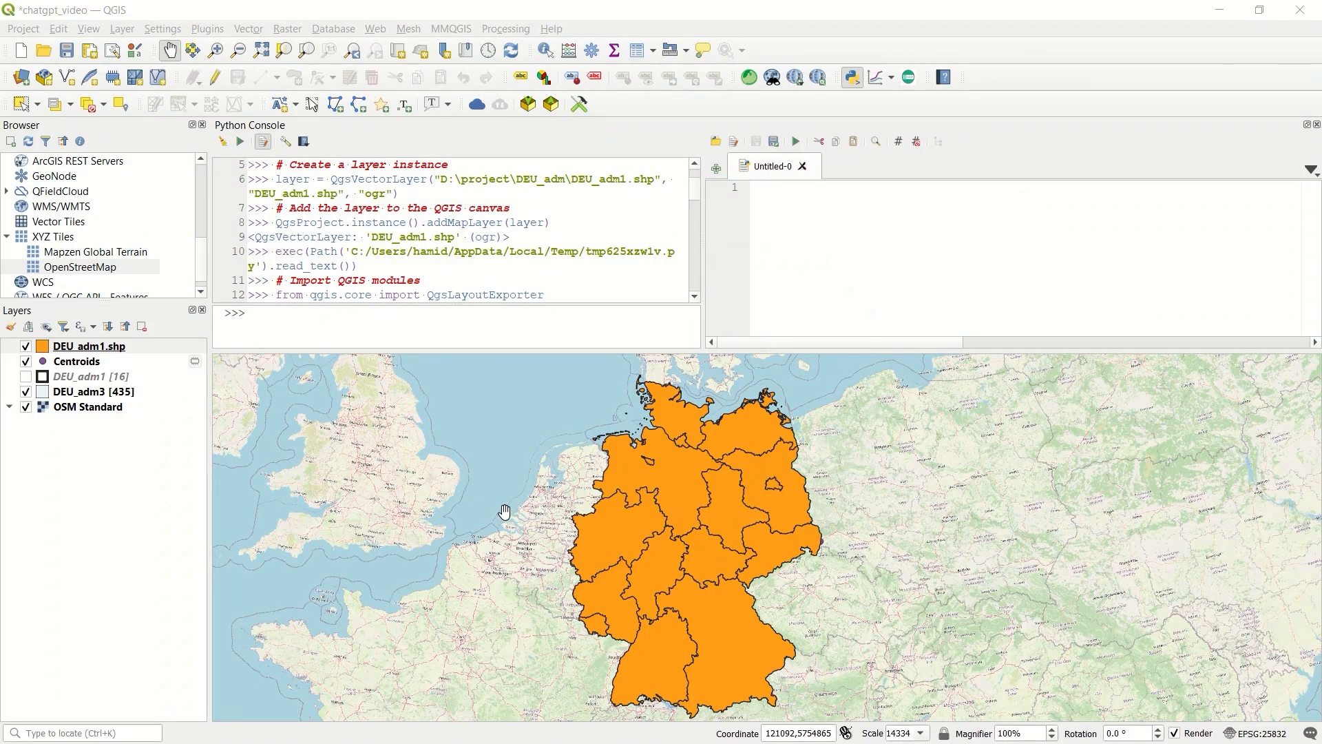